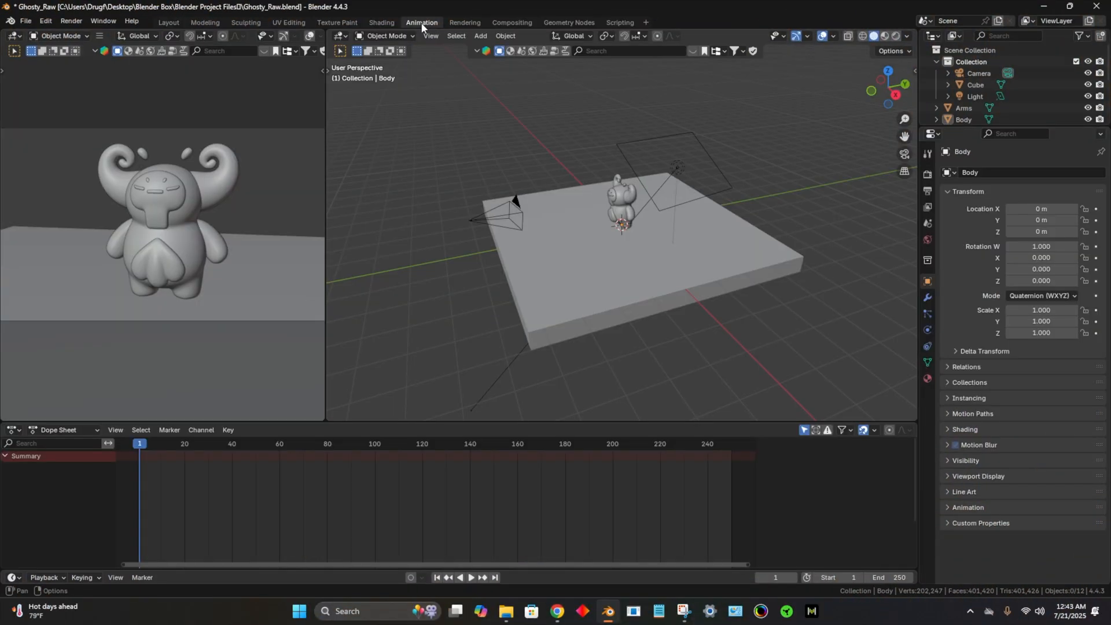
{"action": "mouse_move", "coordinate": [322, 217]}
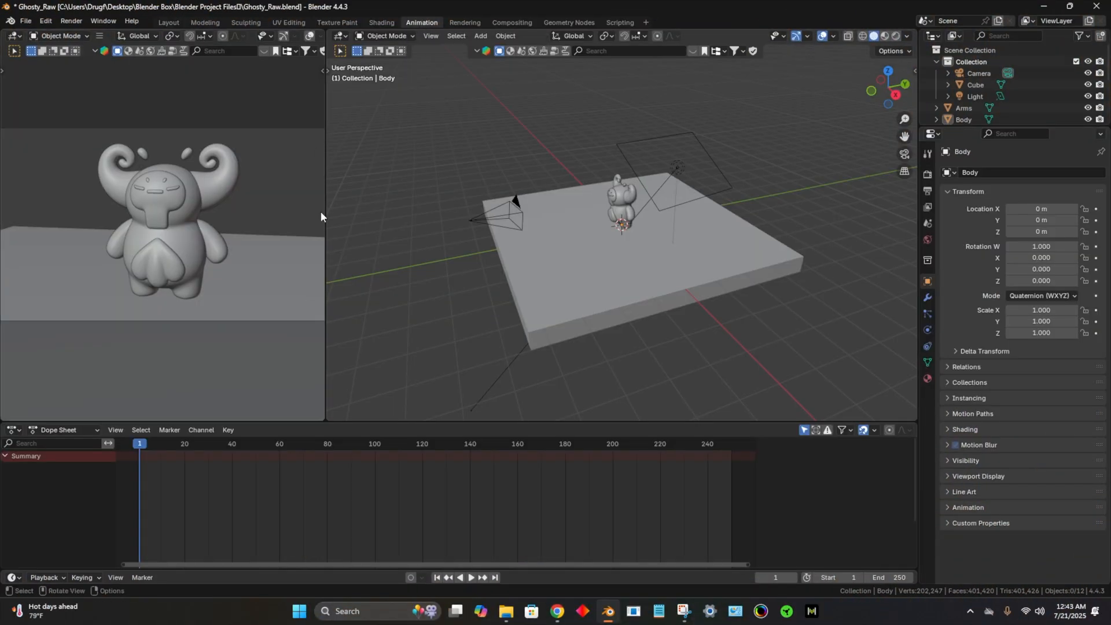
Step: Widen the left preview area and show Ghosty there in Rendered shading
{"action": "left_click_drag", "start_coordinate": [324, 213], "coordinate": [393, 213]}
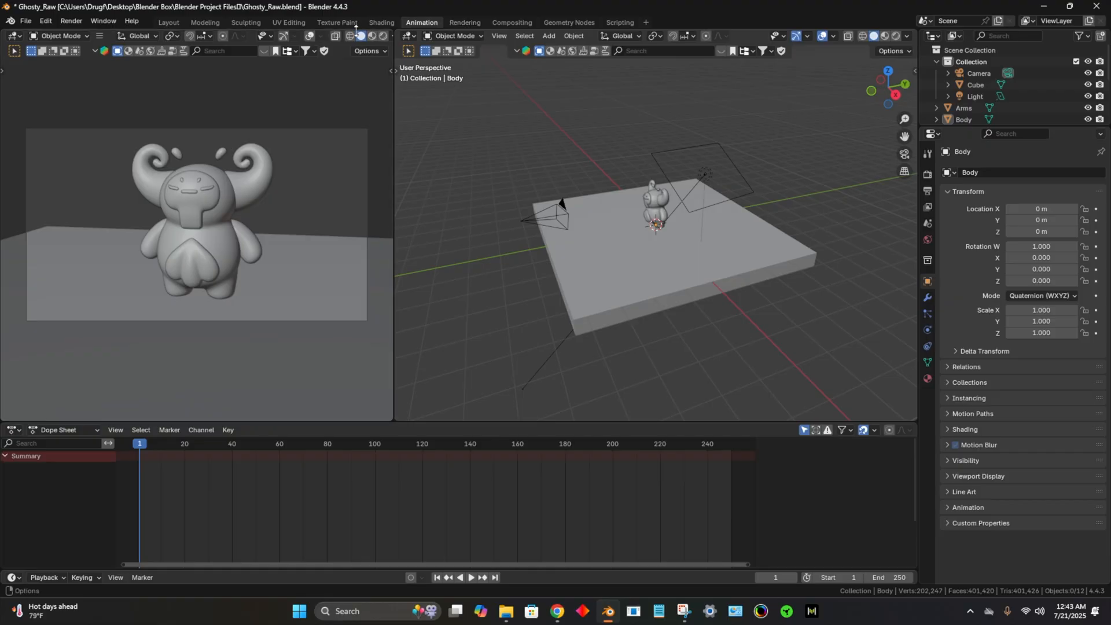
{"action": "mouse_move", "coordinate": [289, 246]}
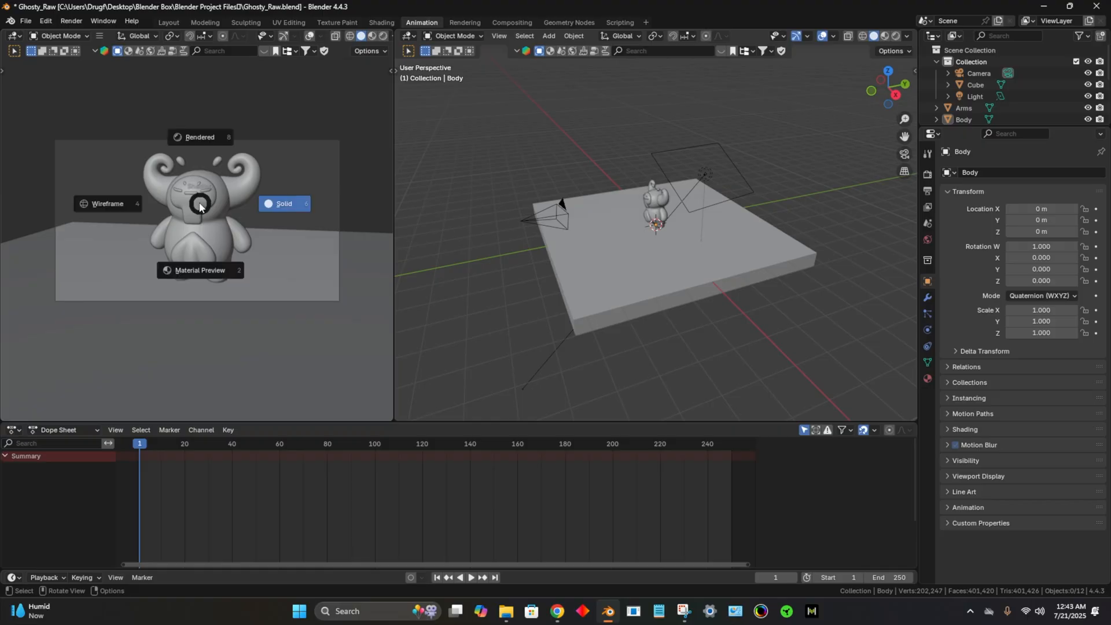
{"action": "left_click", "coordinate": [201, 137]}
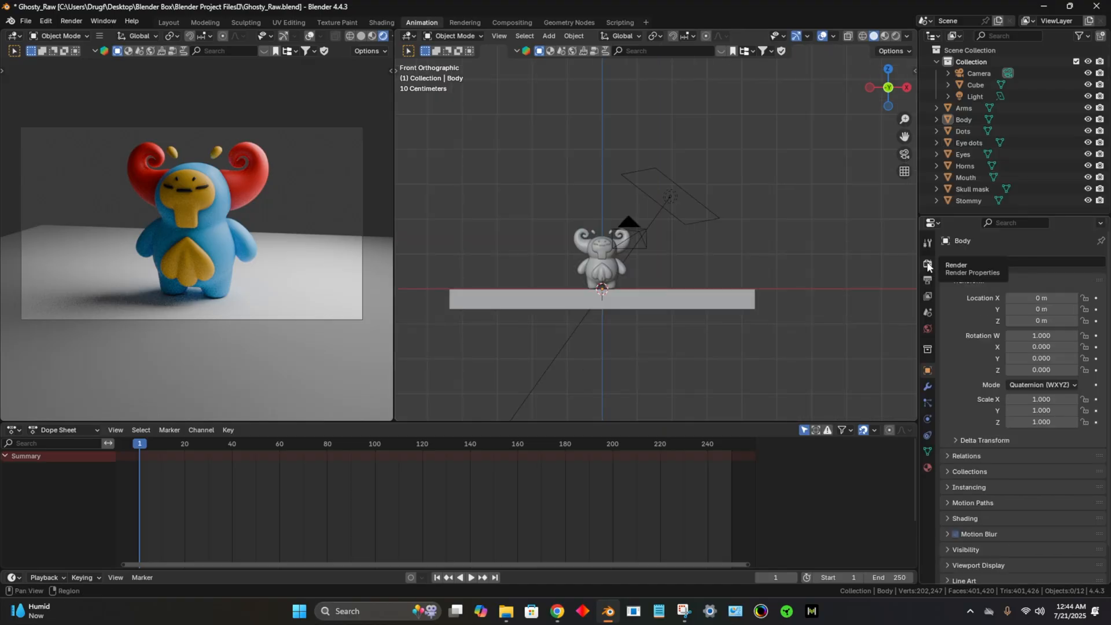
Step: Set the Cycles render device to GPU Compute and denoise on the GPU
{"action": "left_click", "coordinate": [927, 264]}
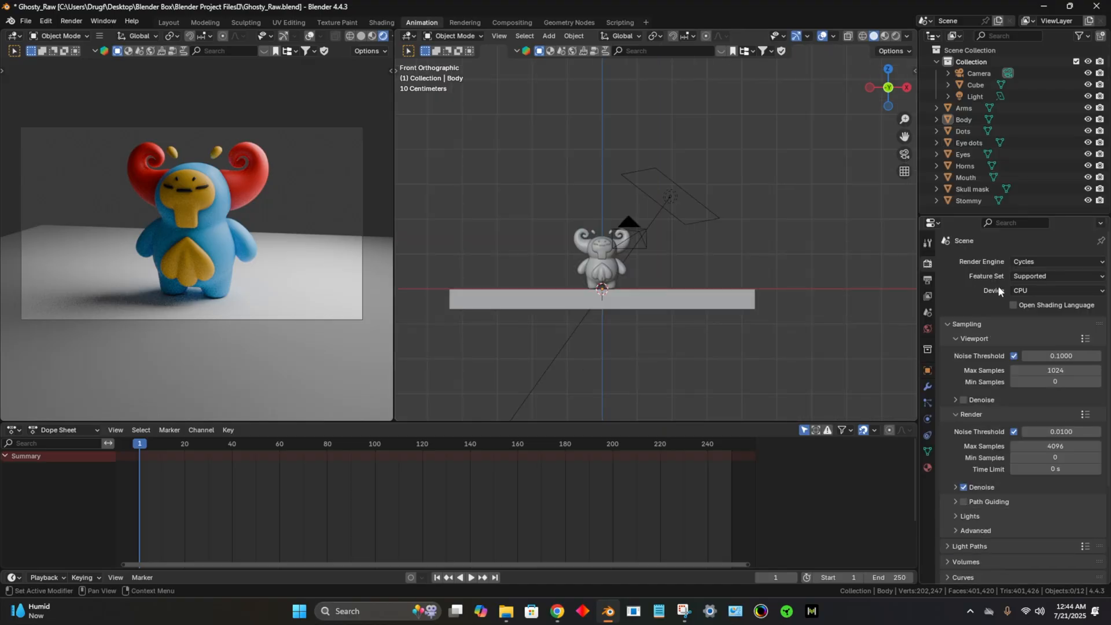
{"action": "left_click", "coordinate": [1055, 291]}
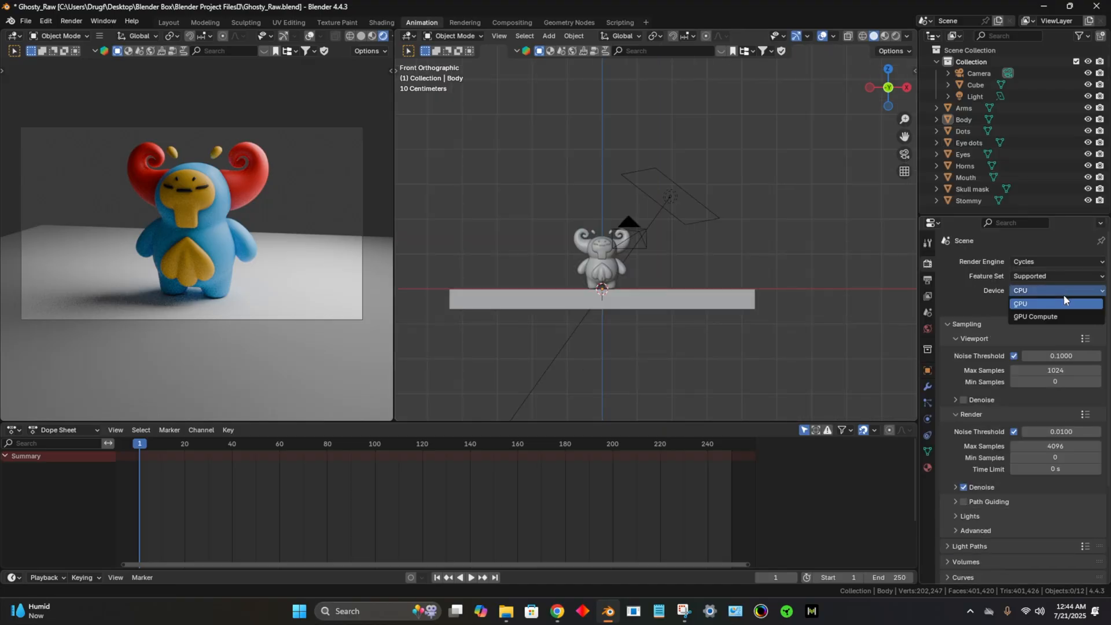
{"action": "left_click", "coordinate": [1035, 316]}
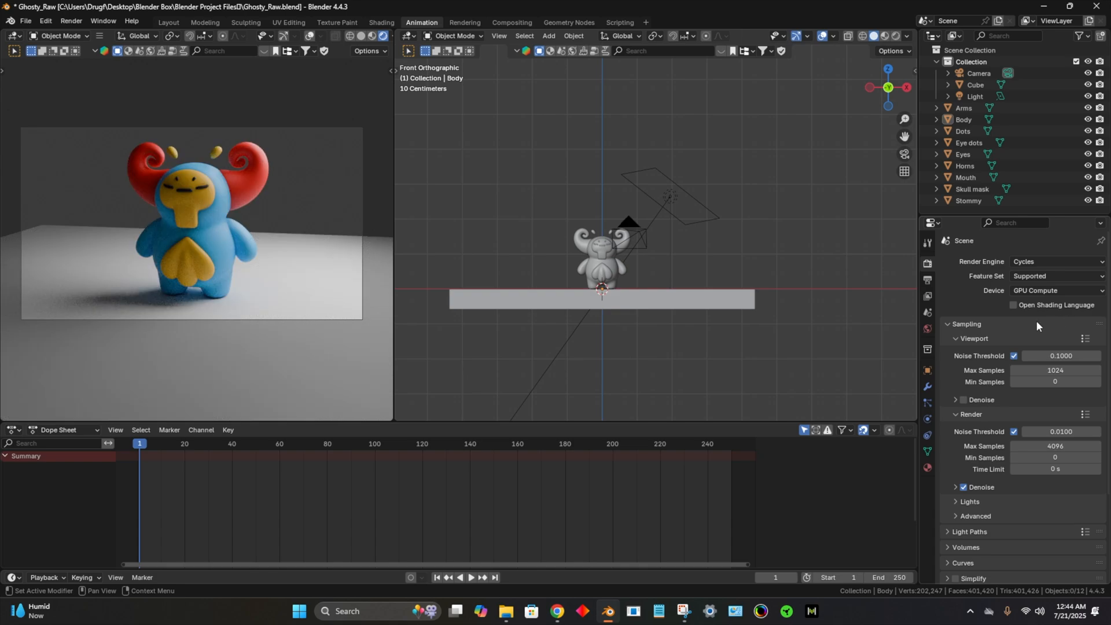
{"action": "mouse_move", "coordinate": [1025, 323]}
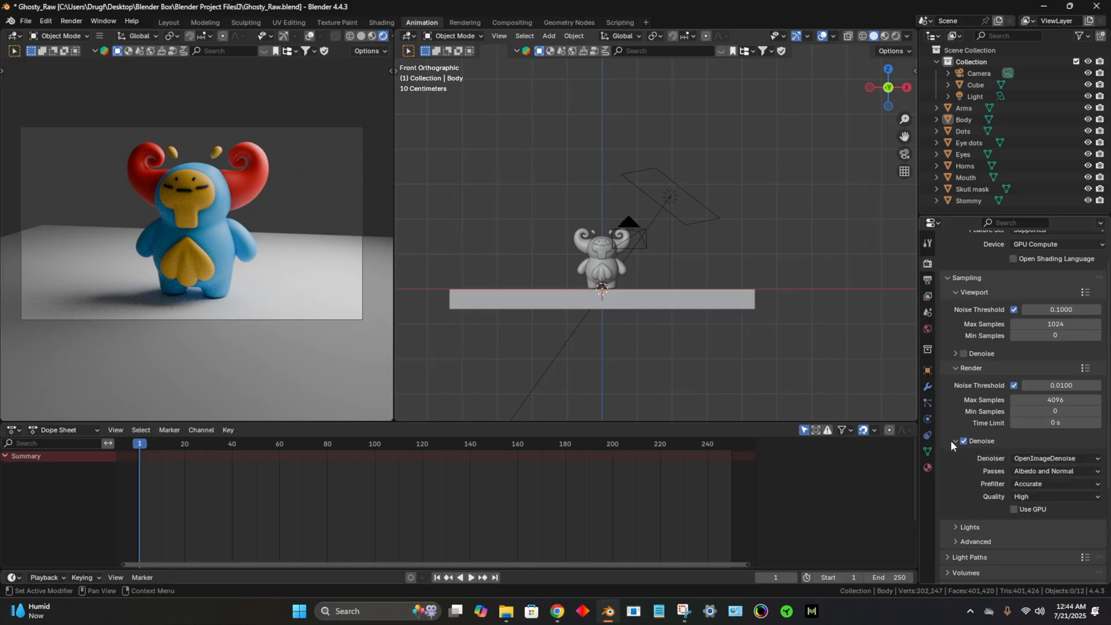
{"action": "mouse_move", "coordinate": [1015, 509]}
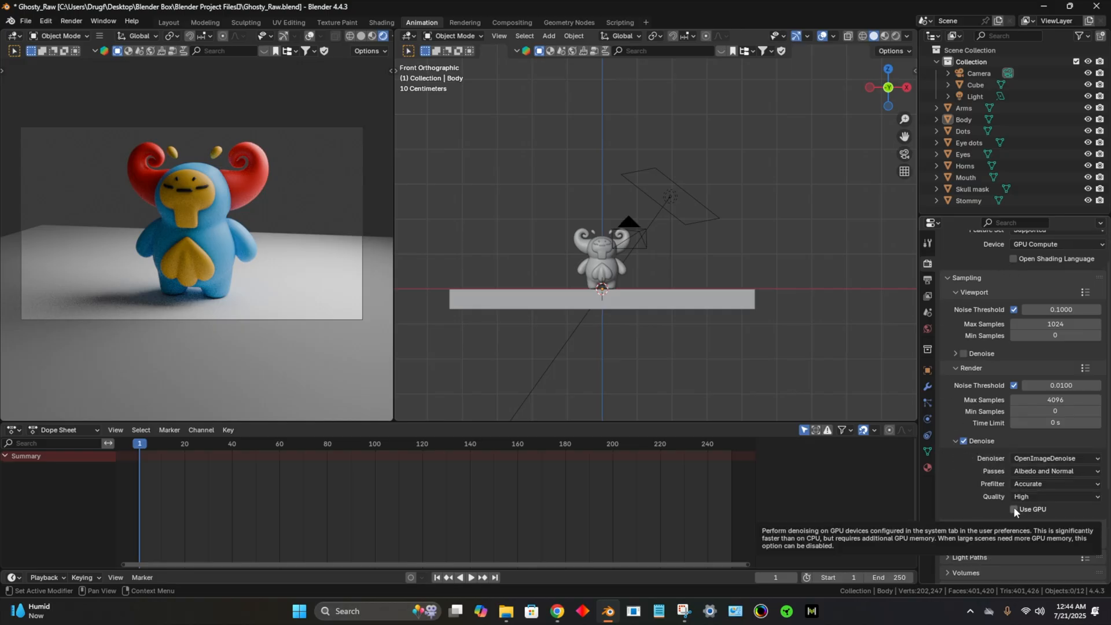
{"action": "left_click", "coordinate": [1014, 510]}
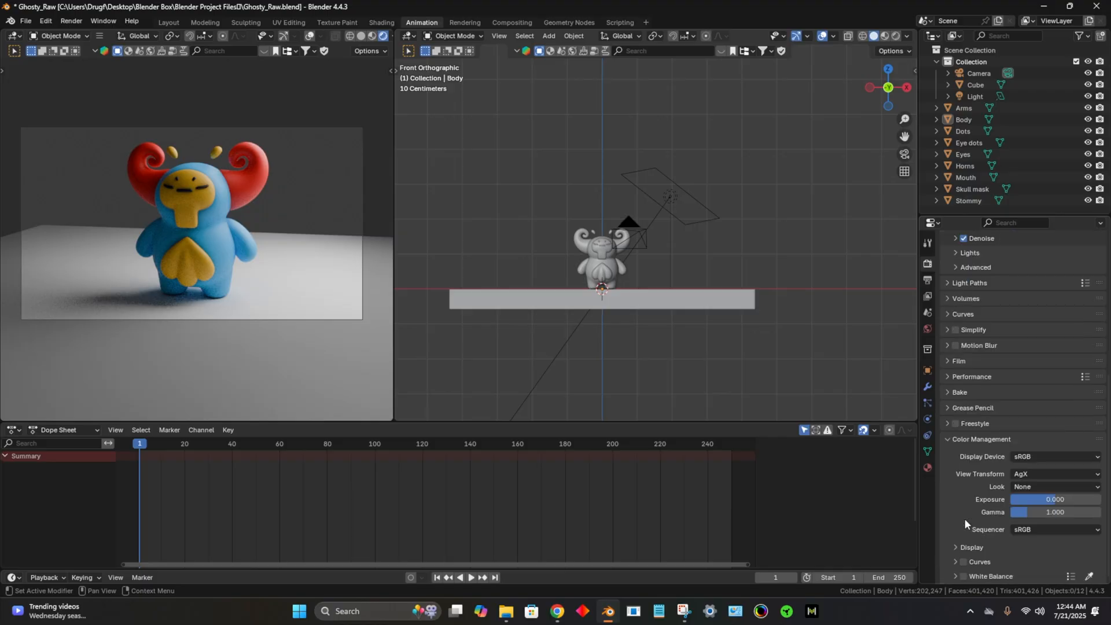
Step: Set colour management to the Standard view transform with a Medium High Contrast look
{"action": "left_click", "coordinate": [1054, 474]}
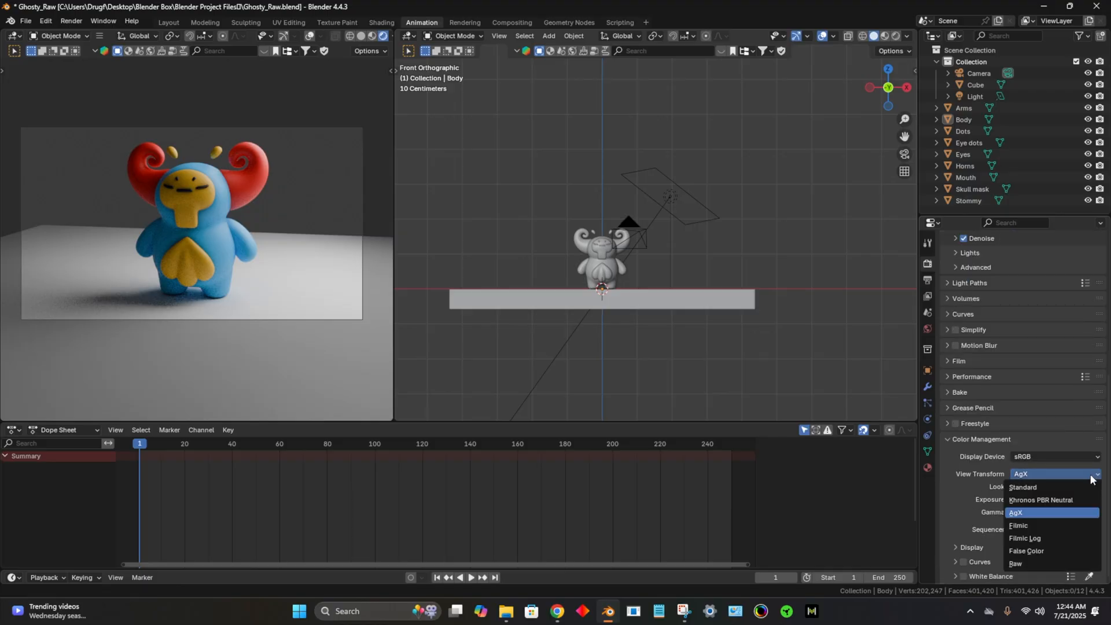
{"action": "left_click", "coordinate": [1042, 500]}
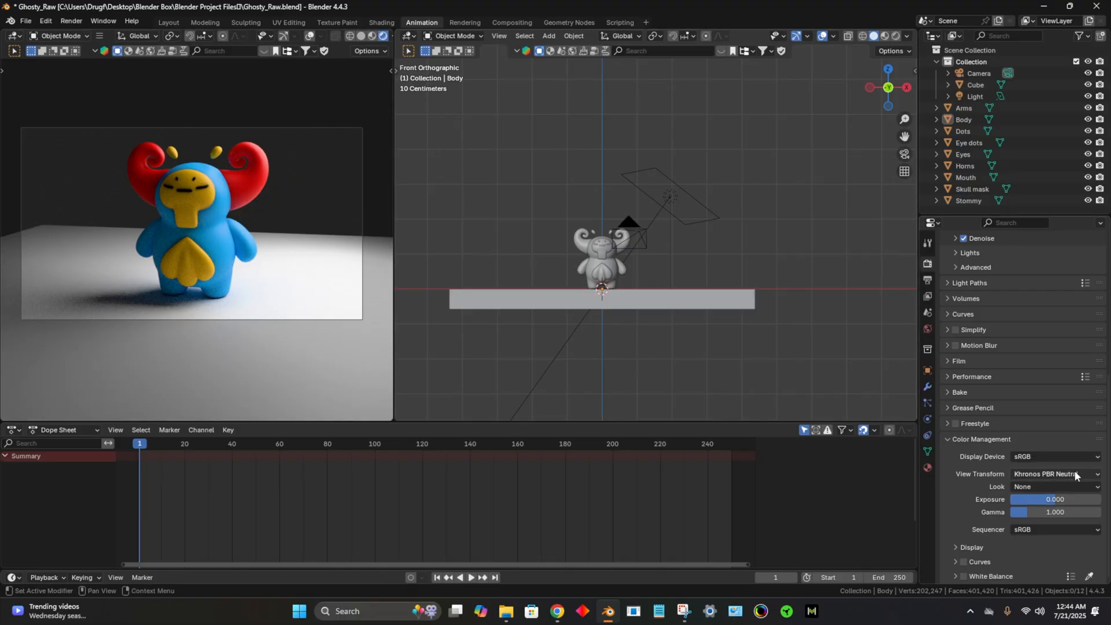
{"action": "left_click", "coordinate": [1051, 474]}
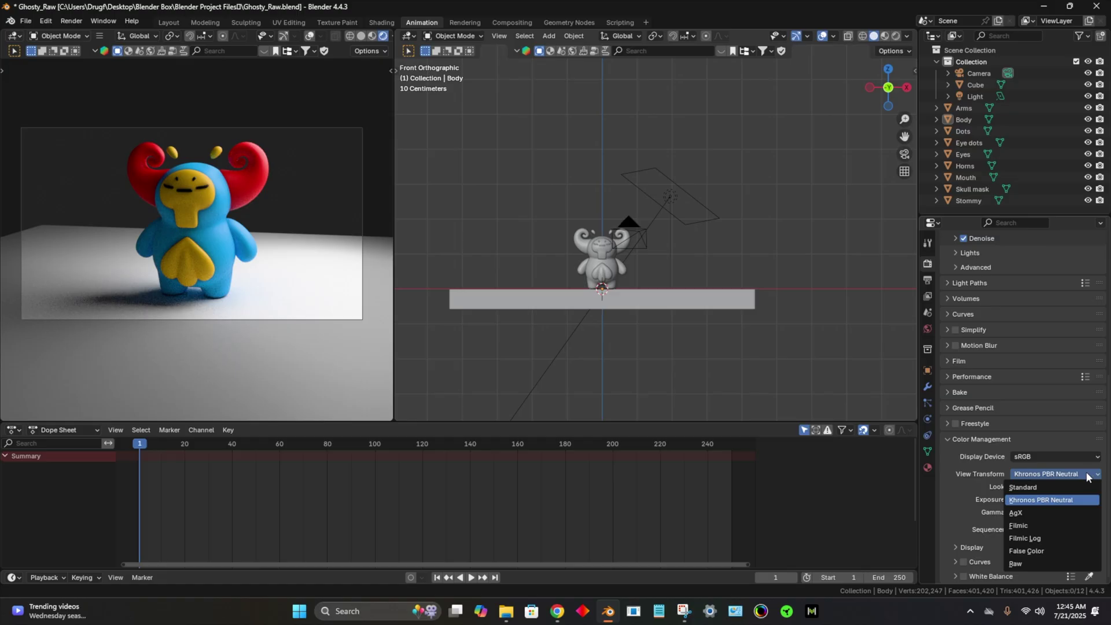
{"action": "left_click", "coordinate": [1024, 487]}
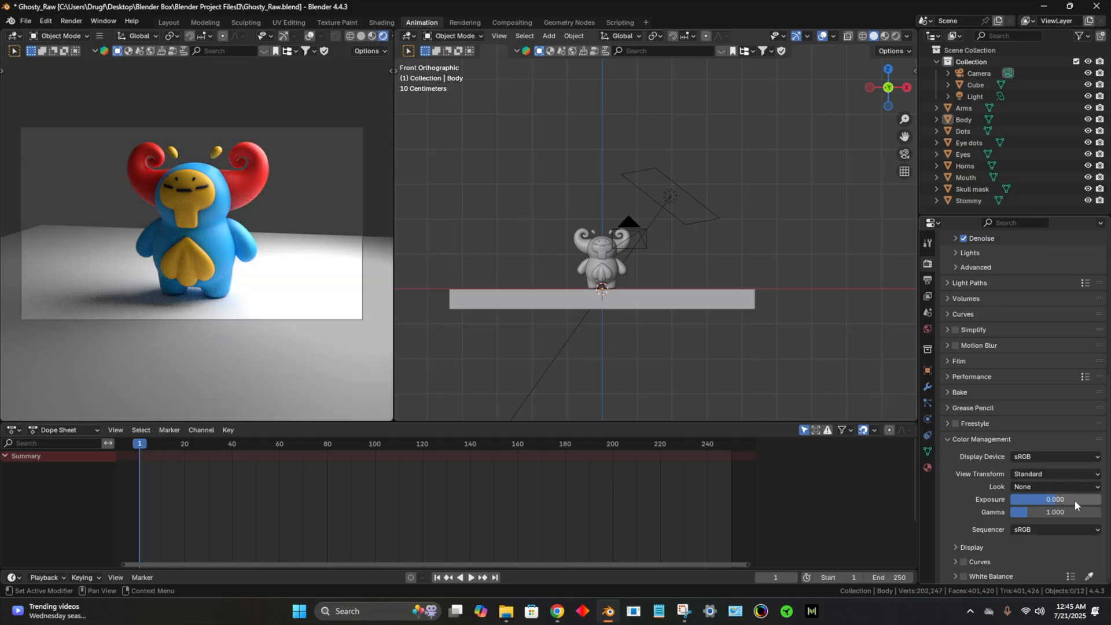
{"action": "left_click", "coordinate": [1056, 487]}
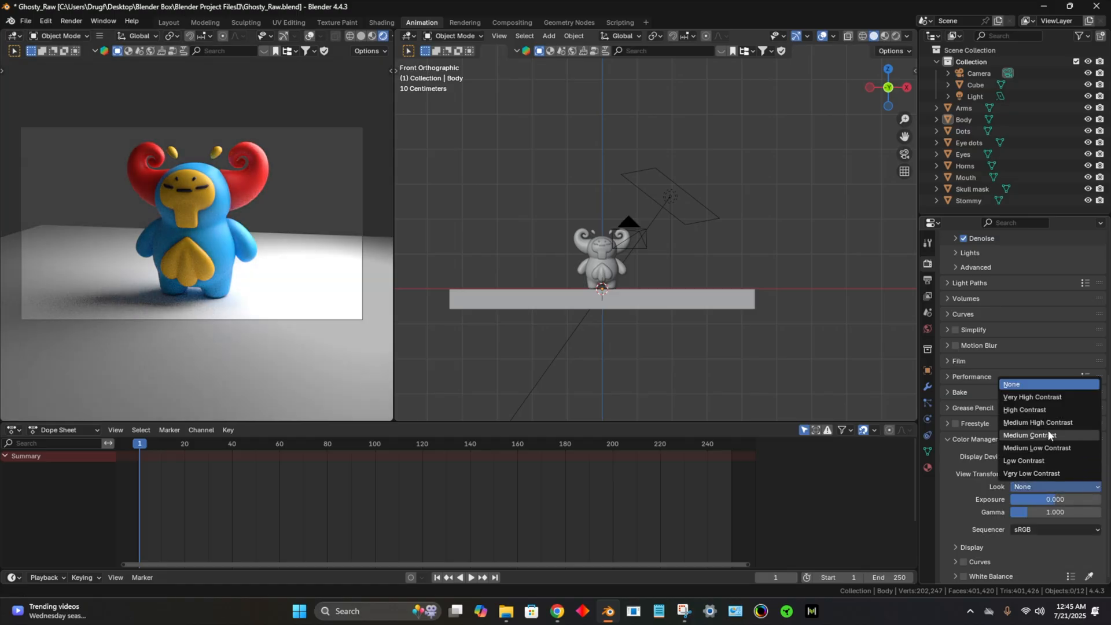
{"action": "left_click", "coordinate": [1037, 422]}
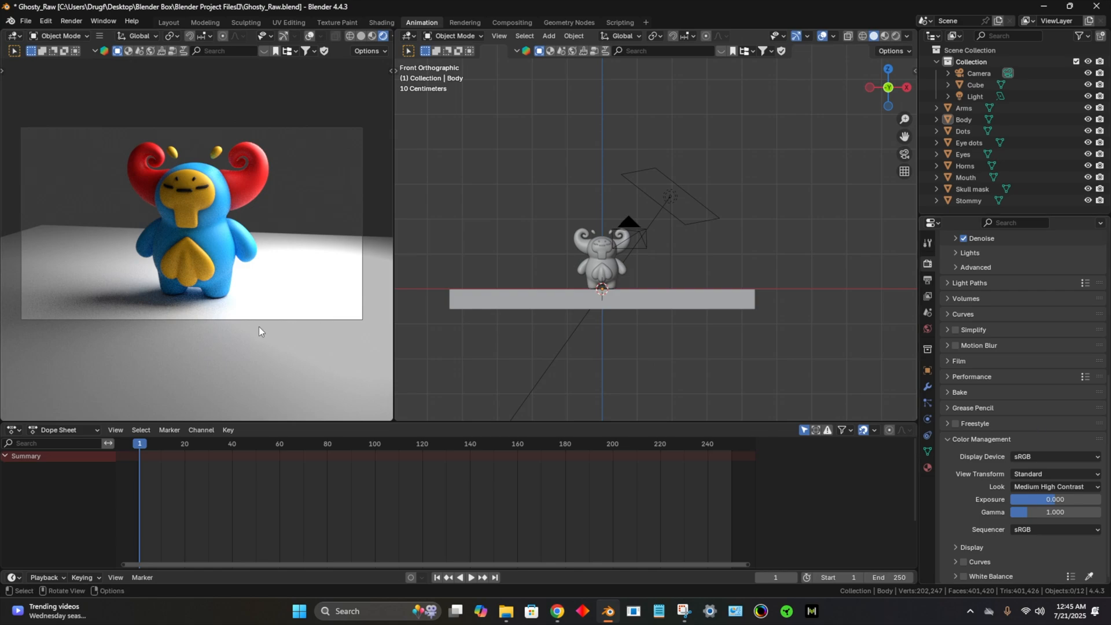
{"action": "mouse_move", "coordinate": [201, 232]}
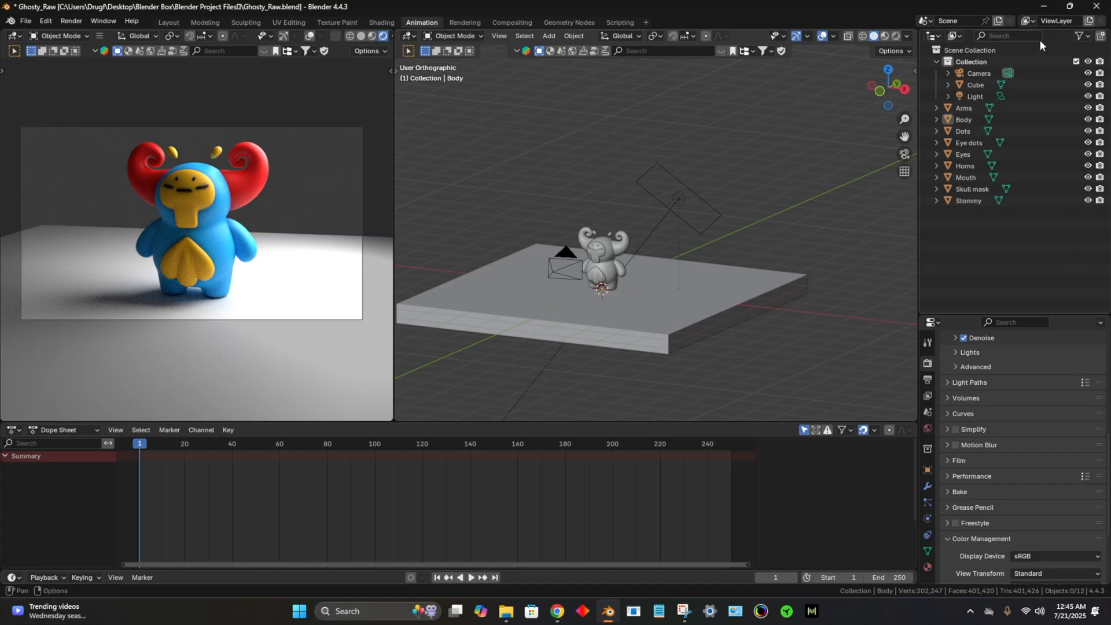
{"action": "mouse_move", "coordinate": [1102, 36]}
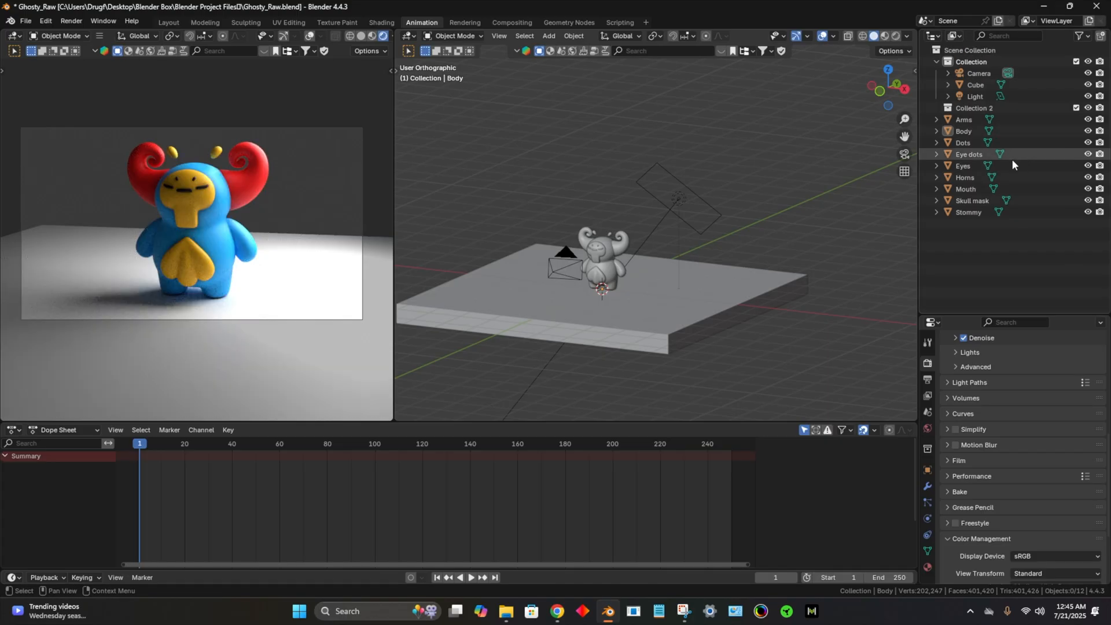
Step: Name the new collection 'ghosty' and add another empty collection
{"action": "double_click", "coordinate": [974, 108]}
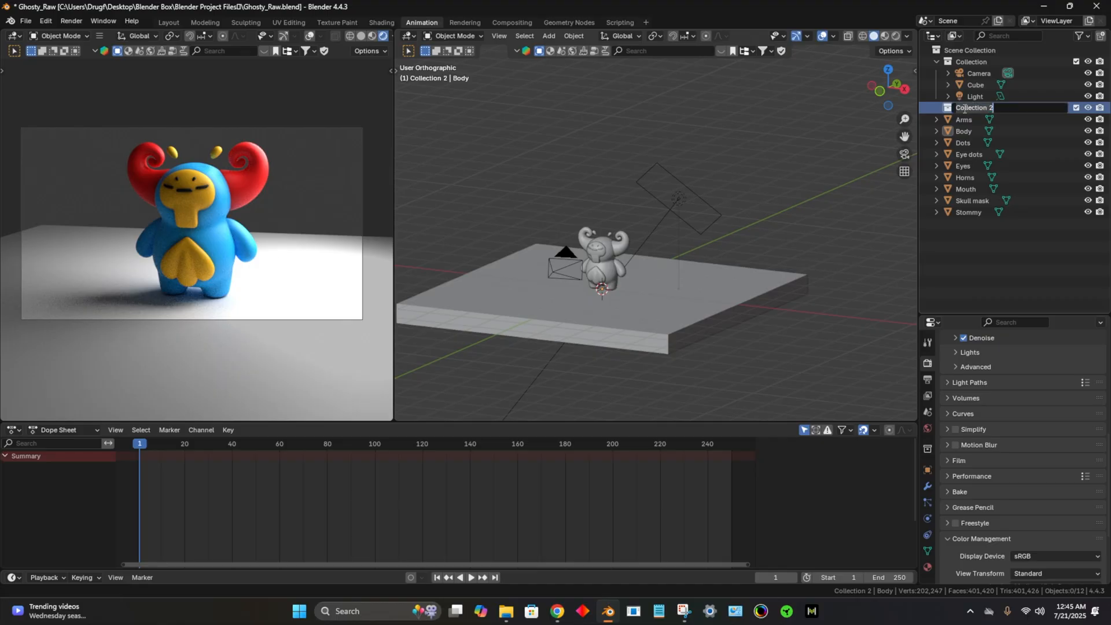
{"action": "type", "text": "ghosty"}
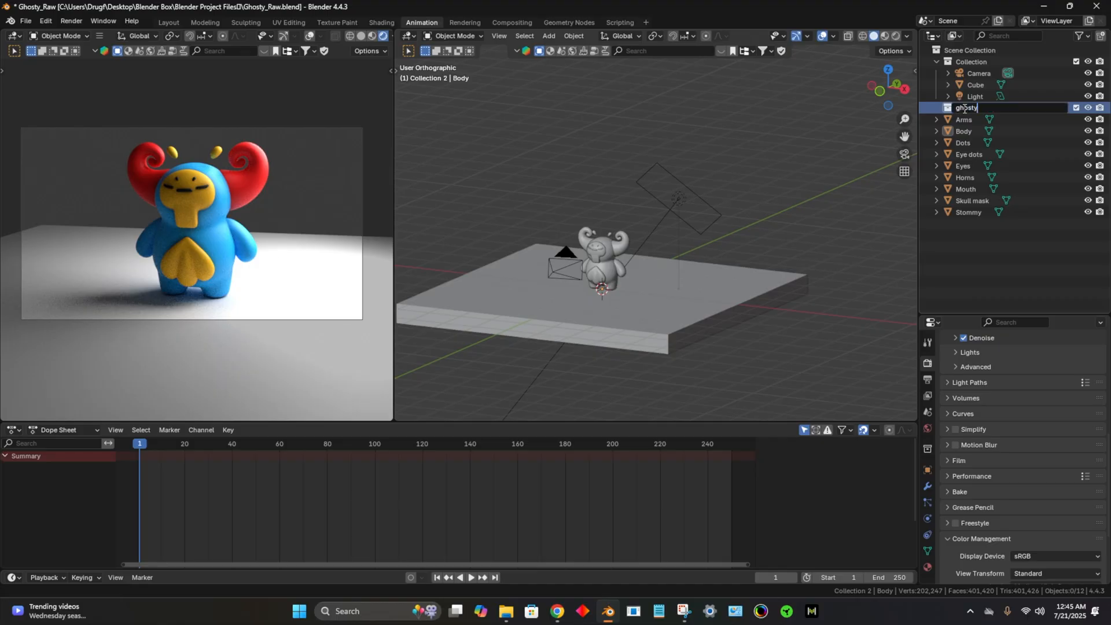
{"action": "key", "text": "Return"}
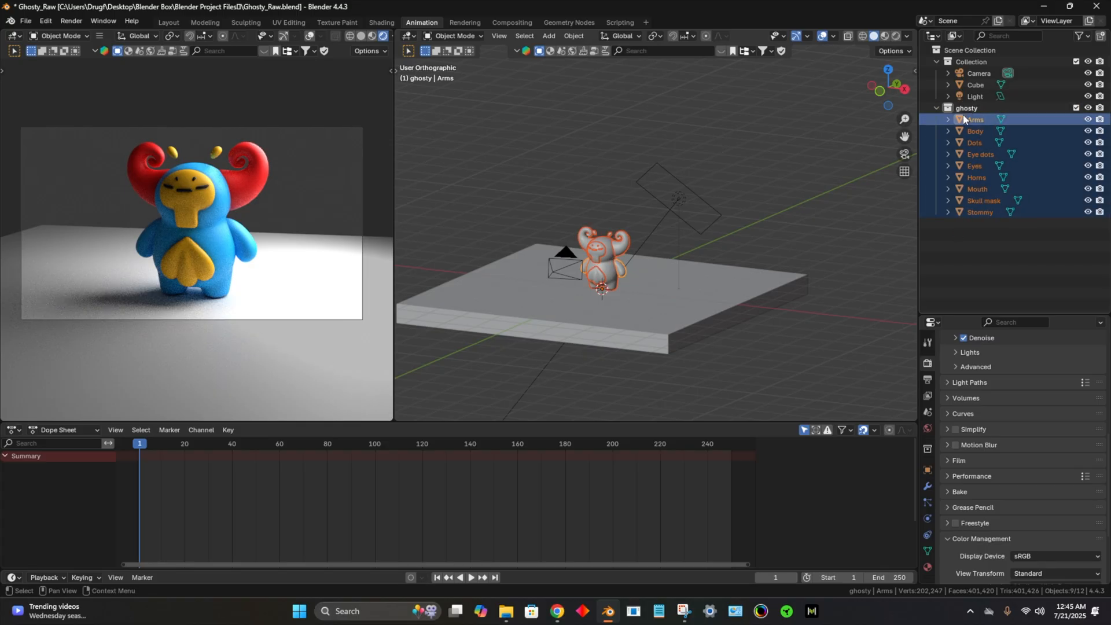
{"action": "left_click", "coordinate": [938, 108]}
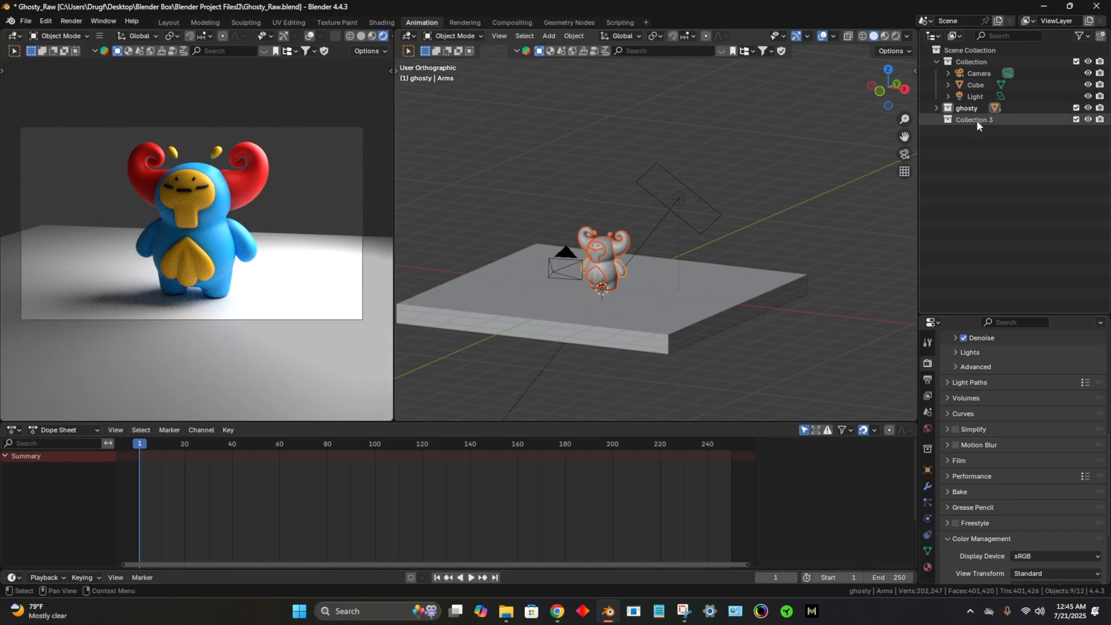
Step: Name the newest collection 'Lighting' and pick the Light to move into it
{"action": "double_click", "coordinate": [973, 119]}
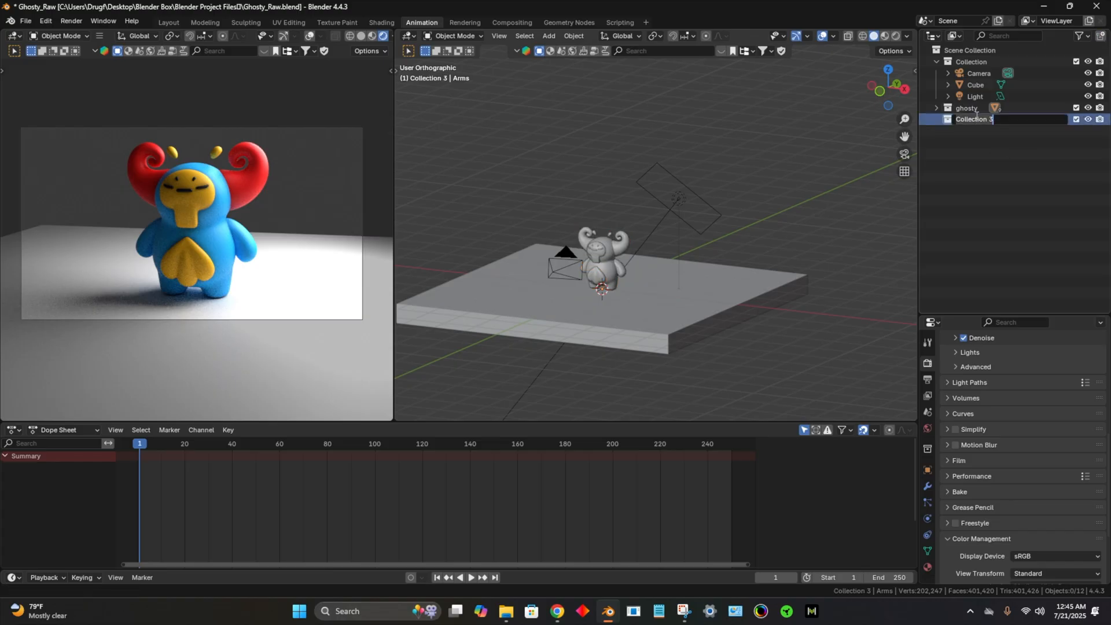
{"action": "type", "text": "Lighting"}
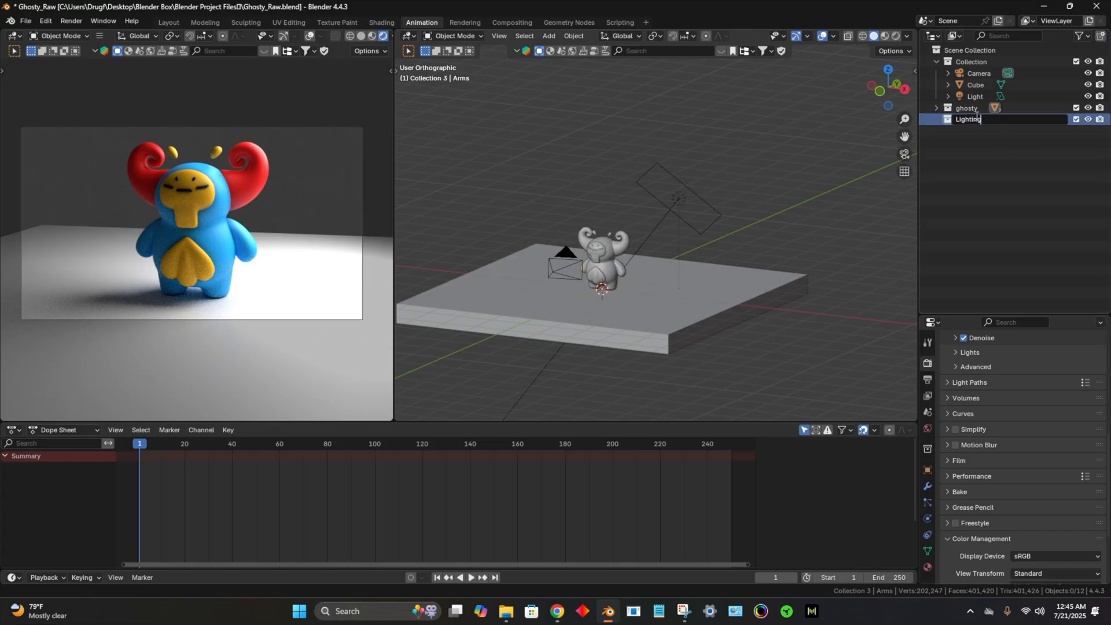
{"action": "key", "text": "Return"}
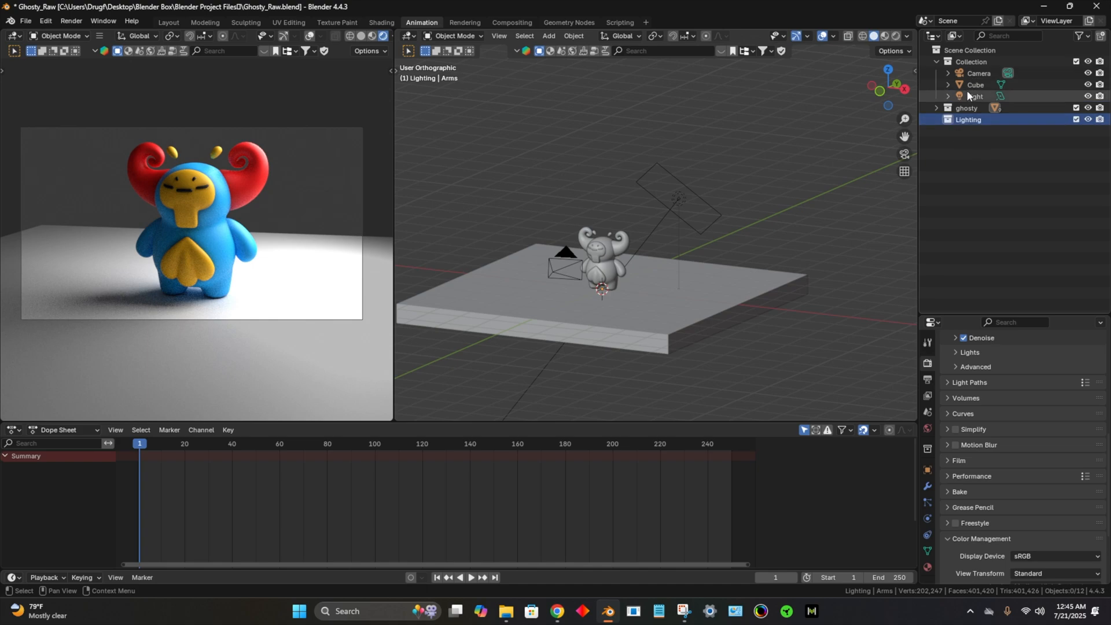
{"action": "left_click", "coordinate": [974, 119]}
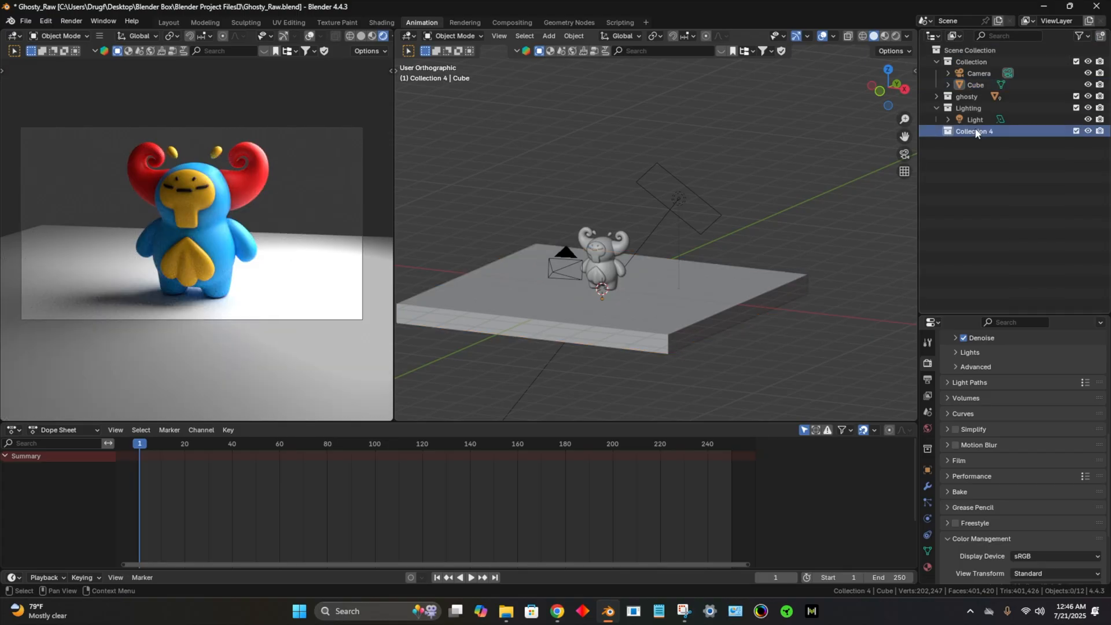
Step: Name Collection 4 'Background' and move the ghosty collection to the scene's top level
{"action": "double_click", "coordinate": [974, 131]}
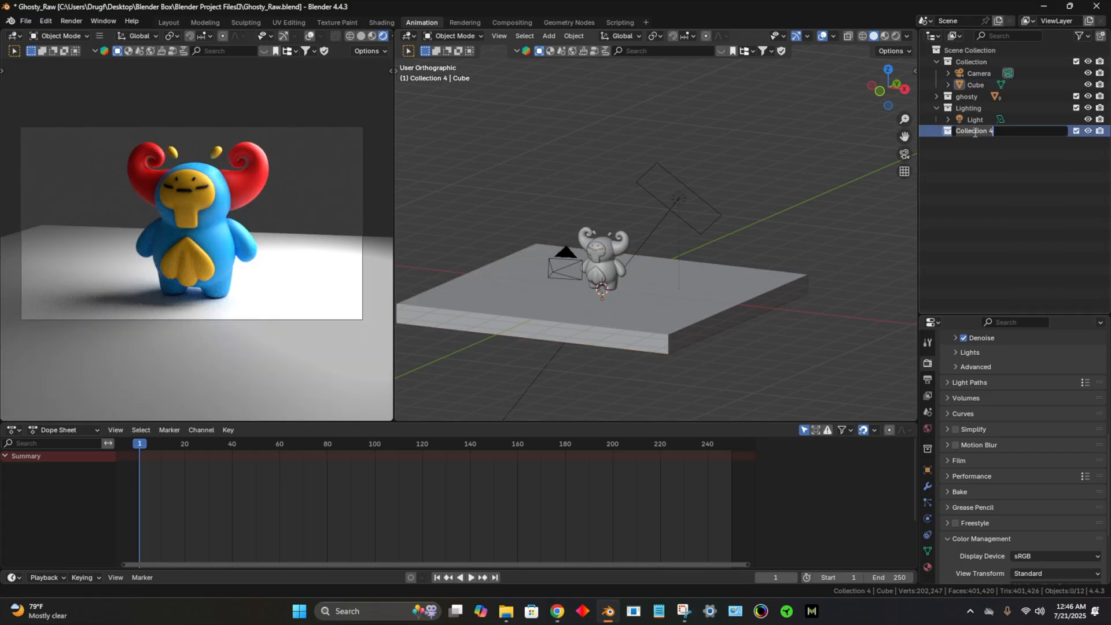
{"action": "type", "text": "Background"}
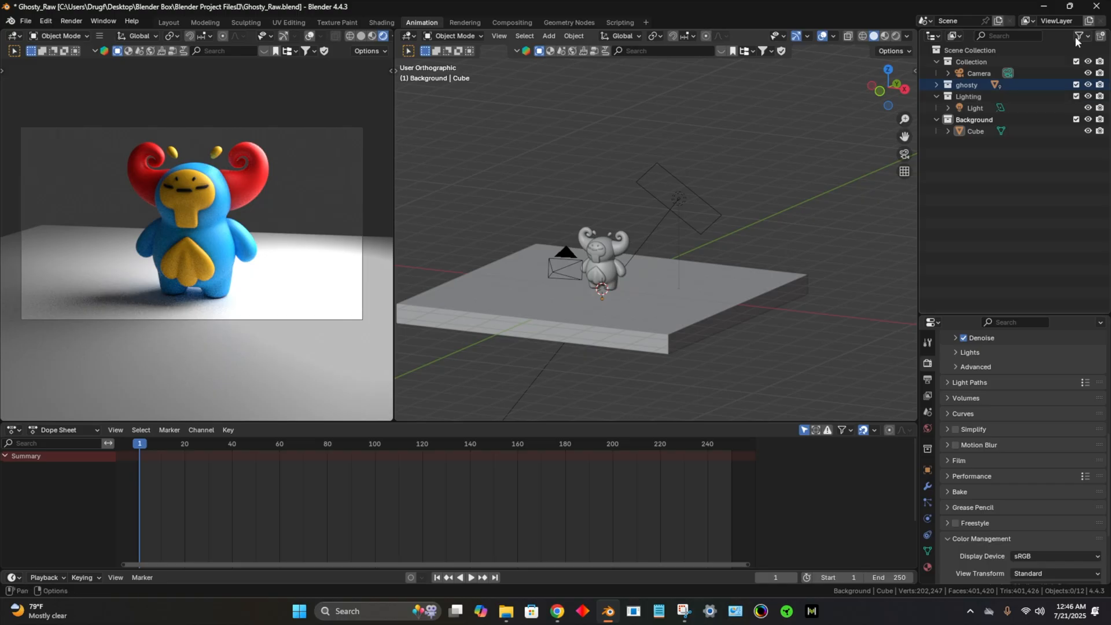
{"action": "left_click", "coordinate": [1078, 36]}
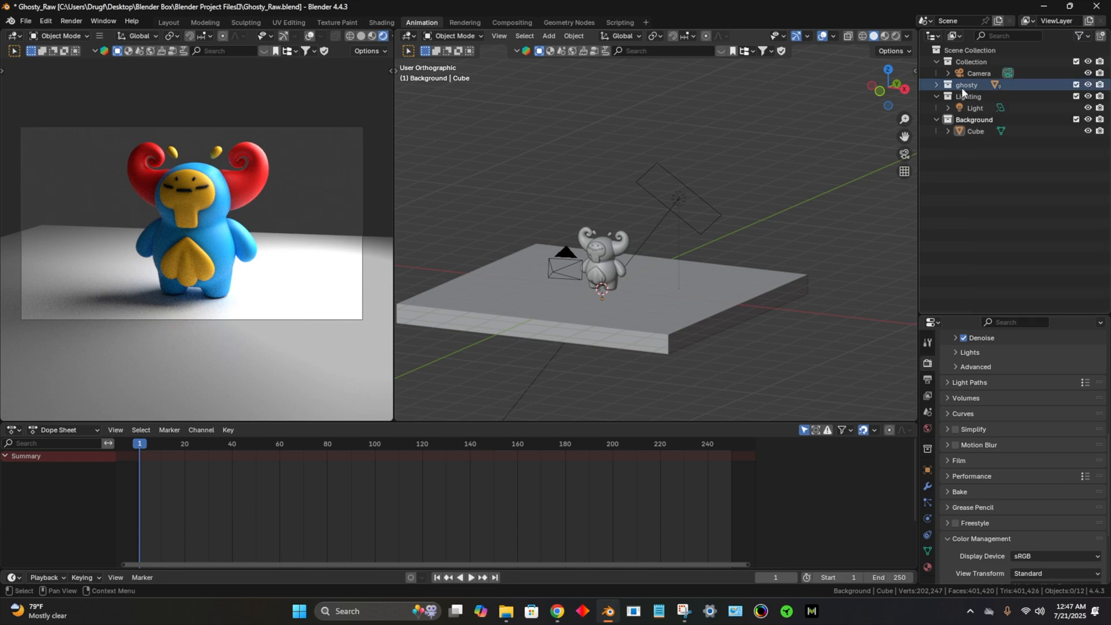
{"action": "left_click_drag", "start_coordinate": [965, 85], "coordinate": [974, 139]}
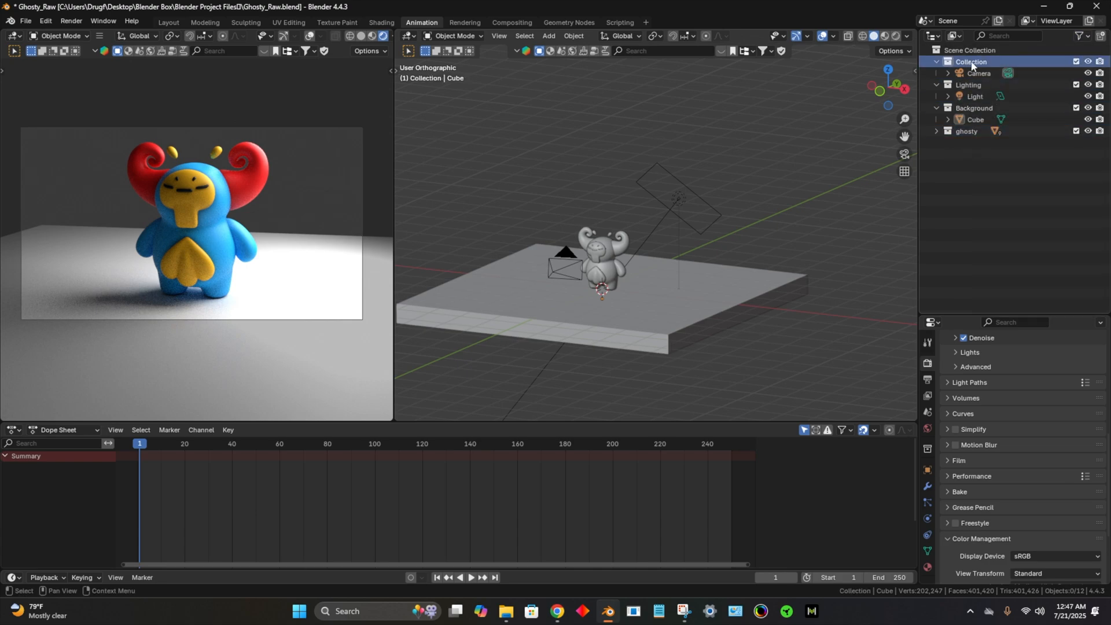
{"action": "double_click", "coordinate": [970, 61]}
{"action": "type", "text": "Cameras"}
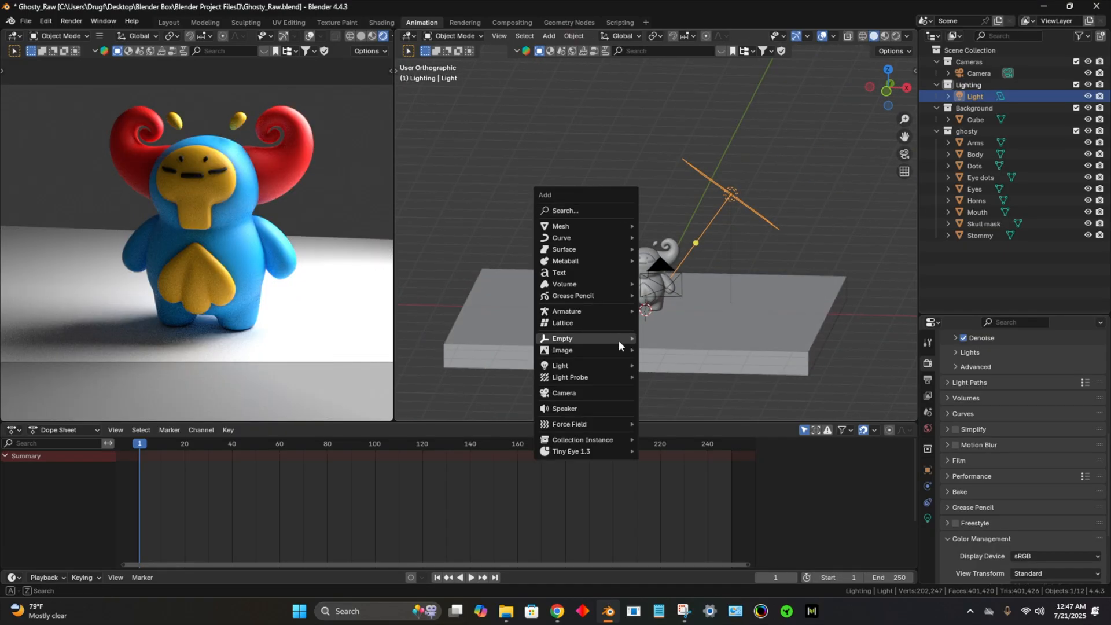
{"action": "mouse_move", "coordinate": [561, 365]}
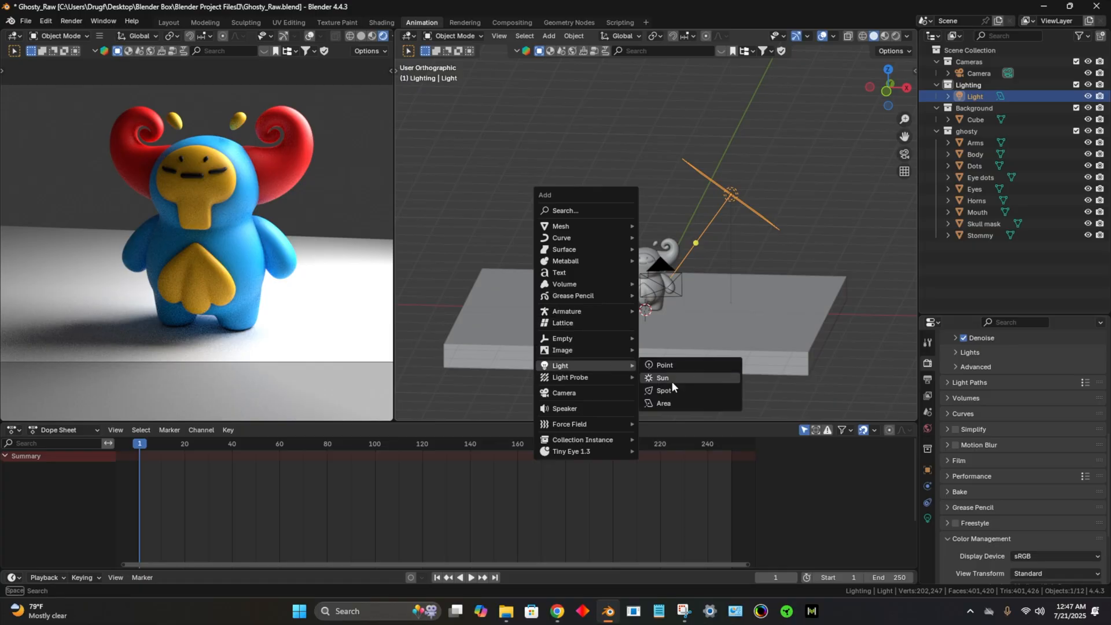
Step: Add an Area light and raise it high above the Ghosty character
{"action": "left_click", "coordinate": [662, 403]}
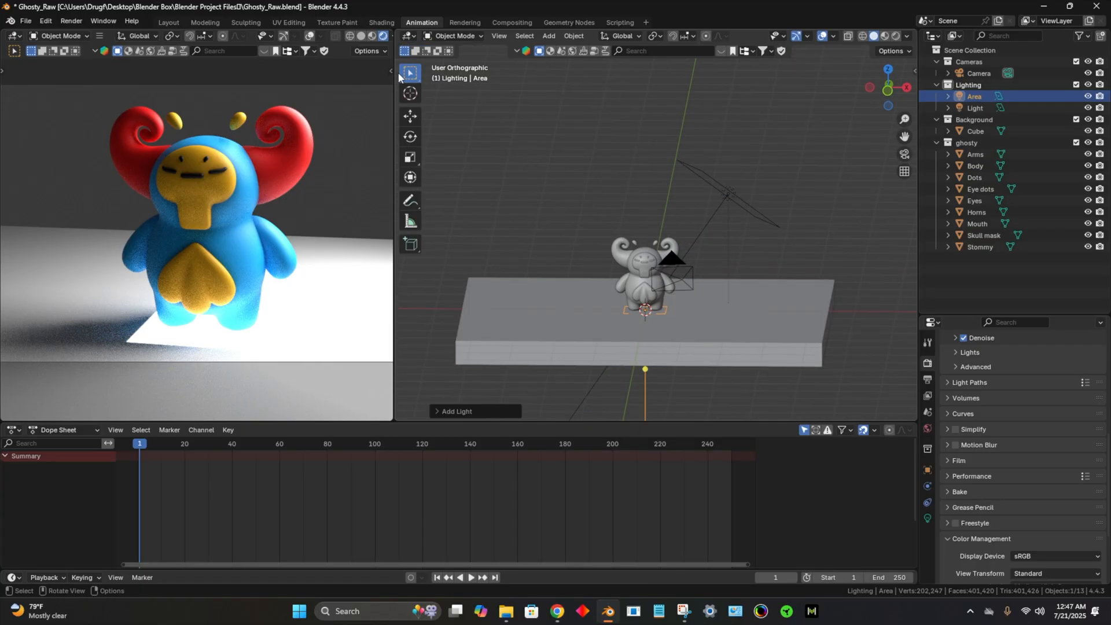
{"action": "left_click", "coordinate": [410, 176]}
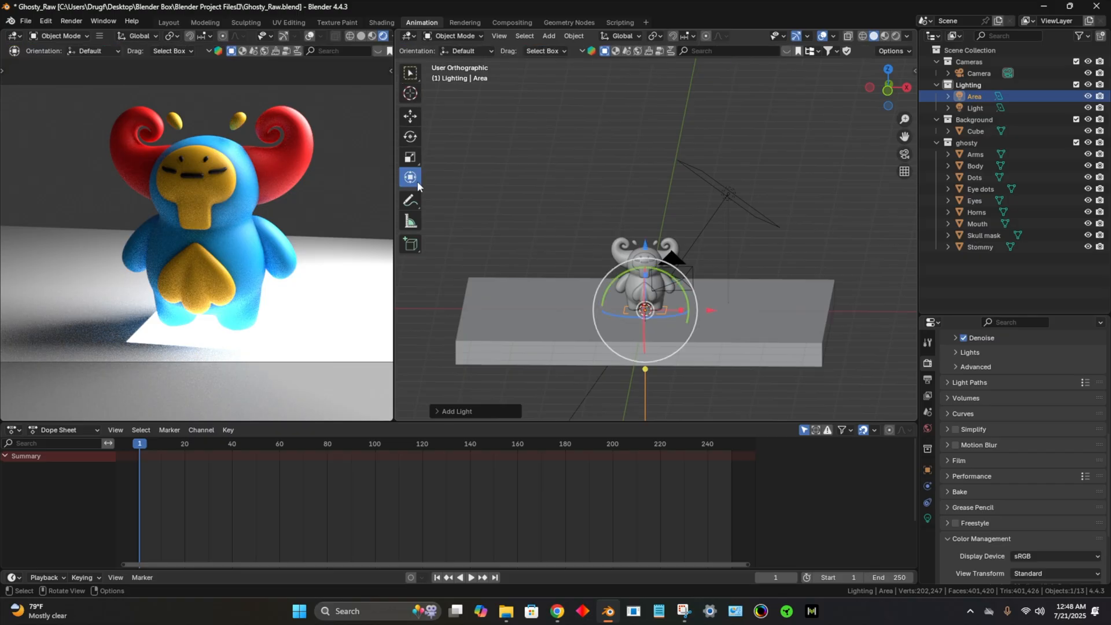
{"action": "left_click_drag", "start_coordinate": [644, 310], "coordinate": [644, 184]}
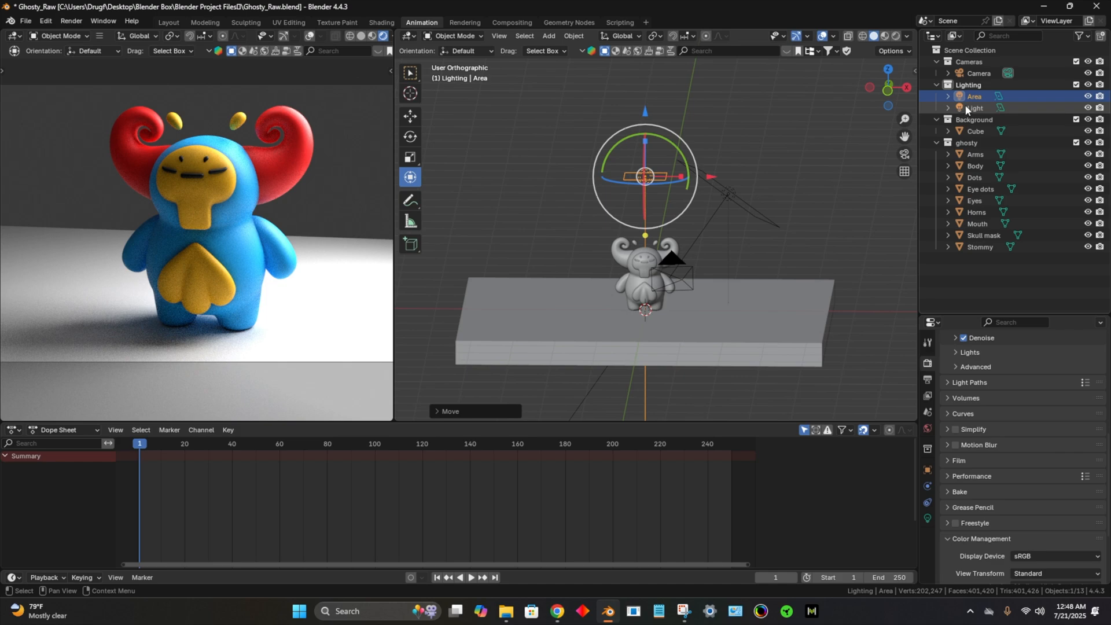
{"action": "mouse_move", "coordinate": [977, 111]}
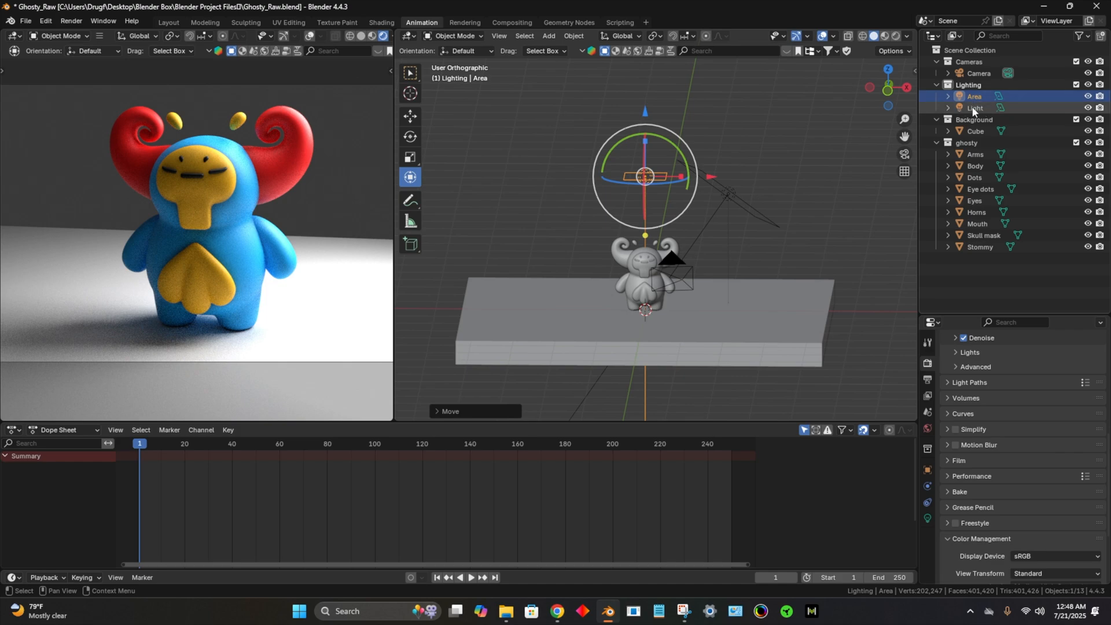
{"action": "left_click", "coordinate": [975, 109]}
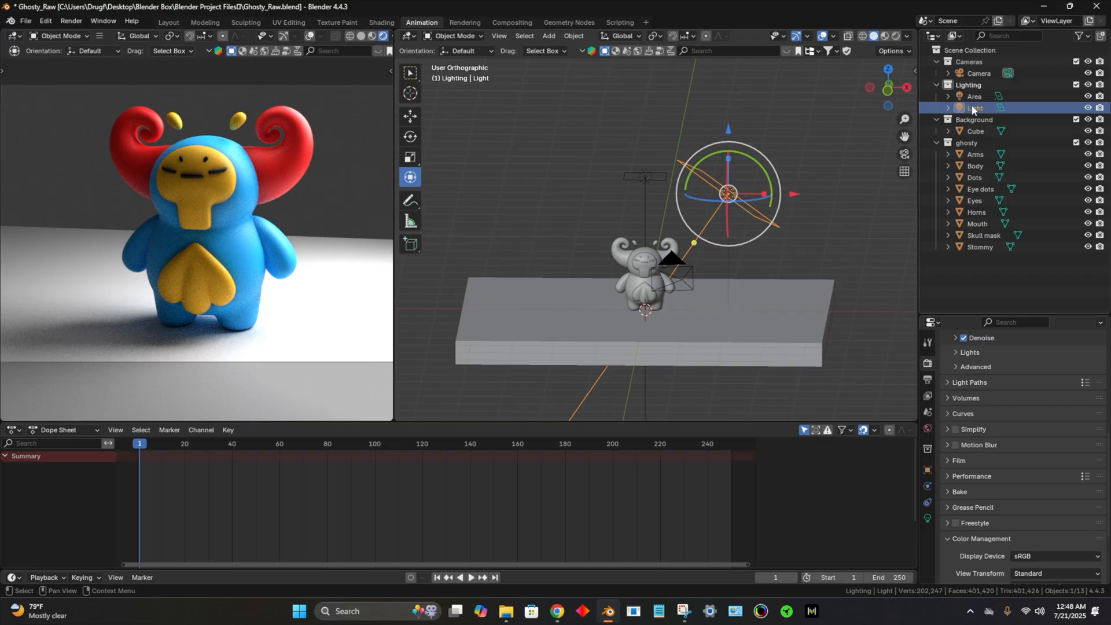
Step: Rename the lights 'Key' and 'Overhead' and switch the Key light off
{"action": "double_click", "coordinate": [975, 109]}
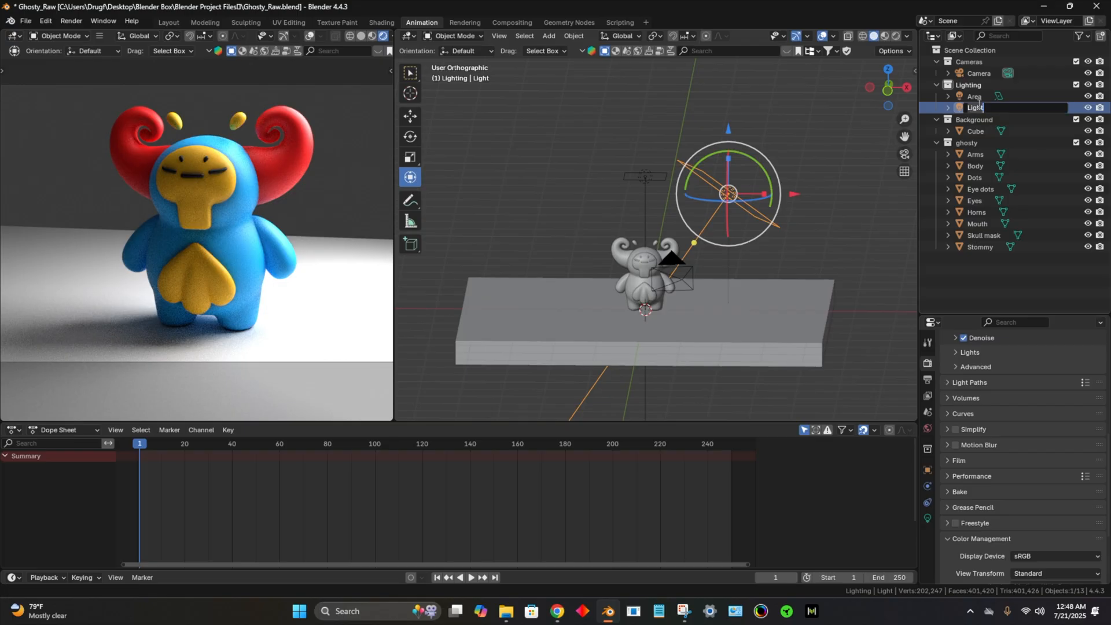
{"action": "type", "text": "Key"}
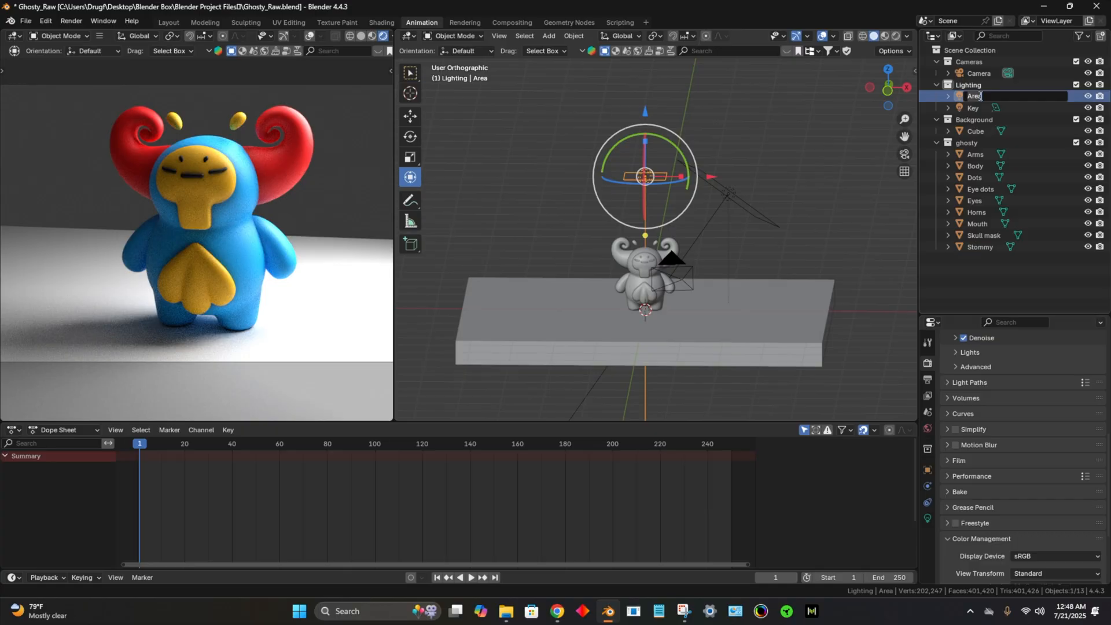
{"action": "type", "text": "Overhead"}
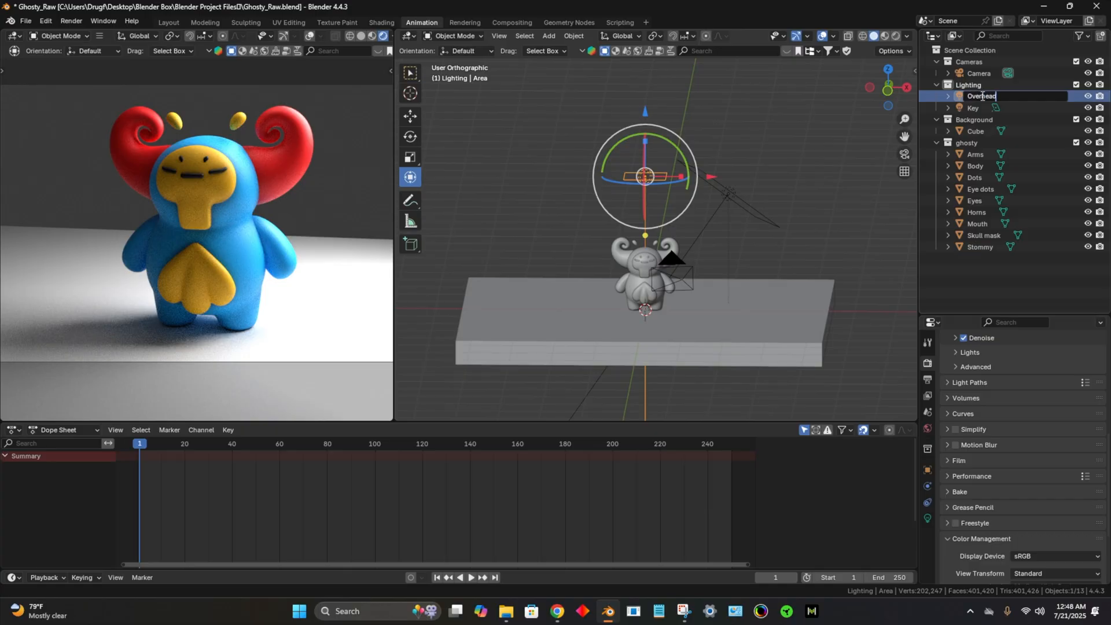
{"action": "left_click", "coordinate": [972, 108]}
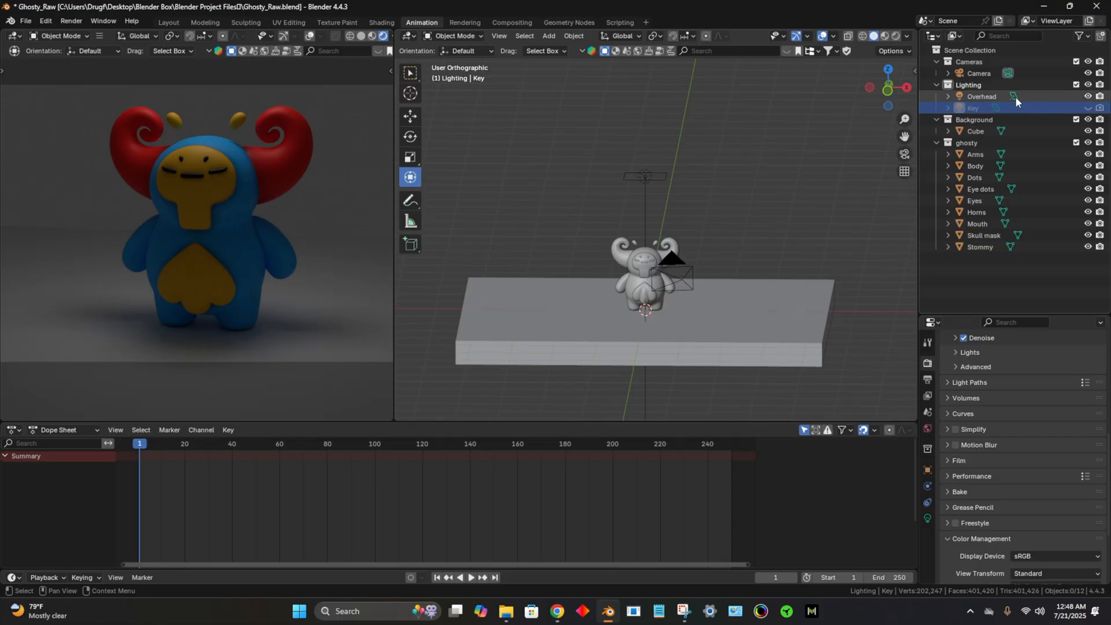
{"action": "left_click", "coordinate": [982, 96]}
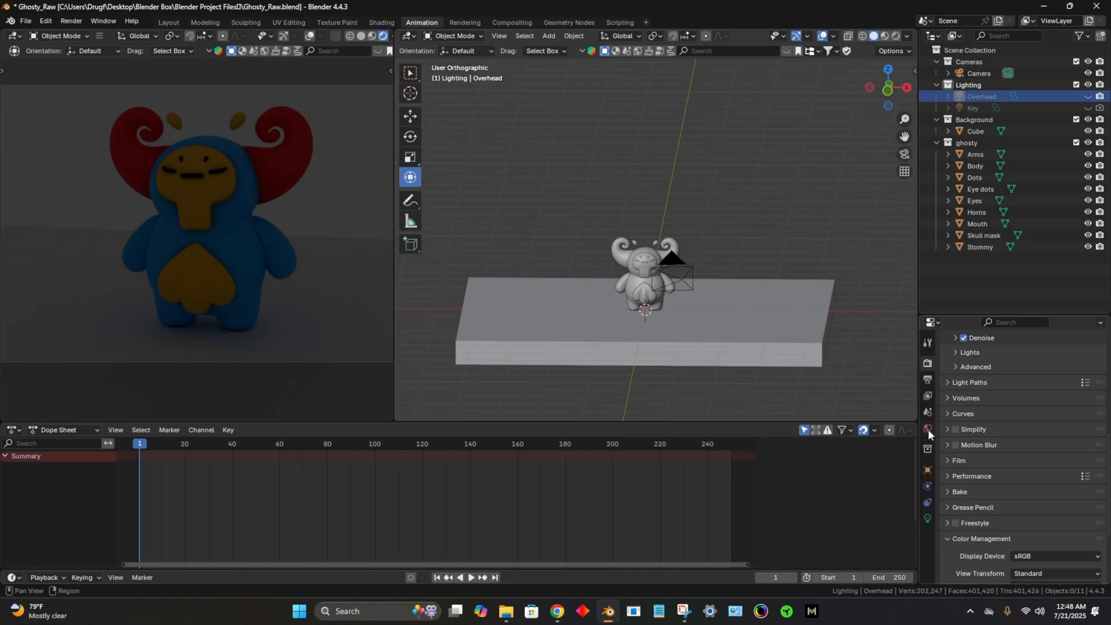
Step: Set the world background strength to 0 in World Properties
{"action": "left_click", "coordinate": [927, 428]}
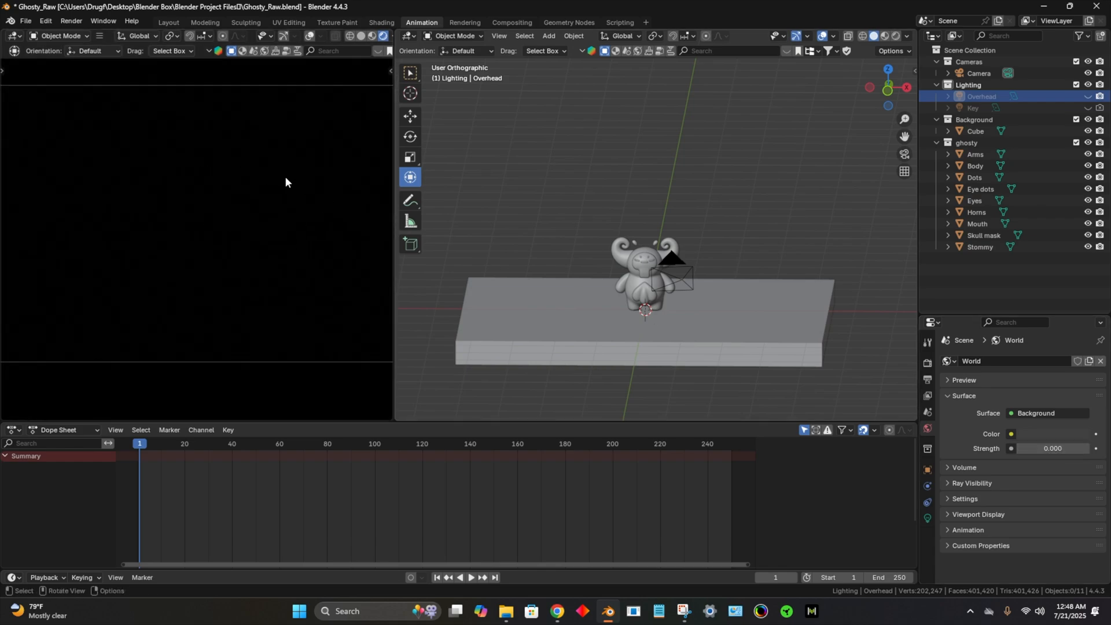
{"action": "mouse_move", "coordinate": [298, 144]}
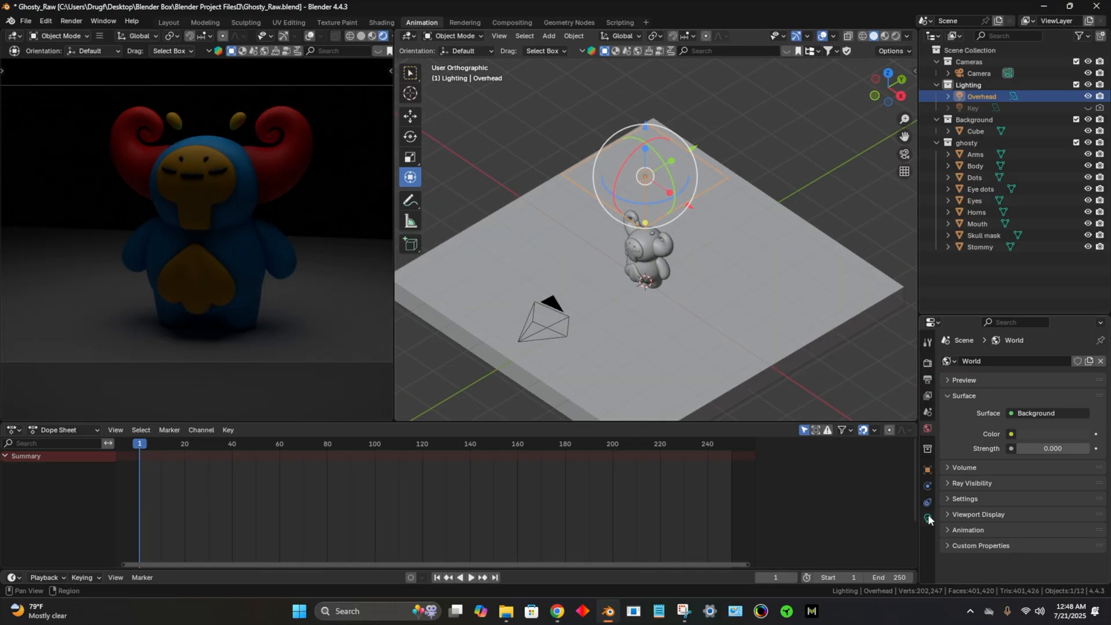
Step: Enlarge the Overhead area light to about 4.29 × 2.81 m and set its power to 200 W
{"action": "left_click", "coordinate": [928, 518]}
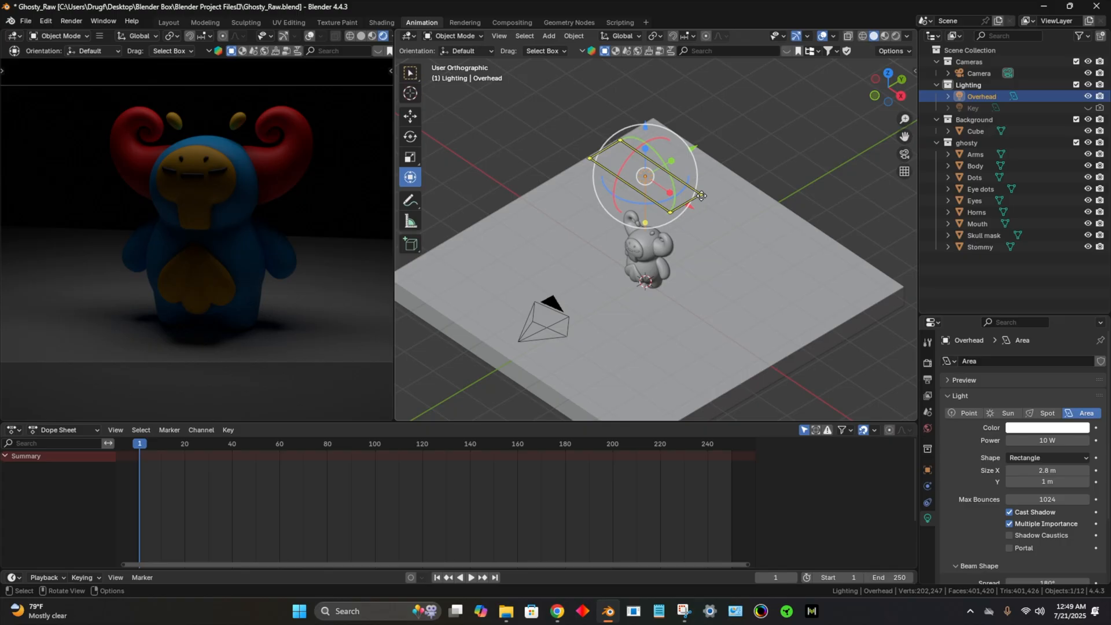
{"action": "left_click_drag", "start_coordinate": [702, 194], "coordinate": [752, 190]}
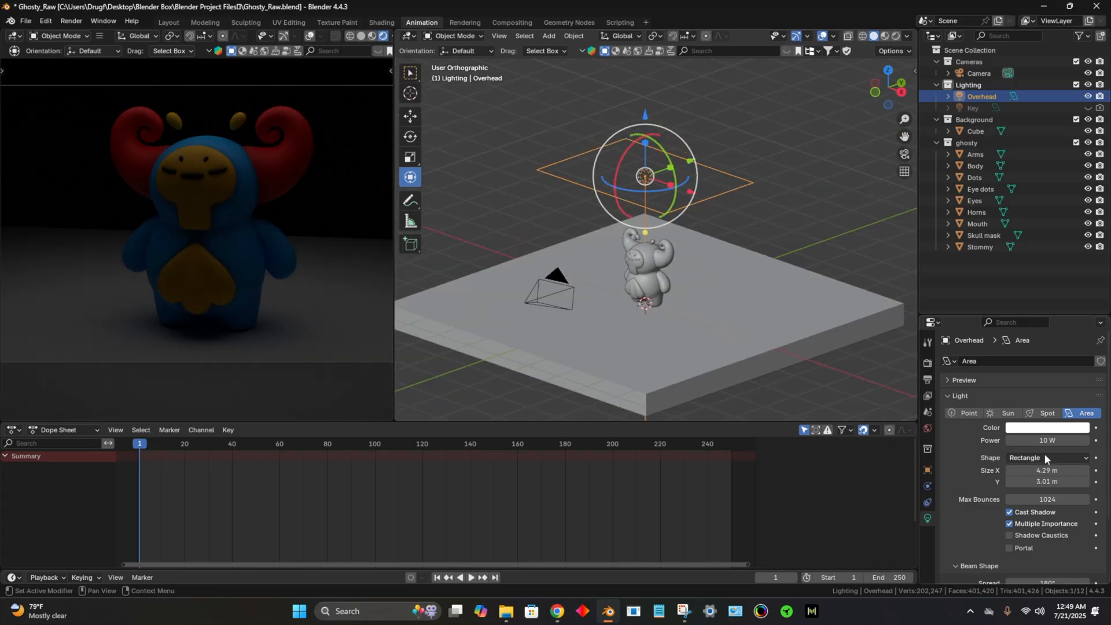
{"action": "double_click", "coordinate": [1046, 441]}
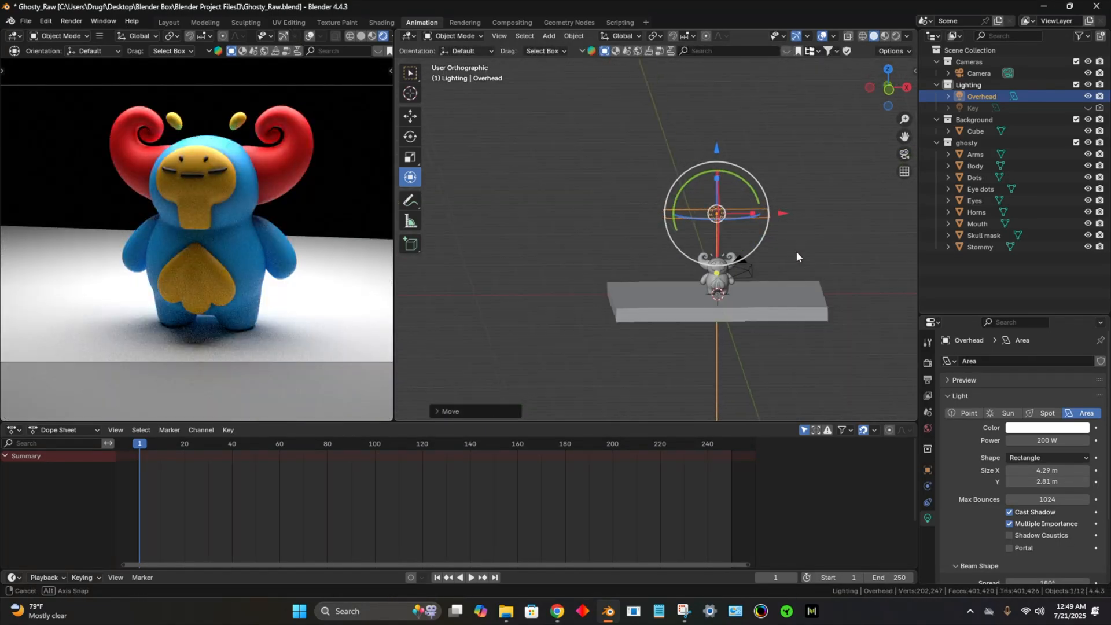
Step: Add an 8.62 m Plane as the floor under Ghosty and select it for the Background collection
{"action": "left_click", "coordinate": [549, 35]}
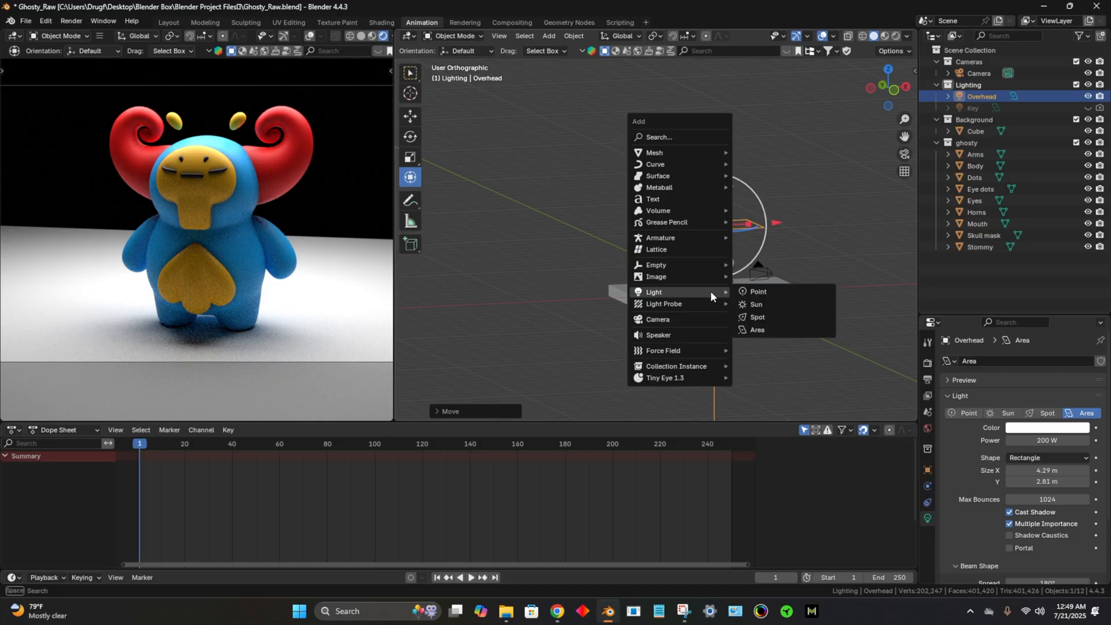
{"action": "mouse_move", "coordinate": [653, 152]}
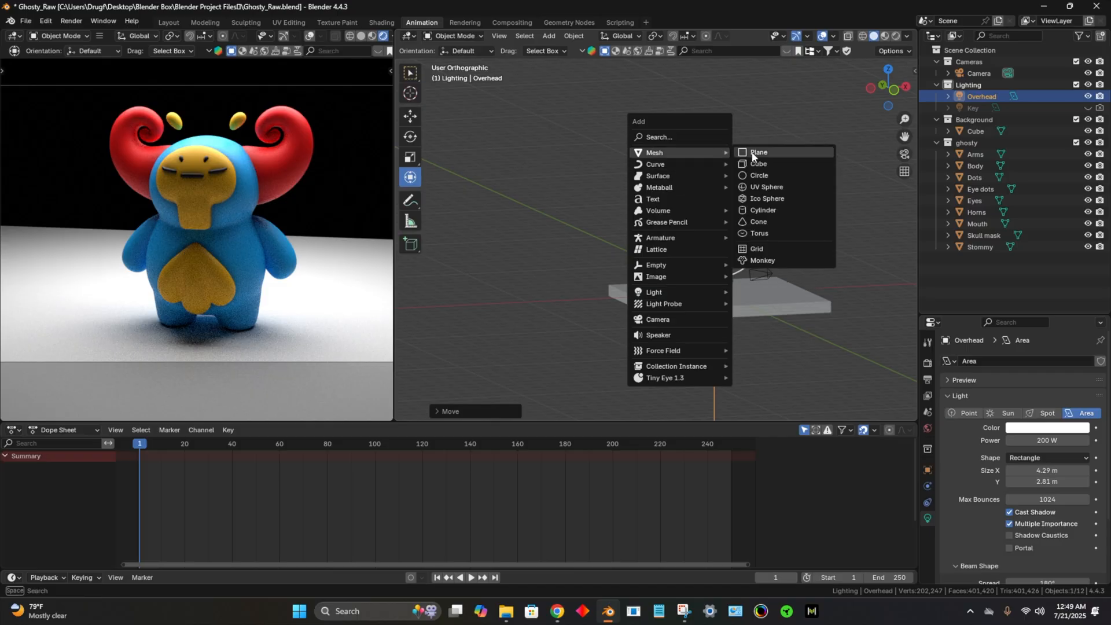
{"action": "left_click", "coordinate": [758, 153]}
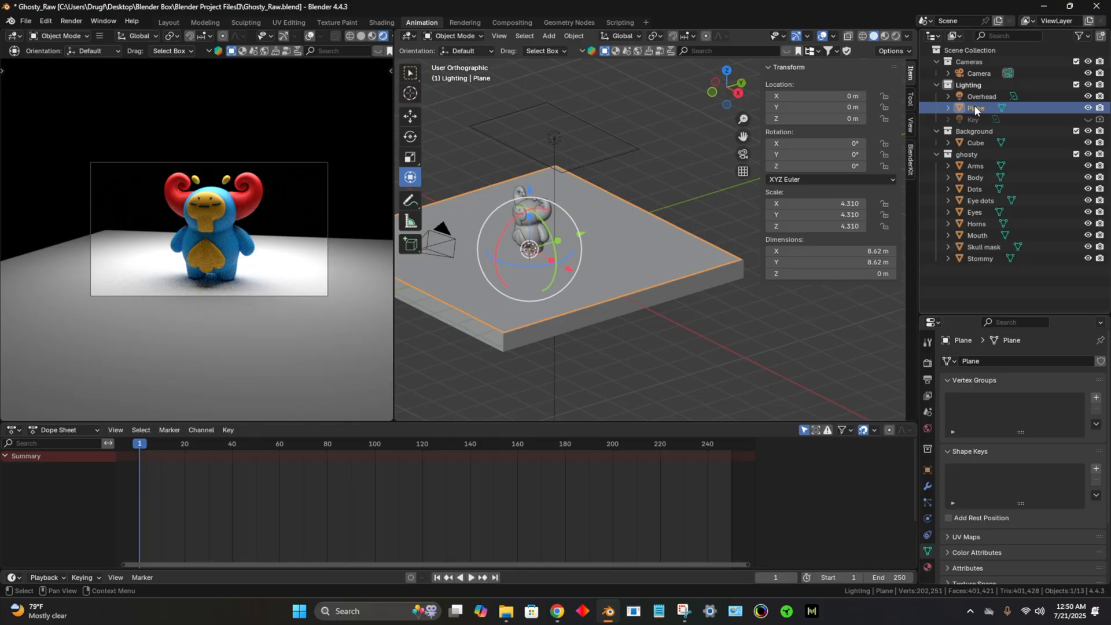
{"action": "left_click", "coordinate": [974, 142]}
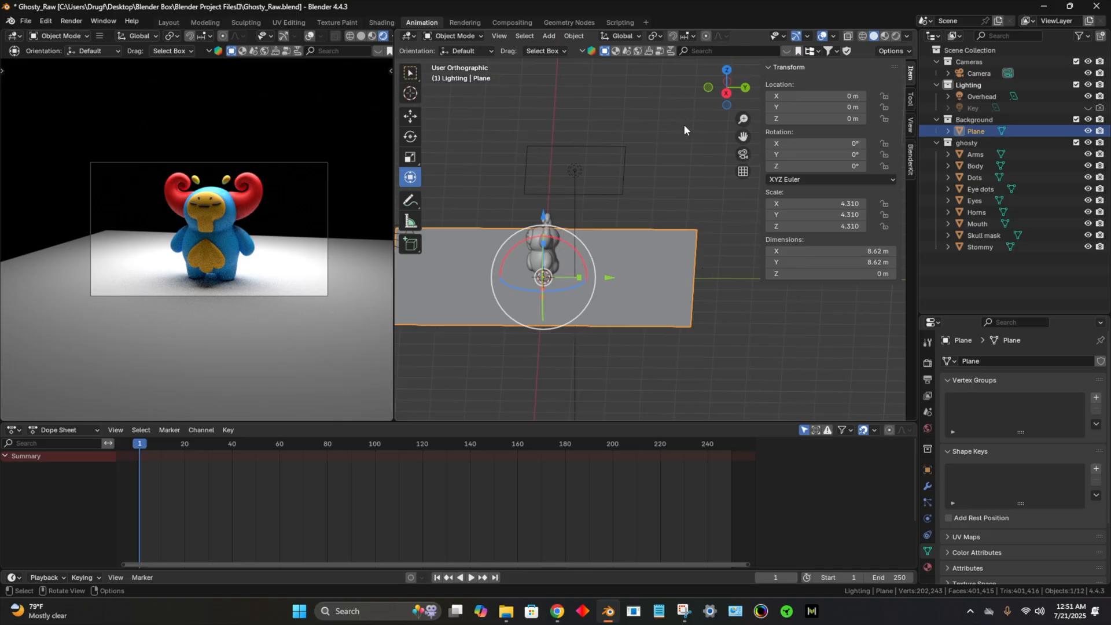
{"action": "mouse_move", "coordinate": [472, 178]}
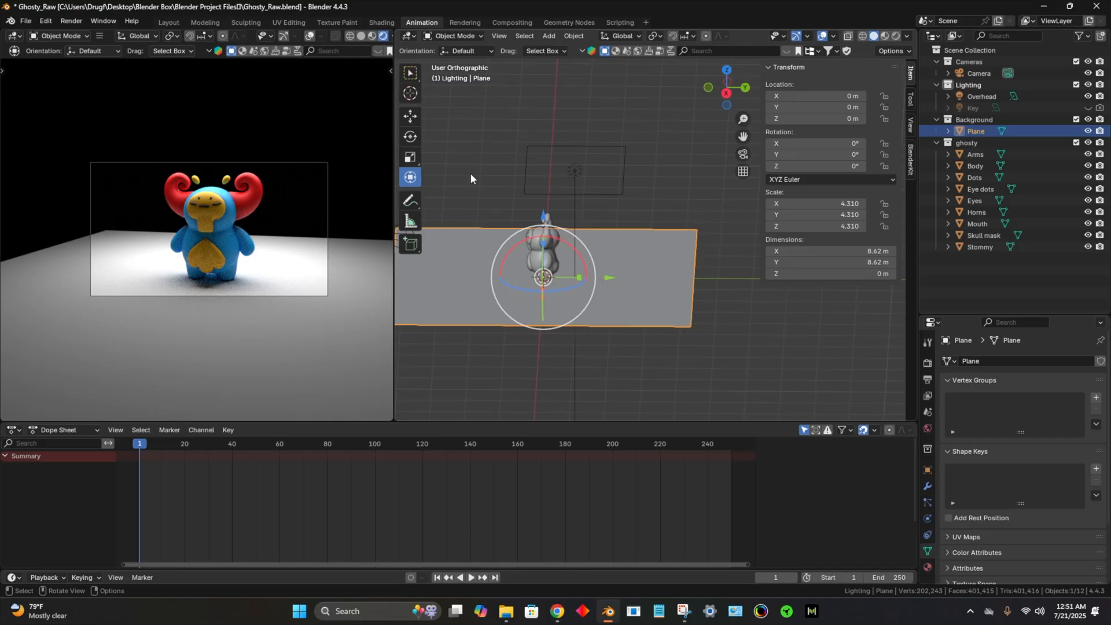
Step: Extrude the plane's back edge up into a wall and bevel the corner into a smooth curve
{"action": "key", "text": "Tab"}
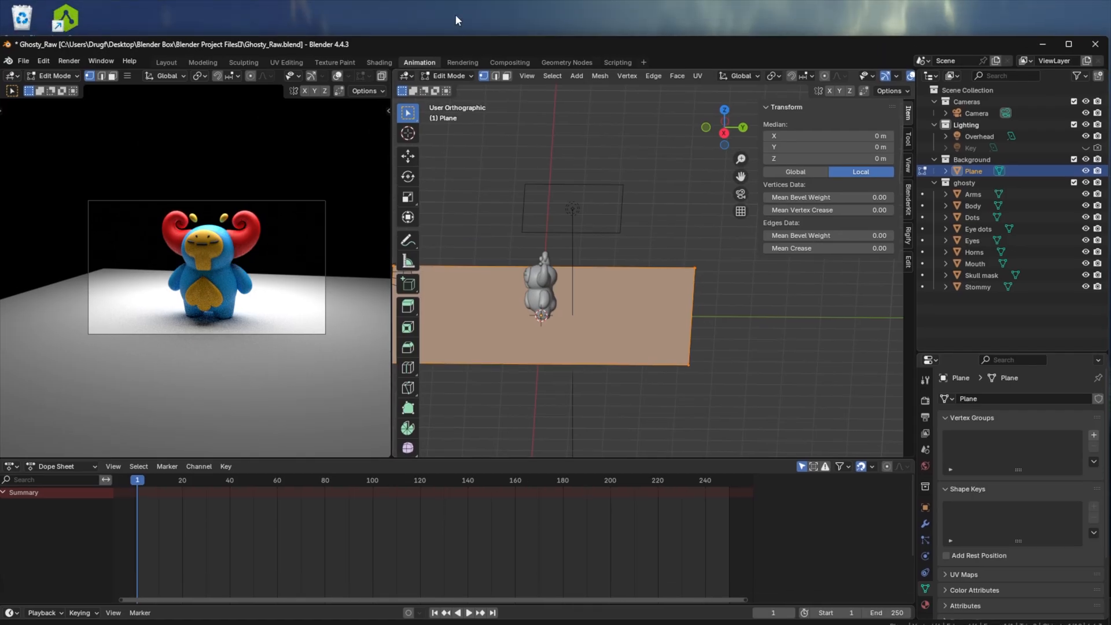
{"action": "left_click", "coordinate": [495, 77]}
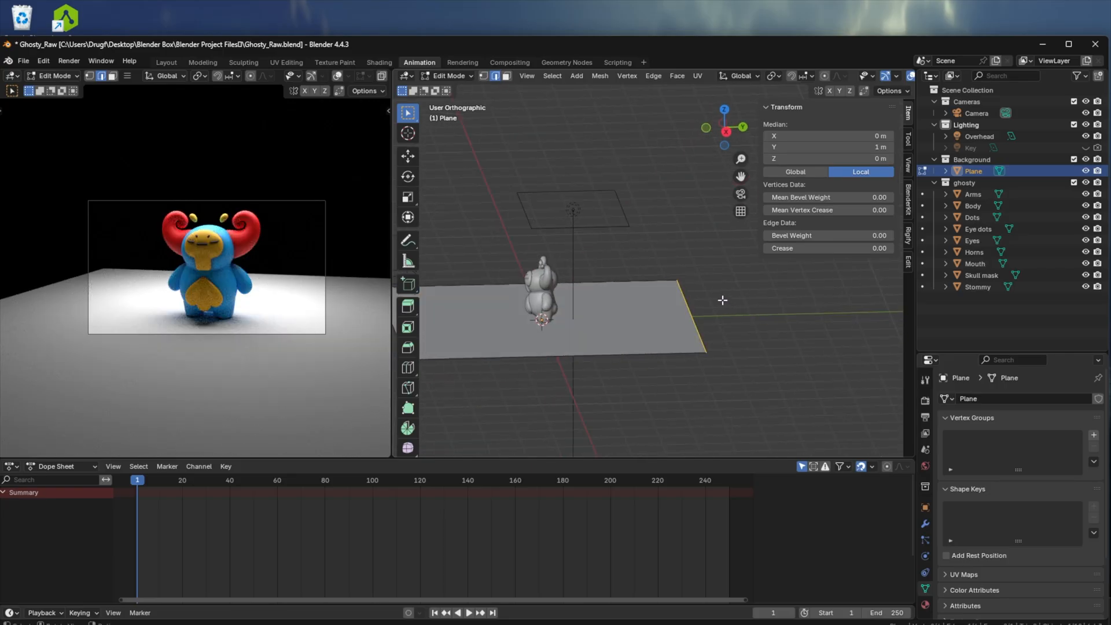
{"action": "left_click_drag", "start_coordinate": [701, 298], "coordinate": [630, 225]}
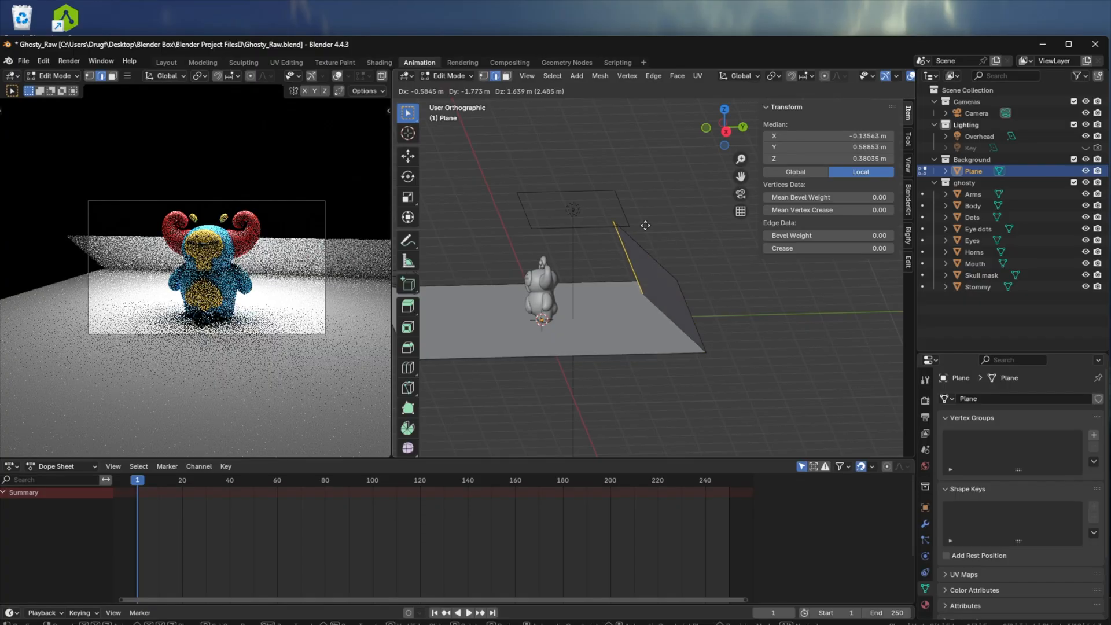
{"action": "key", "text": "e"}
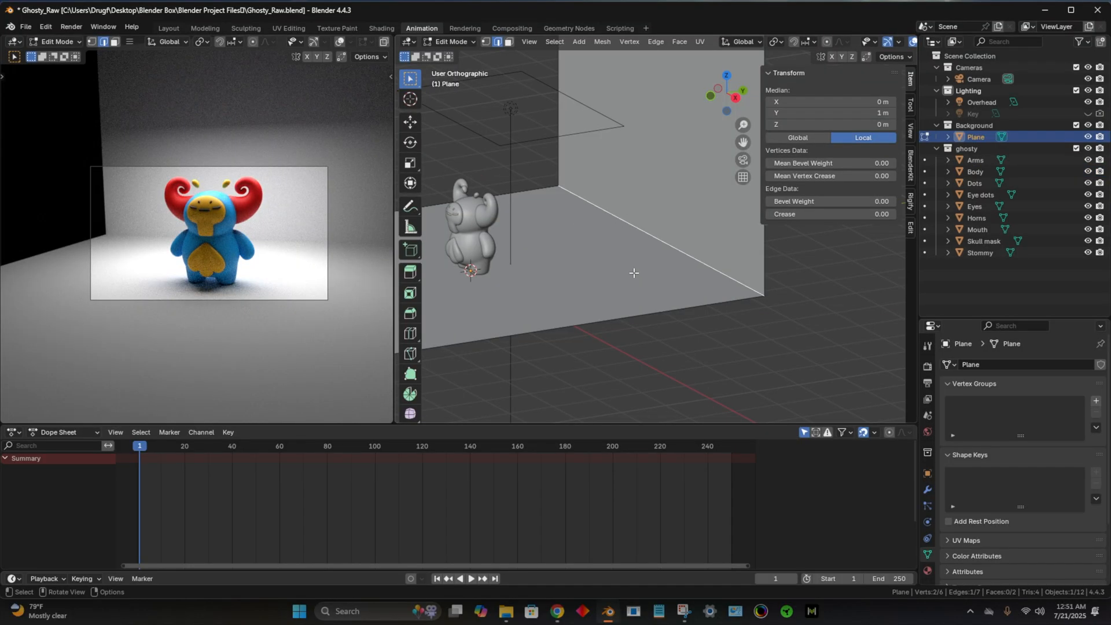
{"action": "key", "text": "ctrl+b"}
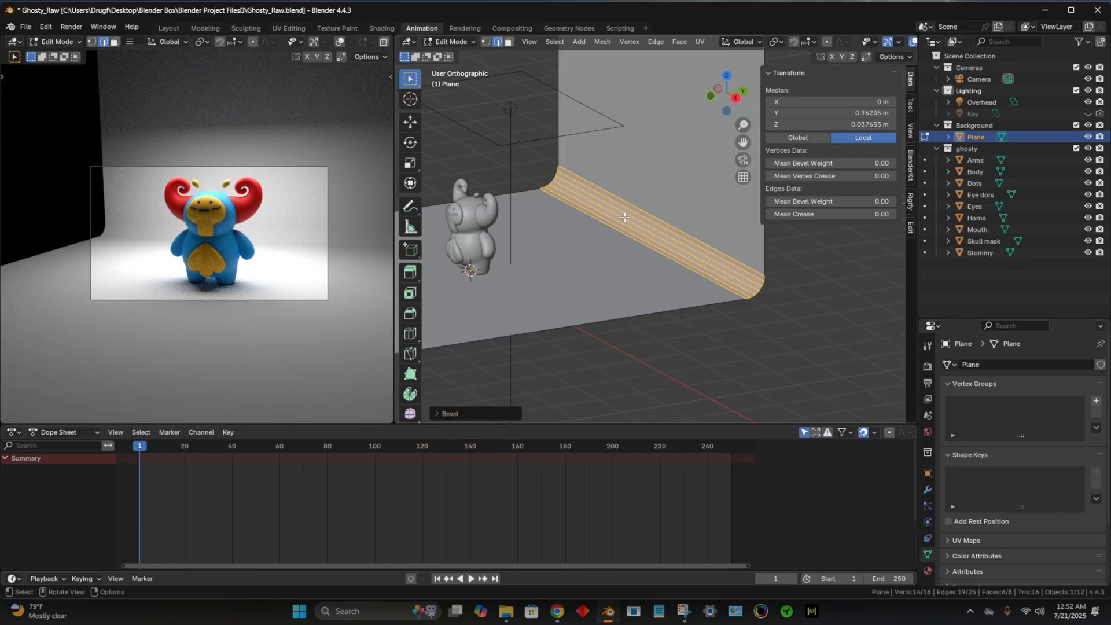
{"action": "mouse_move", "coordinate": [551, 289]}
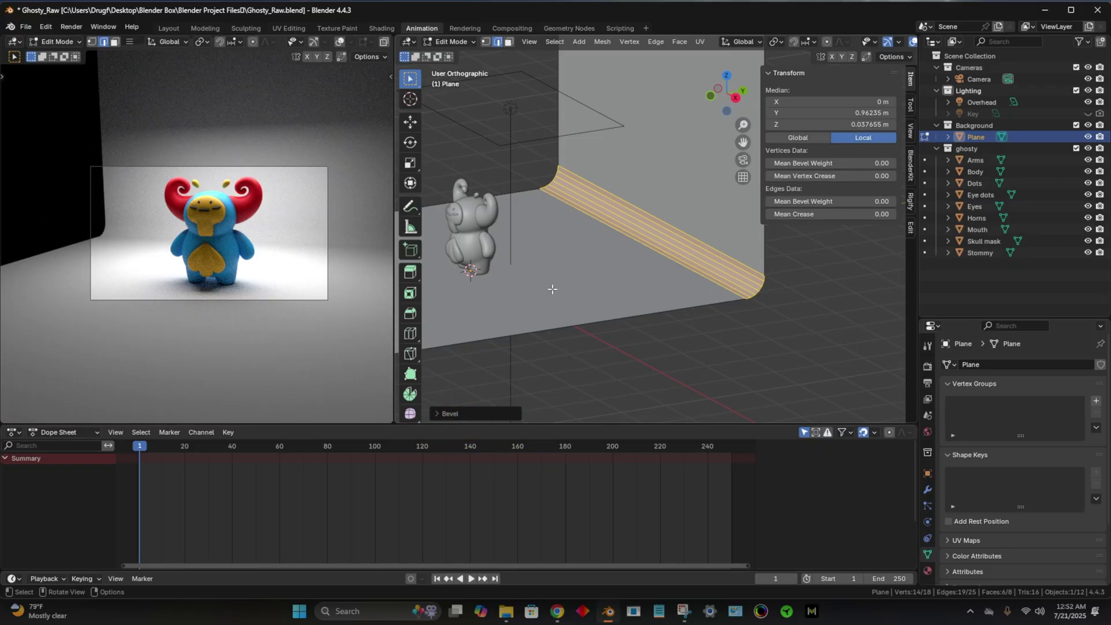
{"action": "mouse_move", "coordinate": [410, 313]}
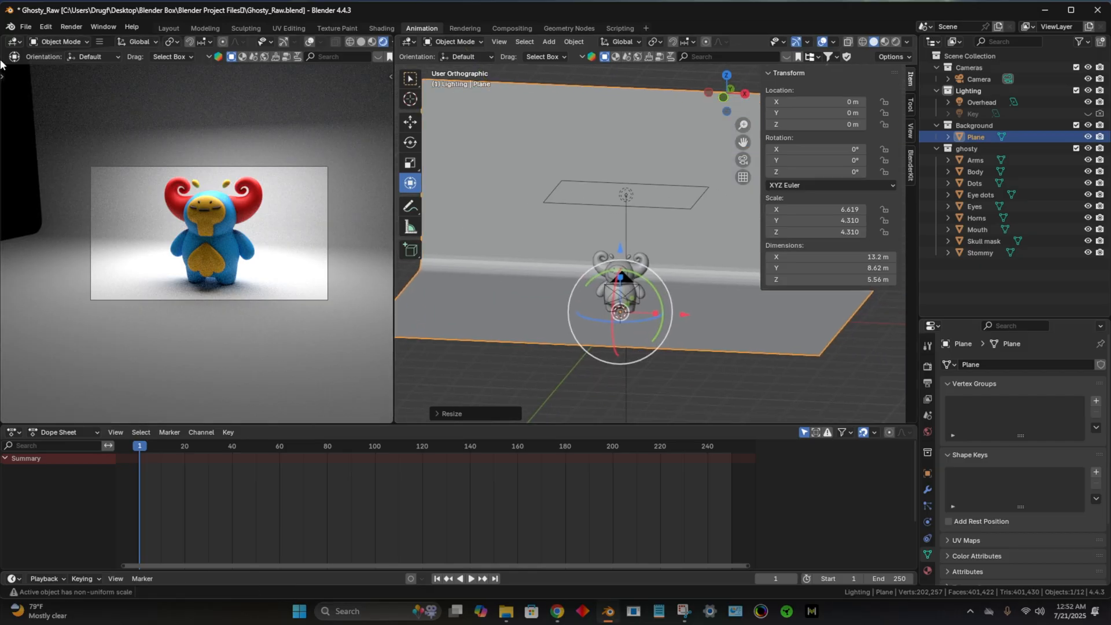
Step: Save the Ghosty_Raw blend file and check the bevel in Edit Mode before returning to Object Mode
{"action": "left_click", "coordinate": [26, 27]}
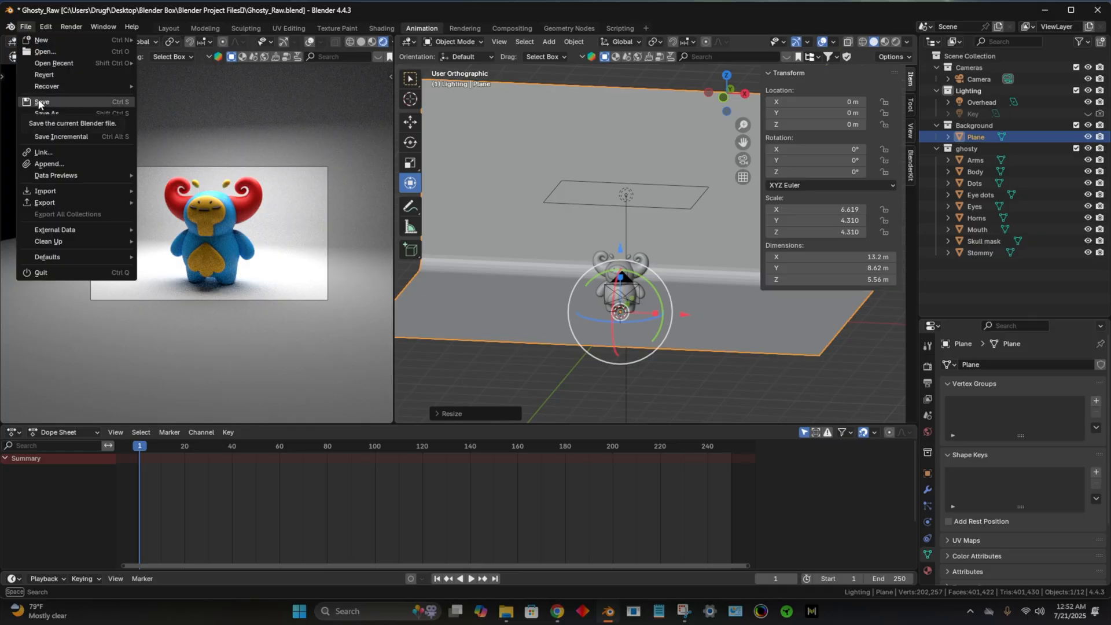
{"action": "left_click", "coordinate": [43, 101]}
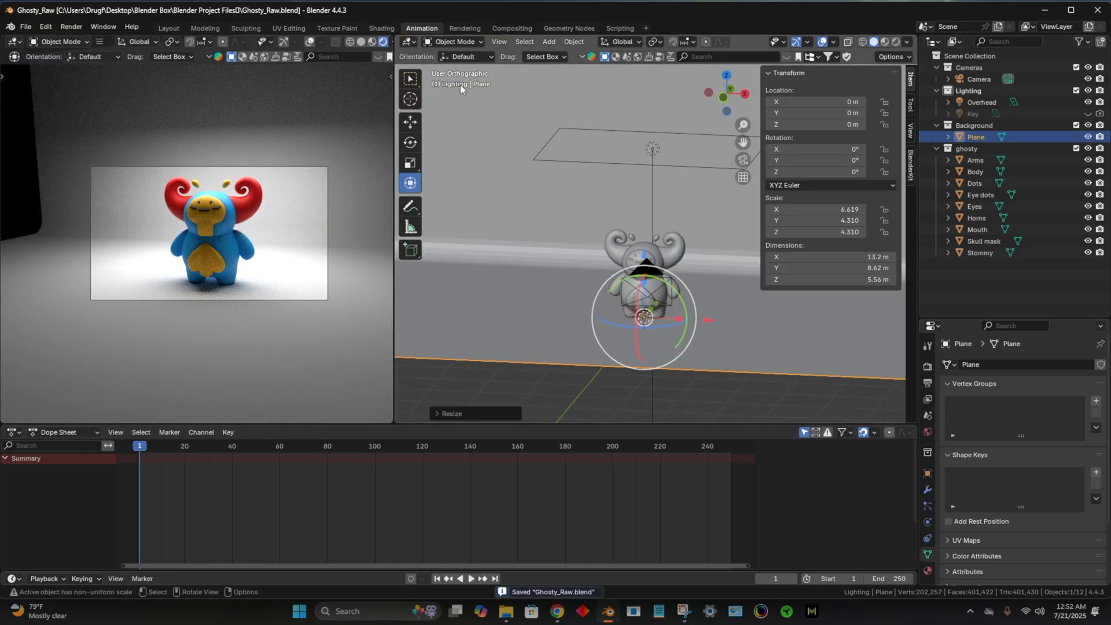
{"action": "key", "text": "Tab"}
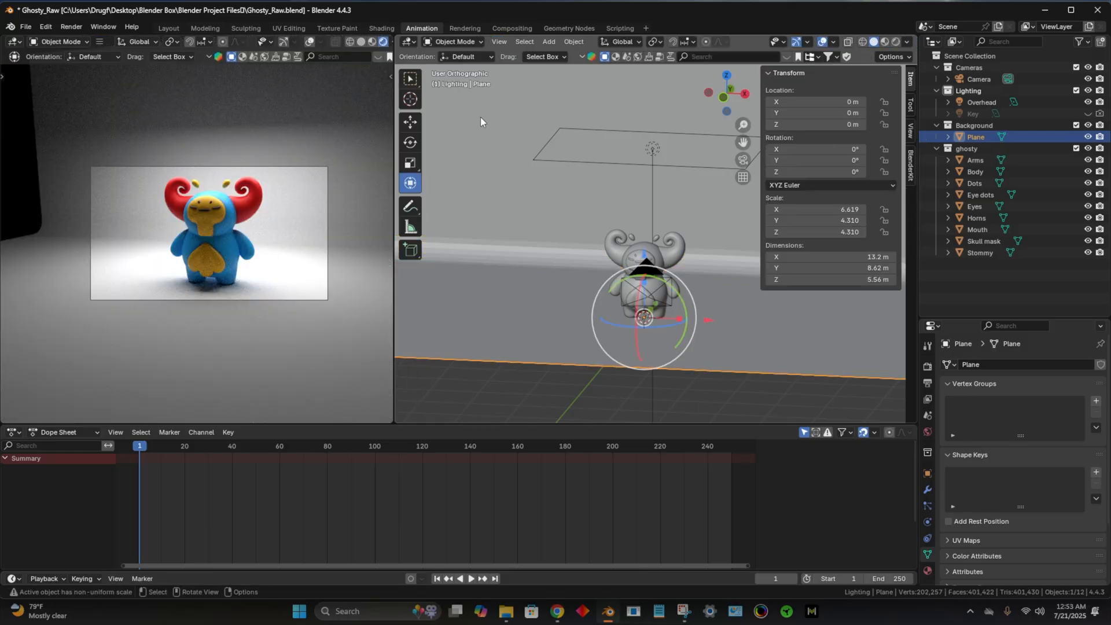
{"action": "mouse_move", "coordinate": [482, 146]}
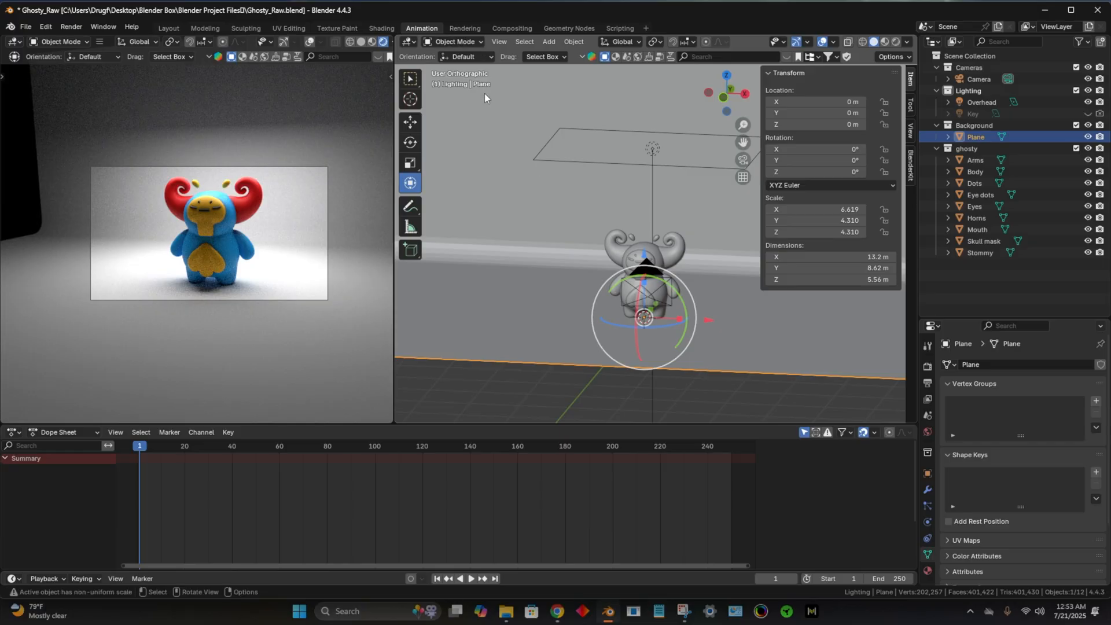
{"action": "key", "text": "Tab"}
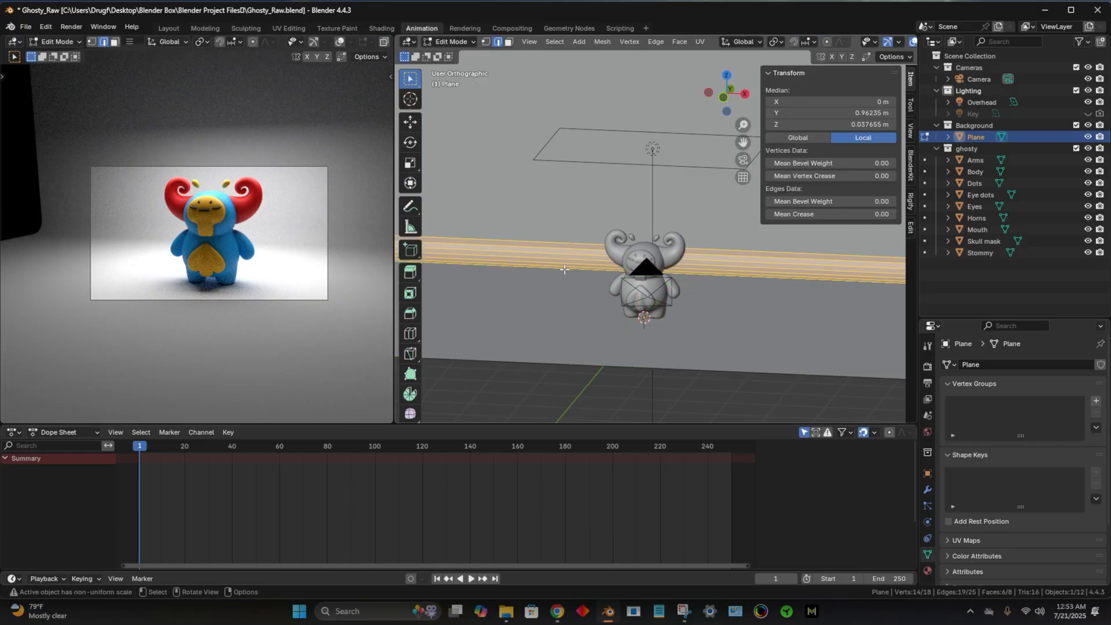
{"action": "left_click", "coordinate": [63, 41]}
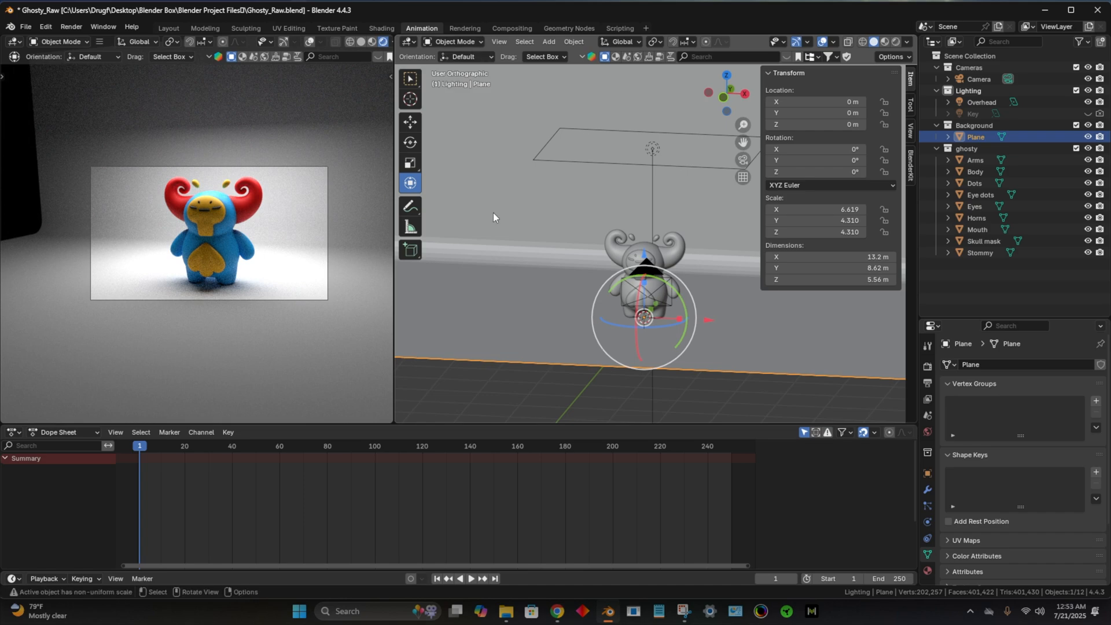
Step: Shade the backdrop smooth and give it a new material renamed 'white'
{"action": "left_click", "coordinate": [574, 42]}
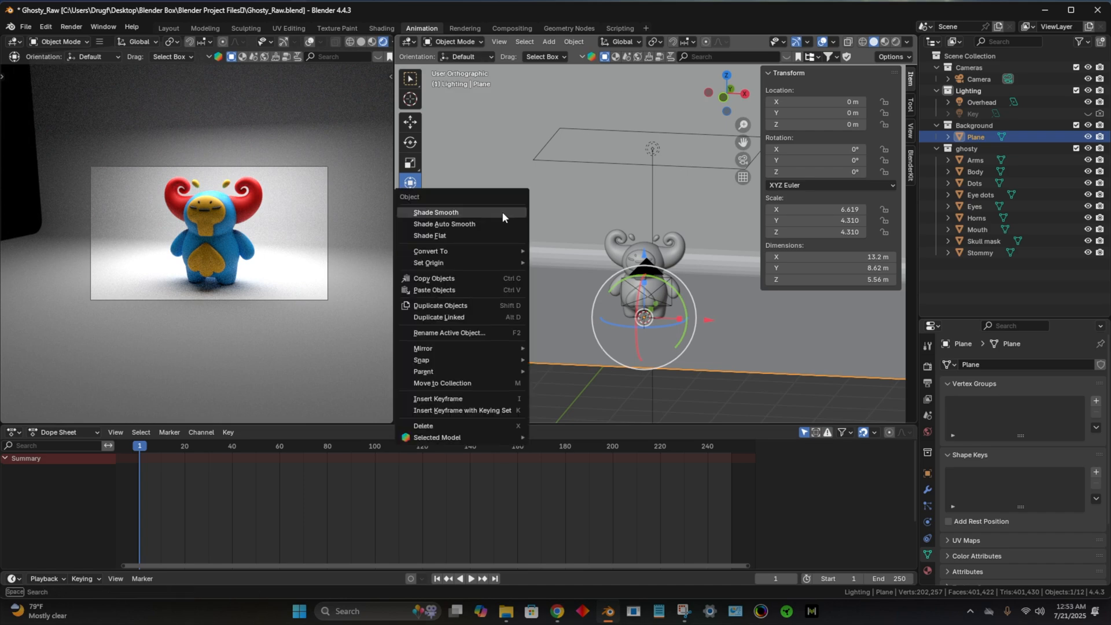
{"action": "left_click", "coordinate": [435, 212]}
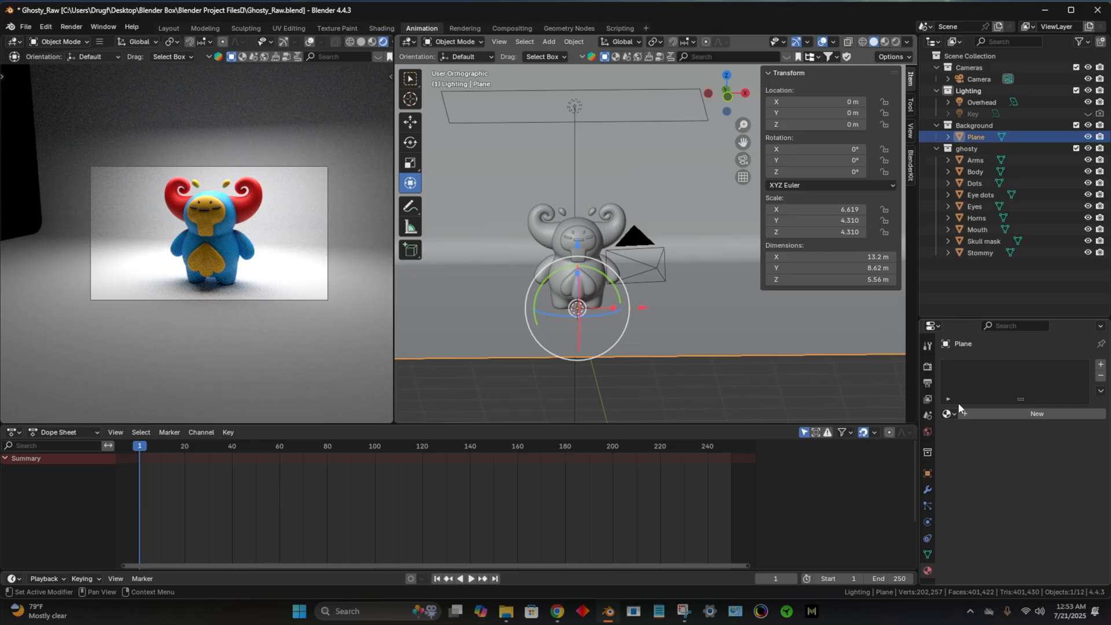
{"action": "left_click", "coordinate": [1036, 413]}
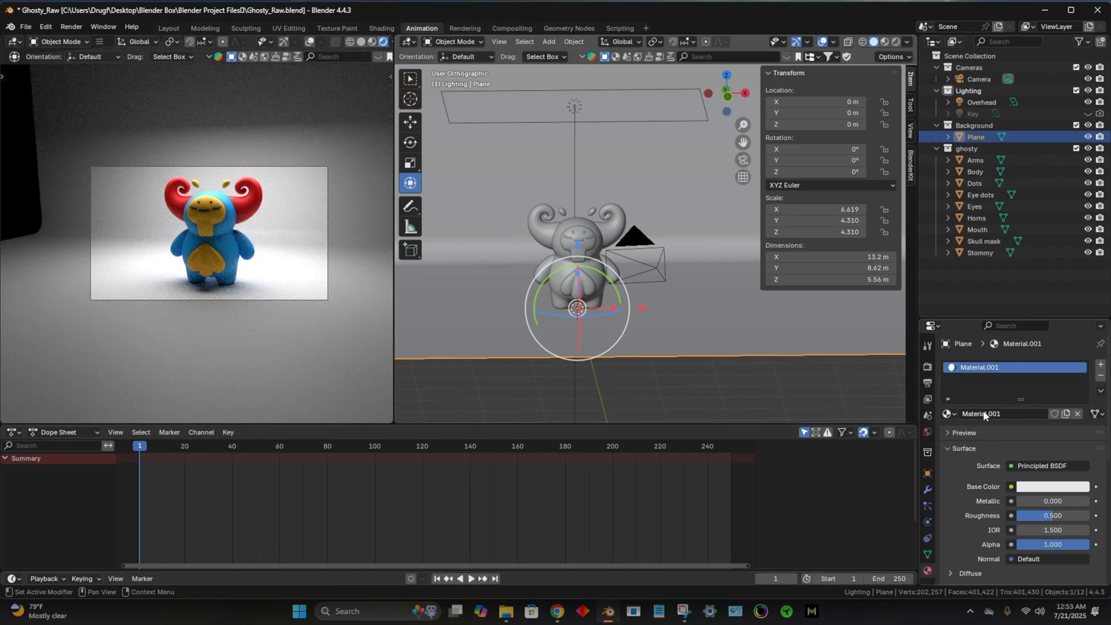
{"action": "double_click", "coordinate": [985, 413]}
{"action": "type", "text": "white"}
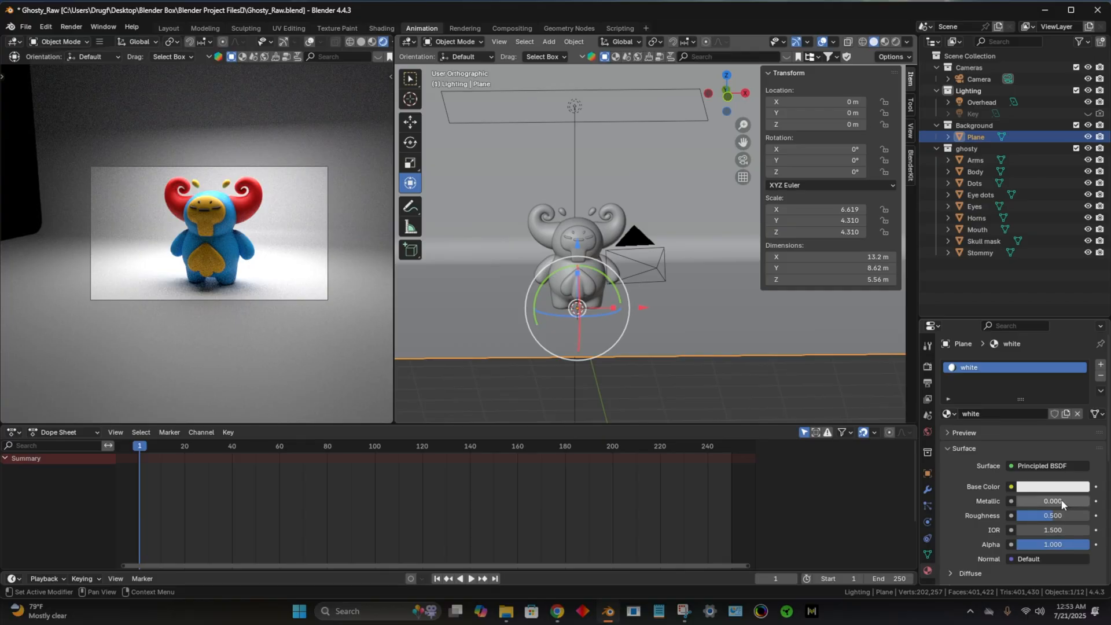
Step: Tint the 'white' material's base colour pink and lower its roughness to about 0.476
{"action": "left_click", "coordinate": [1050, 486]}
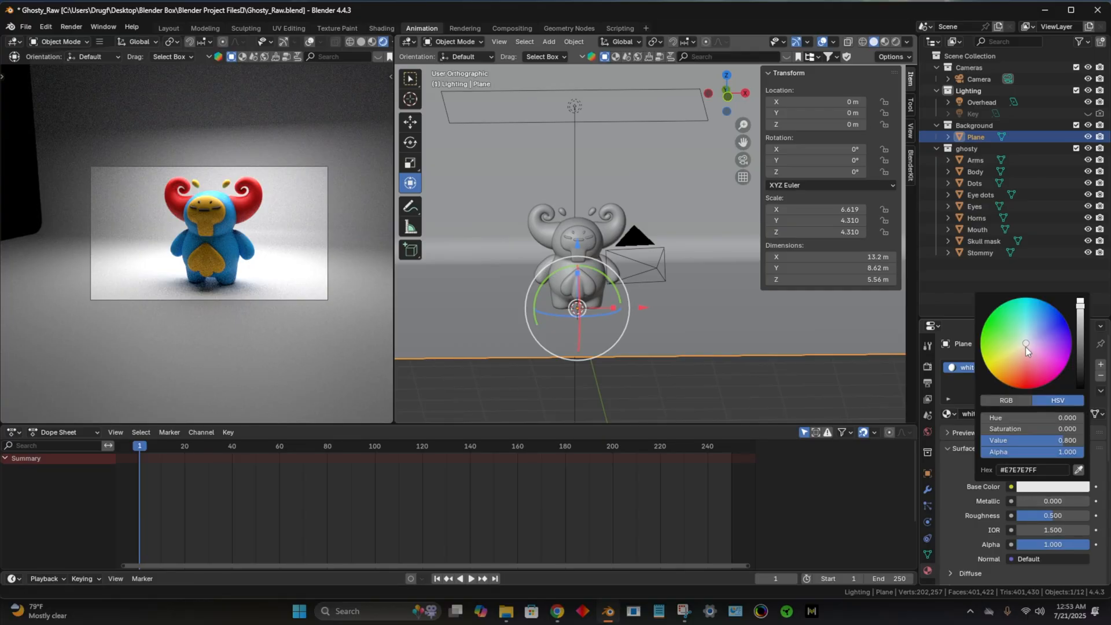
{"action": "left_click", "coordinate": [1039, 352]}
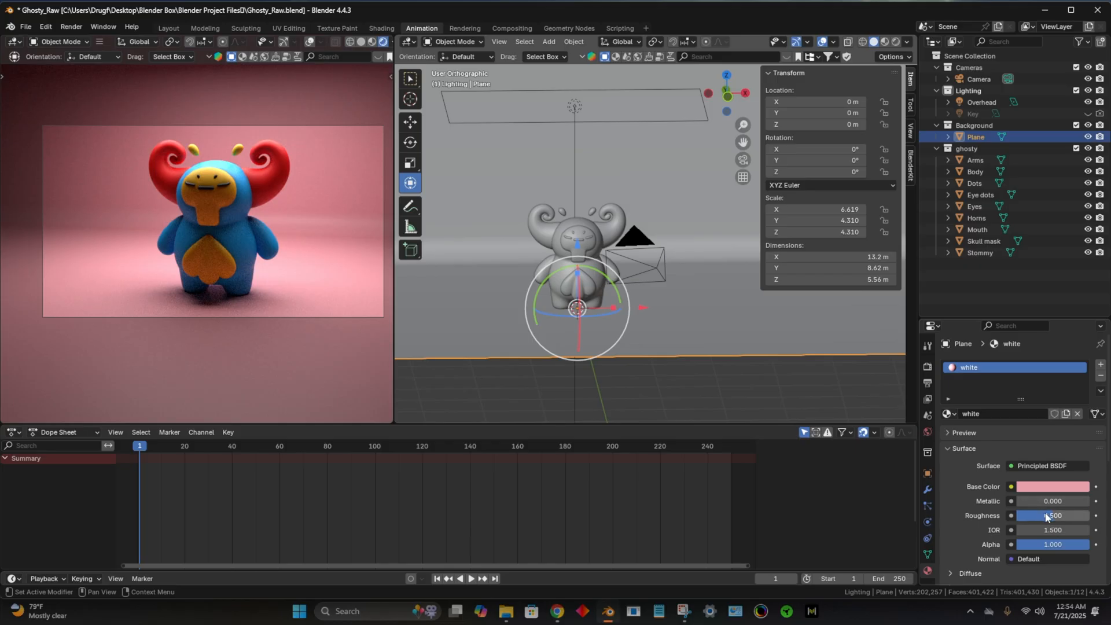
{"action": "left_click_drag", "start_coordinate": [1055, 515], "coordinate": [1024, 515]}
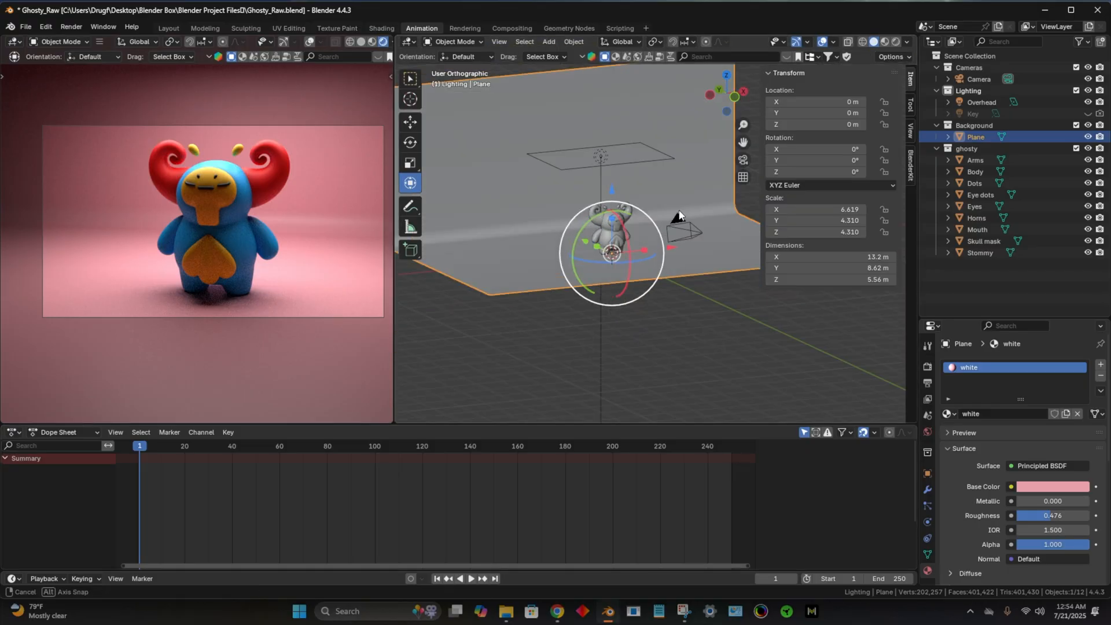
Step: Reposition the Key light beside Ghosty and tint its colour warm orange
{"action": "left_click", "coordinate": [982, 102]}
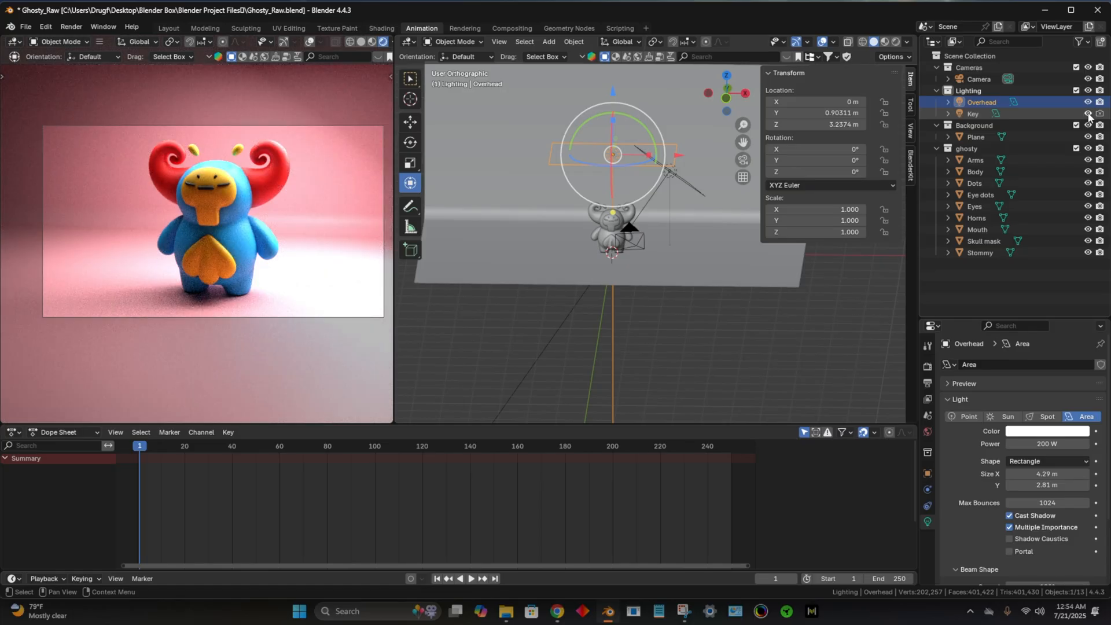
{"action": "mouse_move", "coordinate": [1088, 114]}
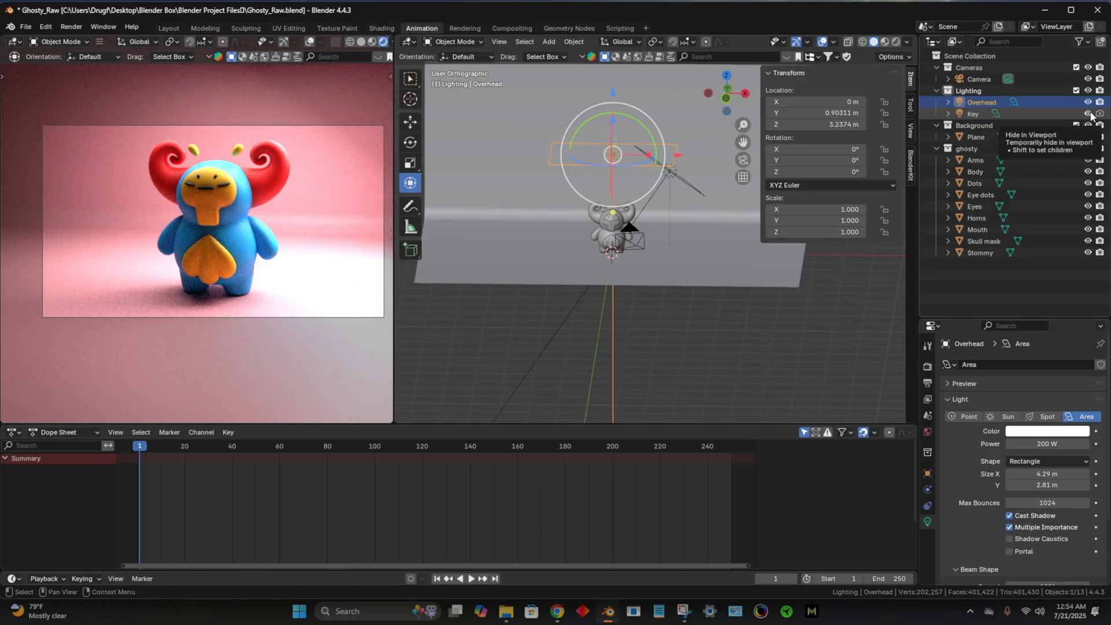
{"action": "left_click", "coordinate": [972, 113]}
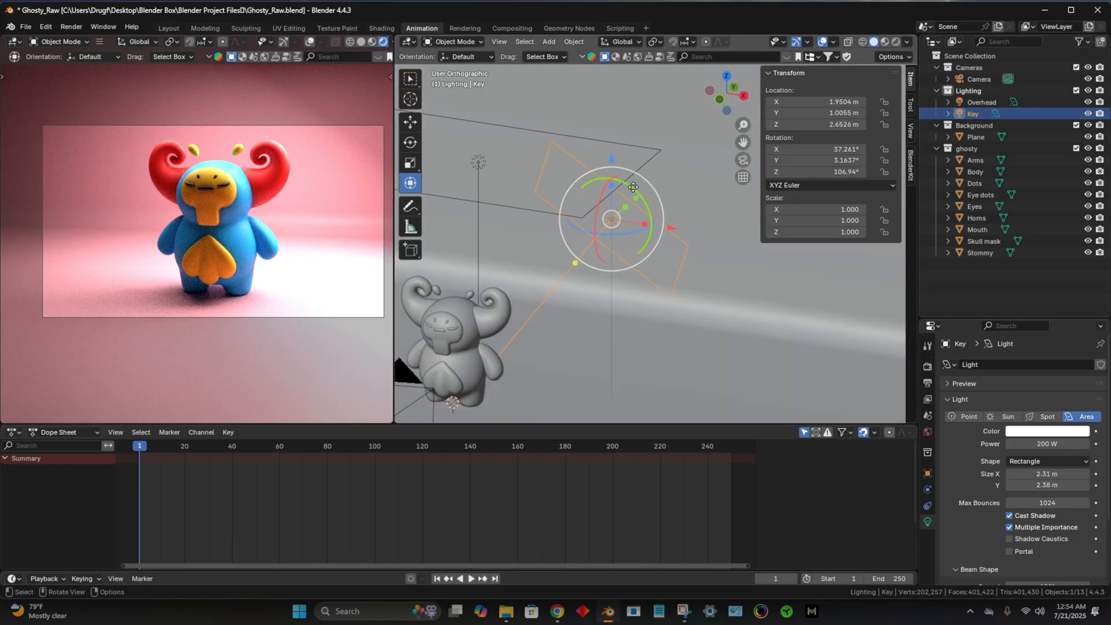
{"action": "left_click_drag", "start_coordinate": [630, 186], "coordinate": [630, 263]}
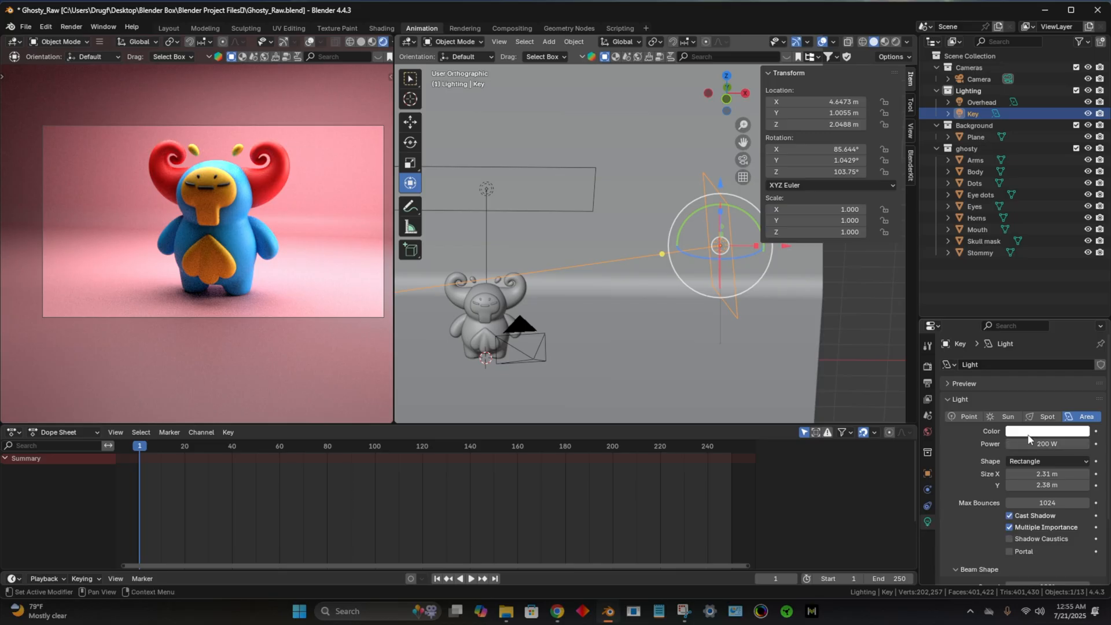
{"action": "left_click", "coordinate": [1042, 431]}
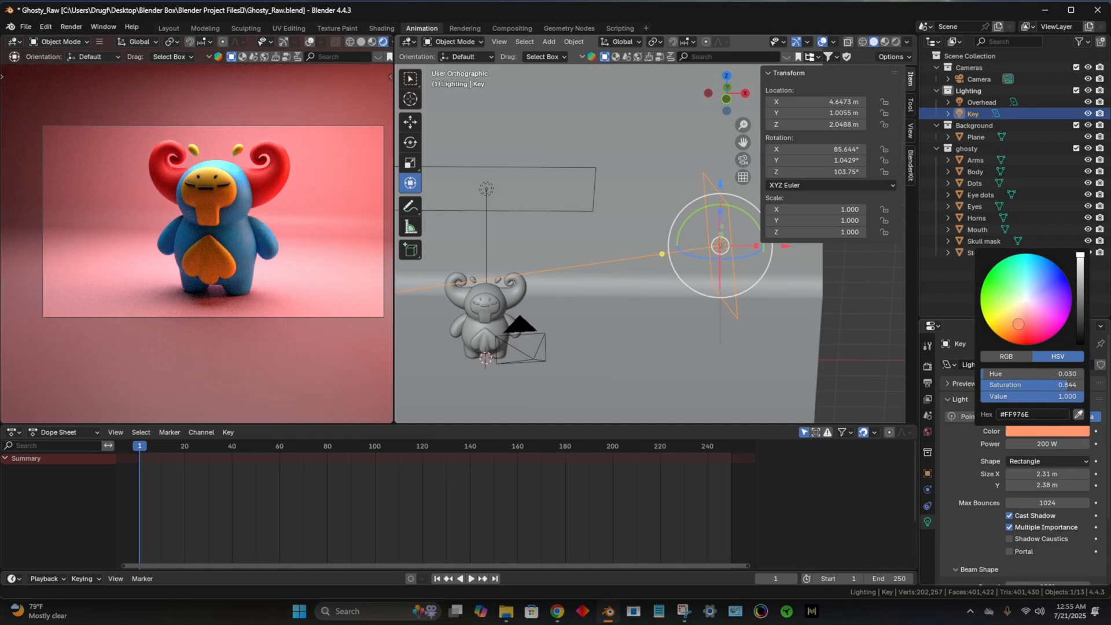
{"action": "left_click", "coordinate": [697, 389]}
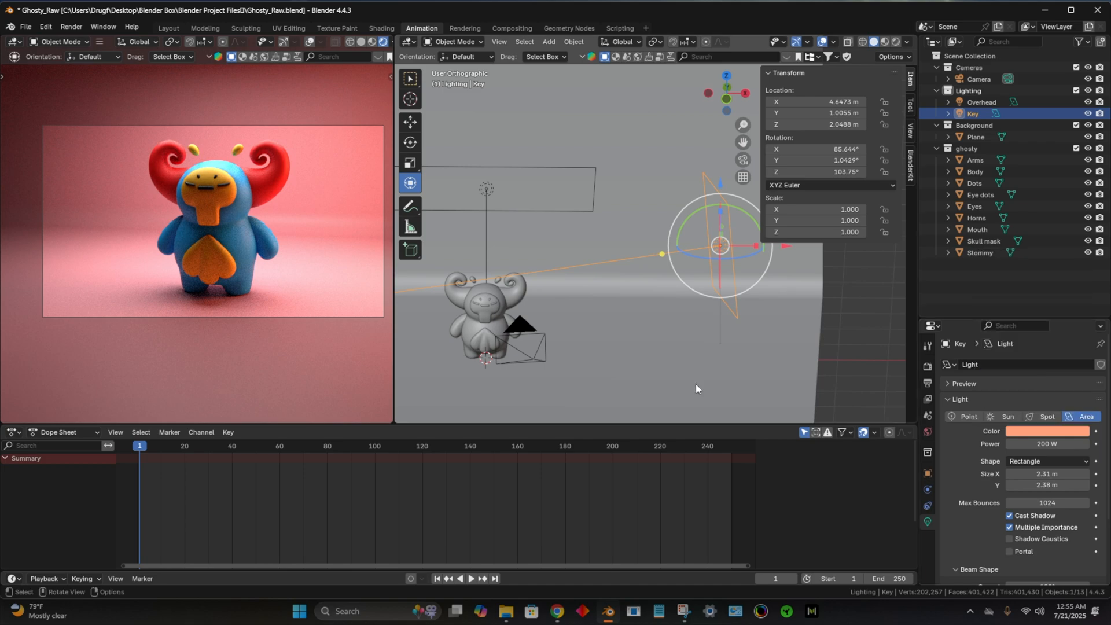
{"action": "mouse_move", "coordinate": [599, 328]}
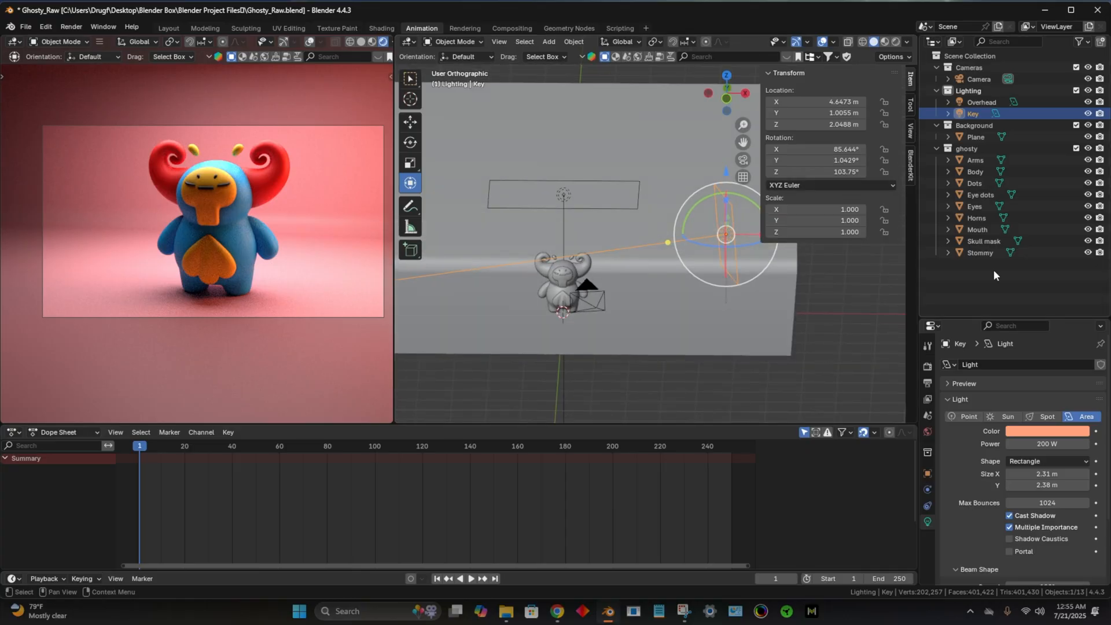
Step: Add an Area light to the Lighting collection and move it to Ghosty's other side
{"action": "left_click", "coordinate": [968, 90]}
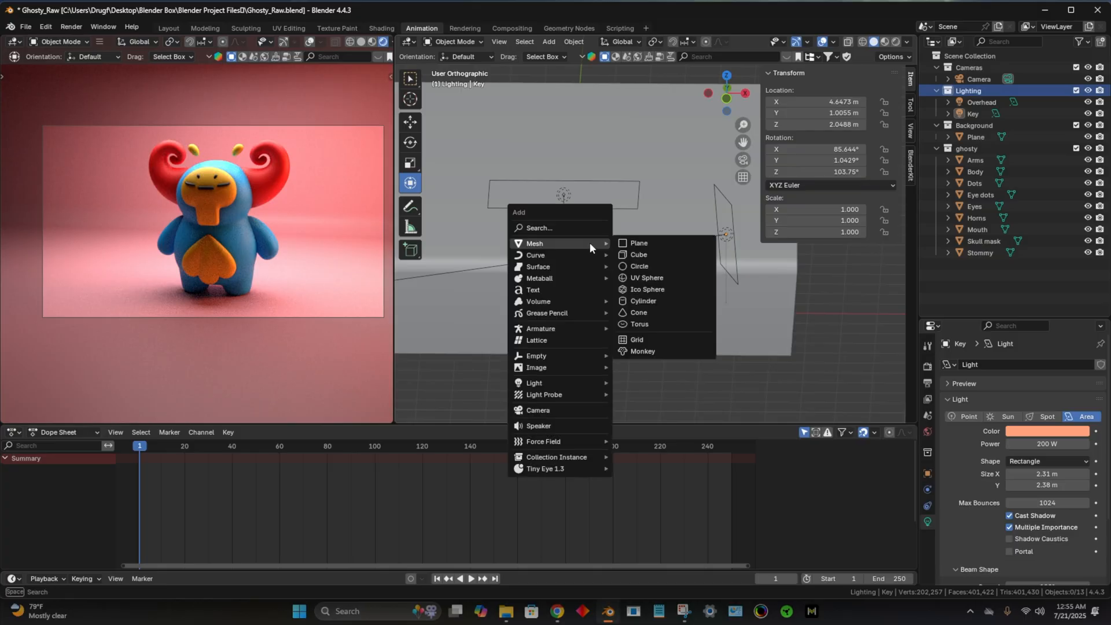
{"action": "mouse_move", "coordinate": [557, 383]}
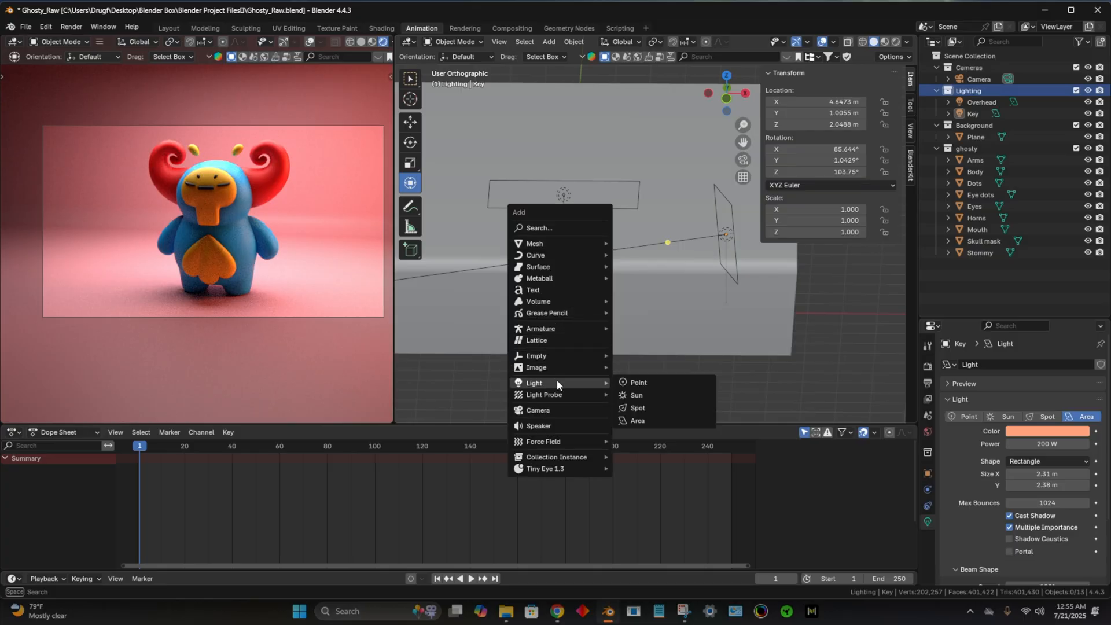
{"action": "mouse_move", "coordinate": [662, 421]}
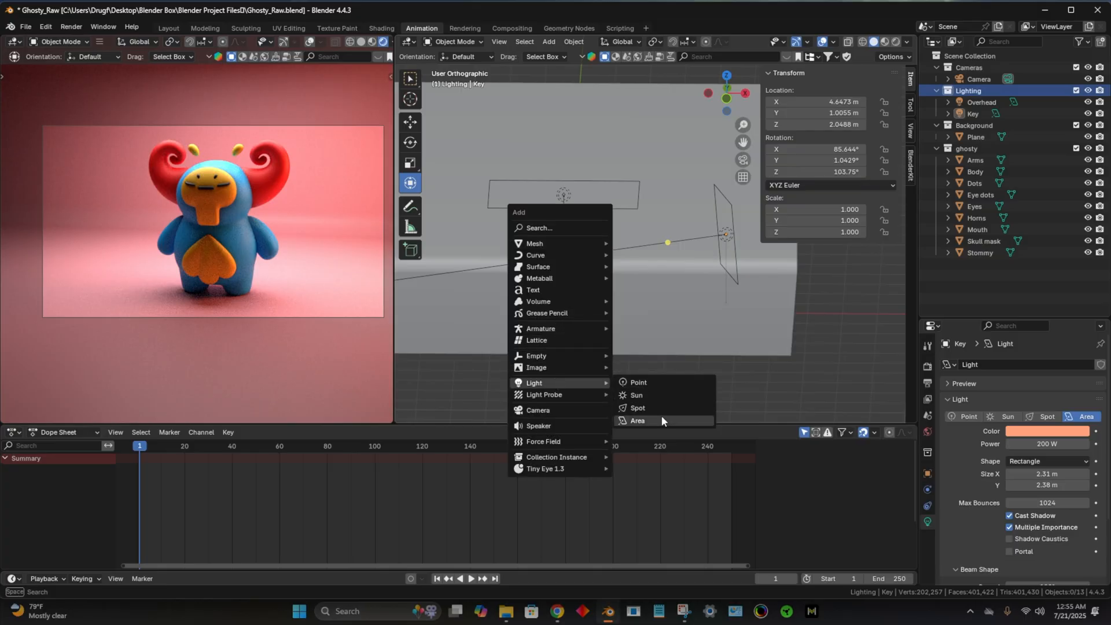
{"action": "left_click", "coordinate": [638, 421]}
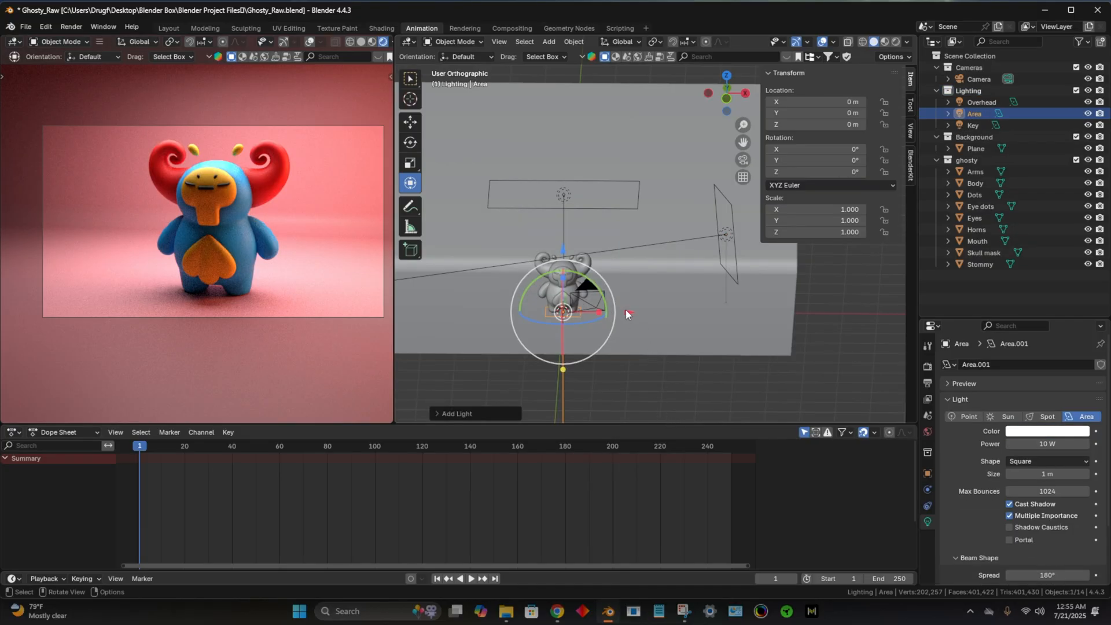
{"action": "left_click_drag", "start_coordinate": [563, 312], "coordinate": [476, 311]}
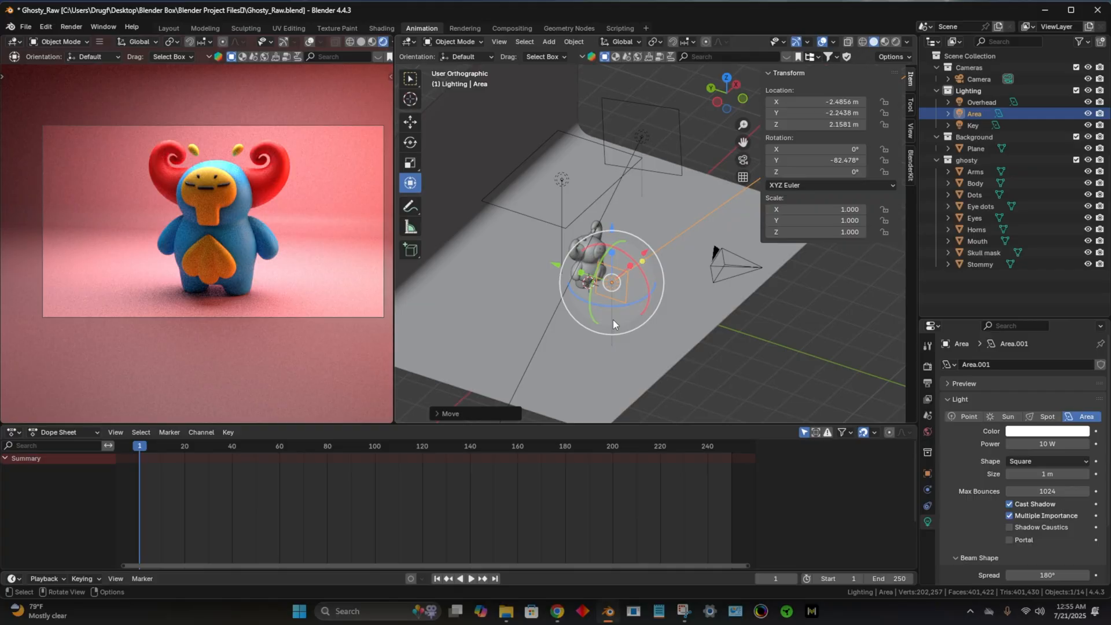
Step: Rotate the Area light around its vertical axis and set its shape to Rectangle
{"action": "left_click_drag", "start_coordinate": [630, 251], "coordinate": [658, 290]}
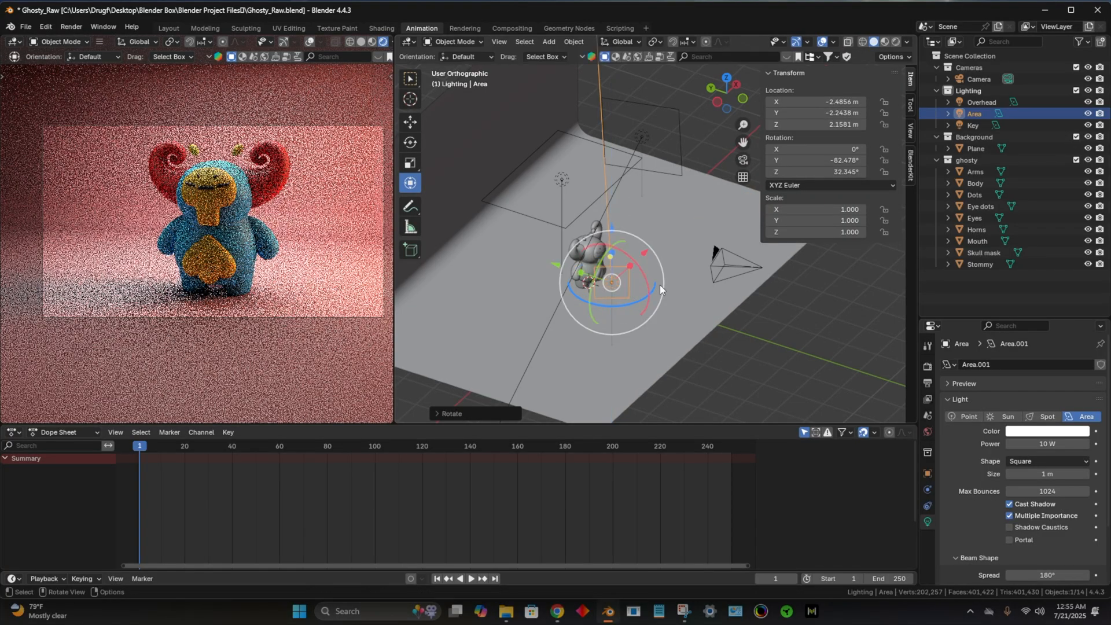
{"action": "left_click", "coordinate": [1046, 460]}
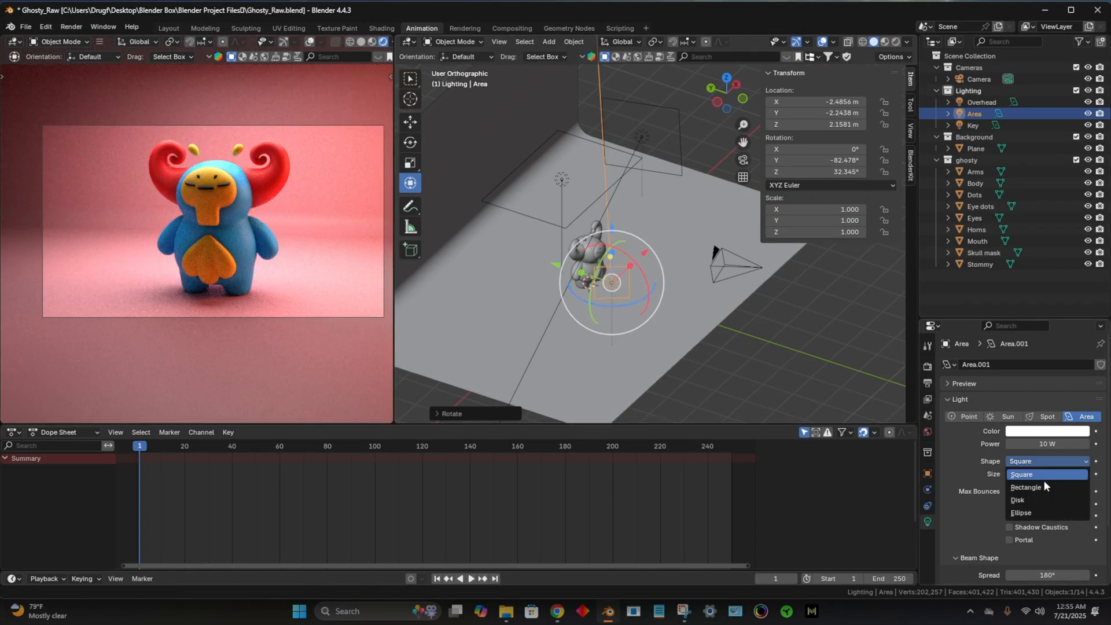
{"action": "left_click", "coordinate": [1025, 487]}
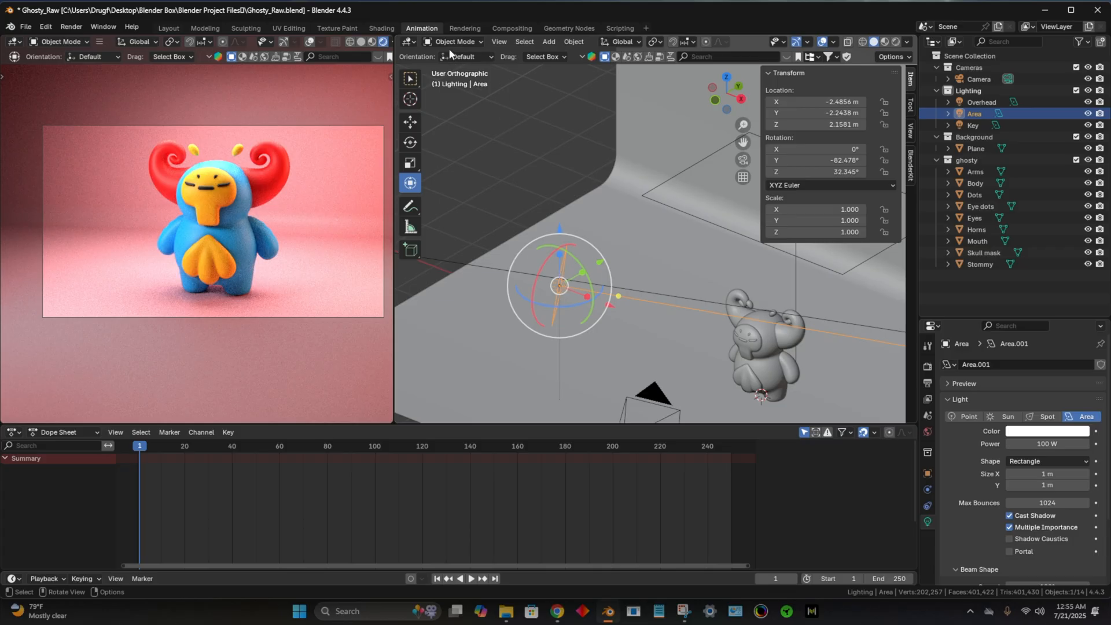
Step: Switch the transform orientation to Local for moving the Area light
{"action": "left_click", "coordinate": [467, 56]}
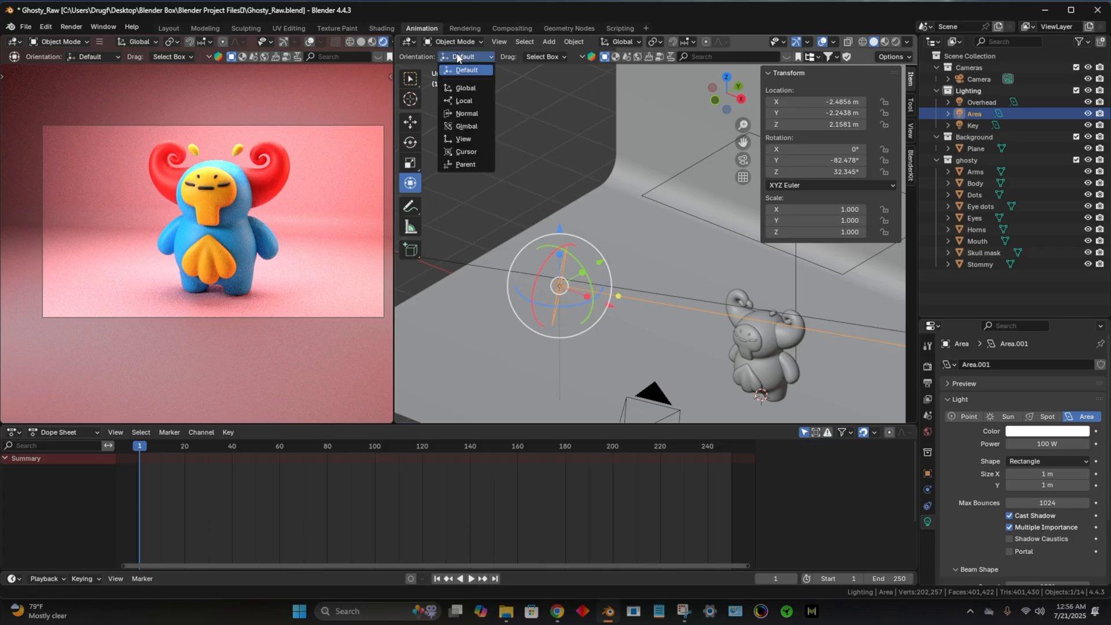
{"action": "mouse_move", "coordinate": [455, 99]}
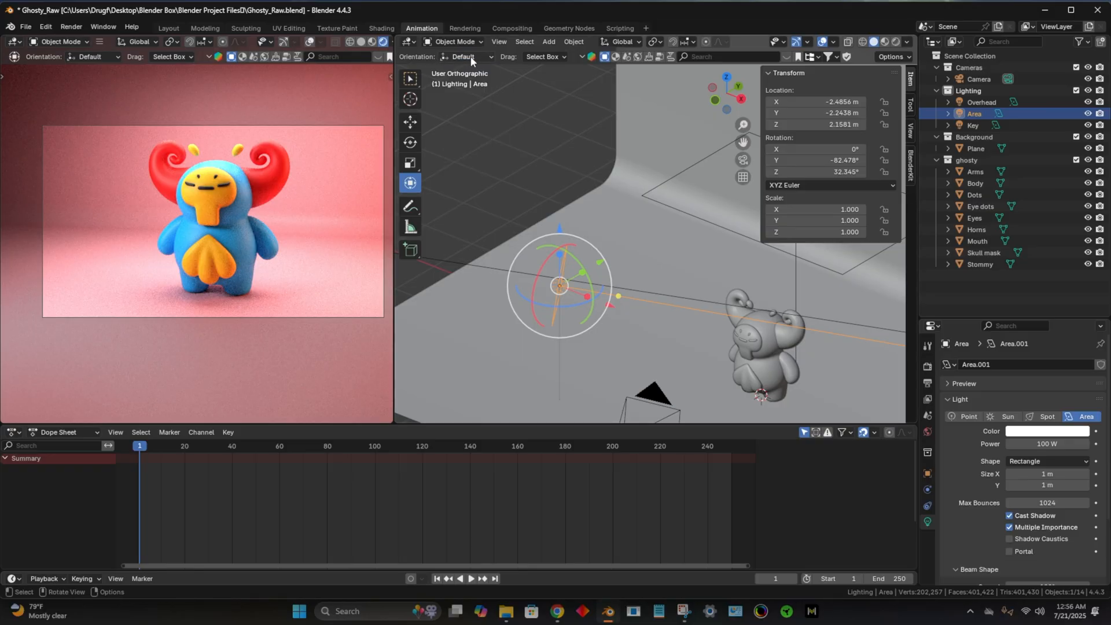
{"action": "left_click", "coordinate": [469, 57]}
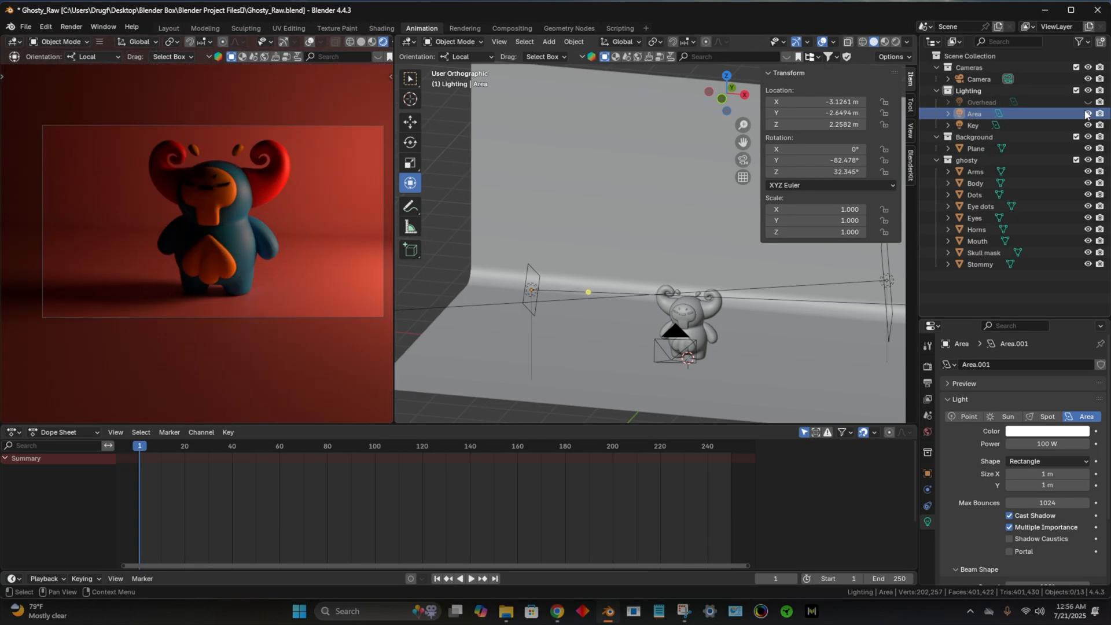
Step: Unhide the Overhead light in the Outliner and select it to show its settings
{"action": "left_click", "coordinate": [1086, 113]}
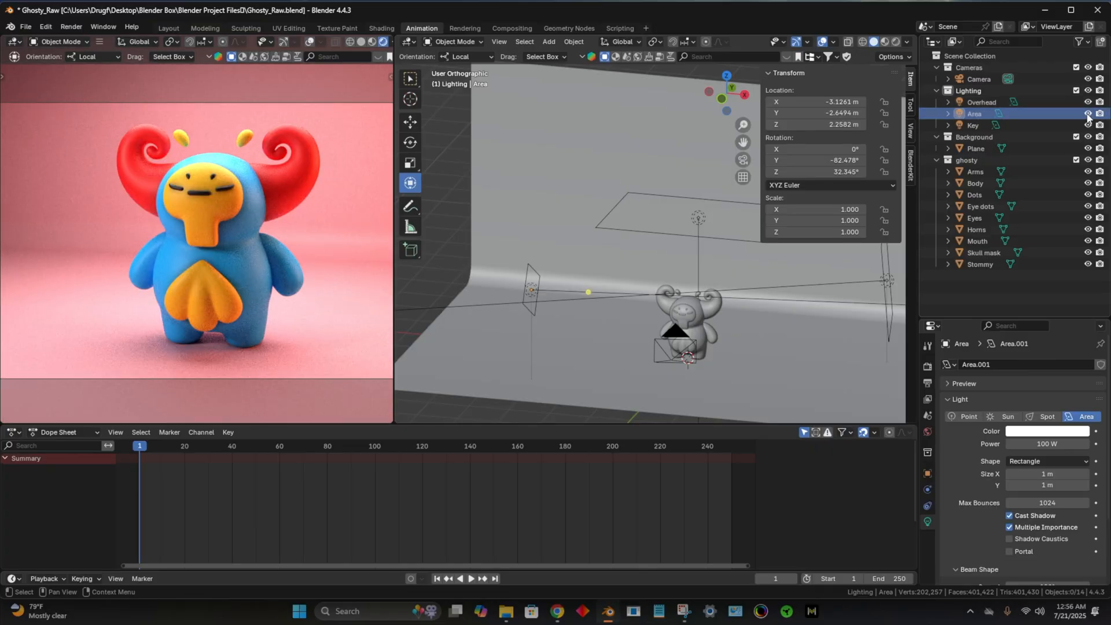
{"action": "left_click", "coordinate": [981, 102]}
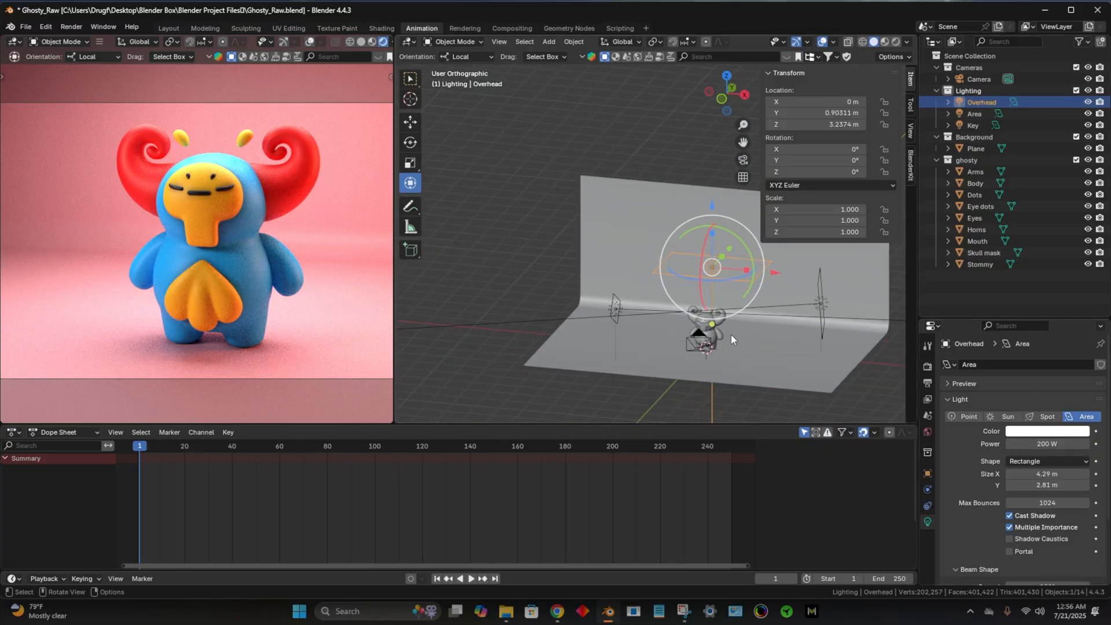
Step: Move the Overhead light higher and to one side, to about 2.70, 0.61, 4.85 m
{"action": "left_click_drag", "start_coordinate": [731, 339], "coordinate": [585, 339]}
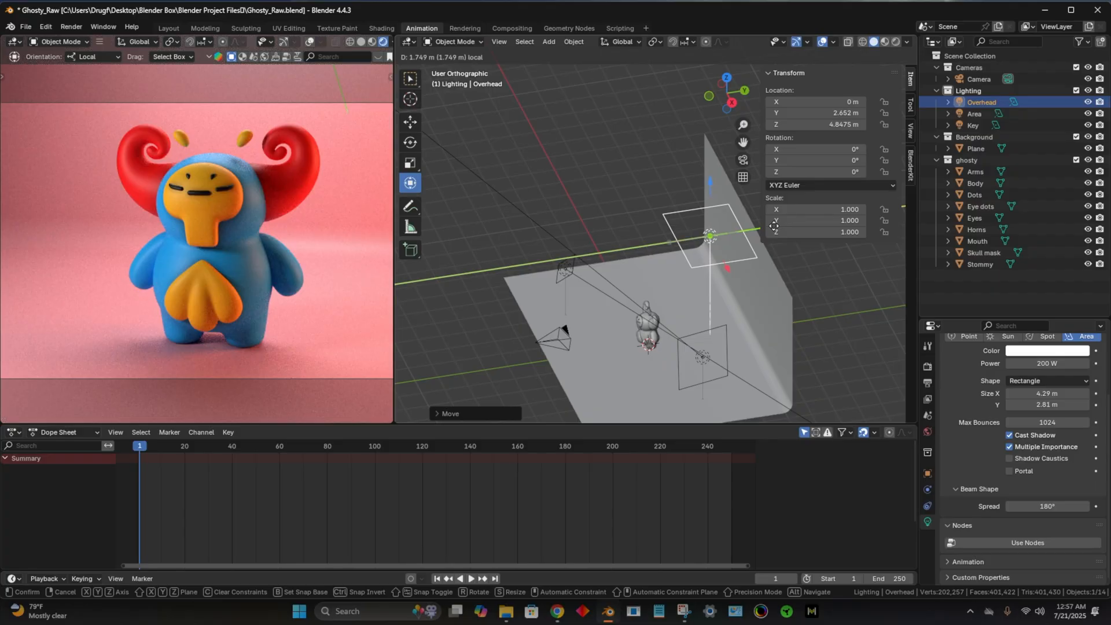
{"action": "left_click_drag", "start_coordinate": [708, 236], "coordinate": [554, 258]}
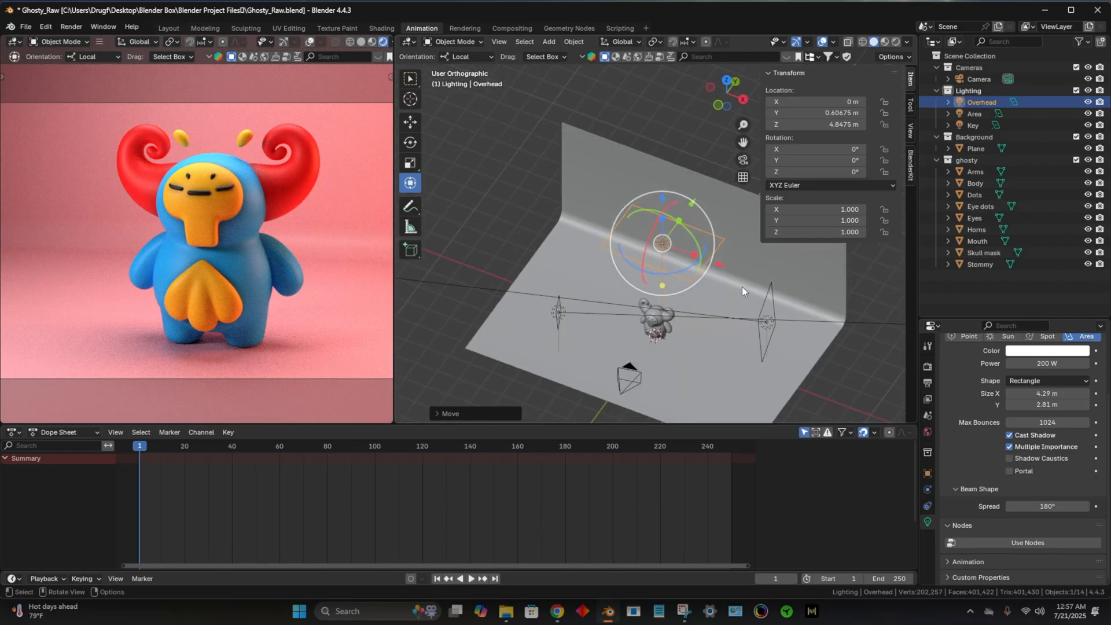
{"action": "left_click_drag", "start_coordinate": [662, 243], "coordinate": [832, 304]}
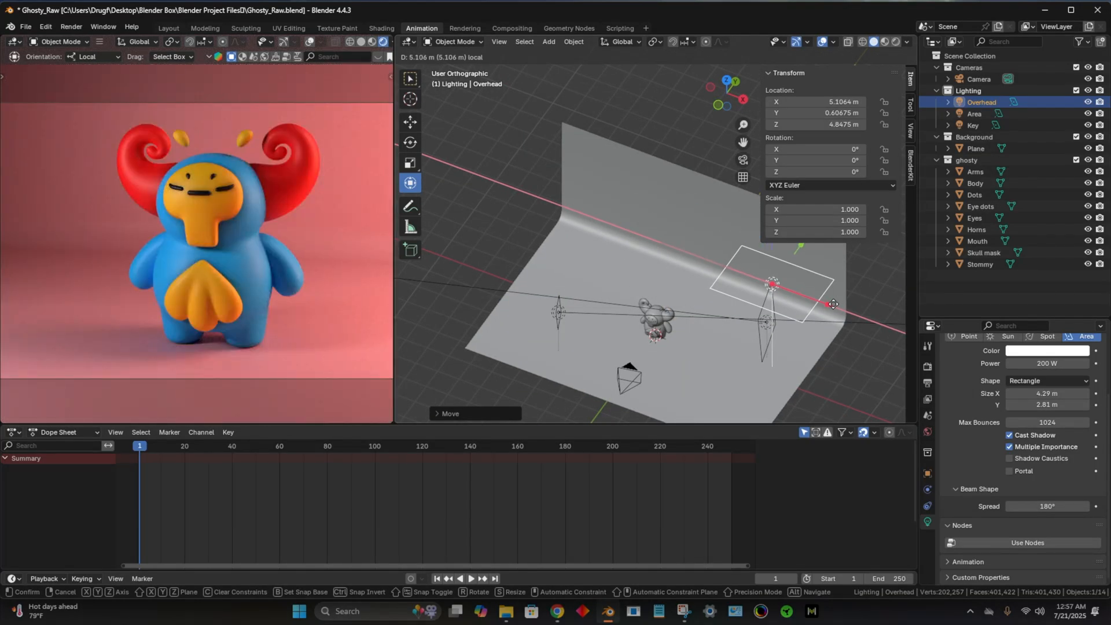
{"action": "left_click_drag", "start_coordinate": [832, 304], "coordinate": [778, 294]}
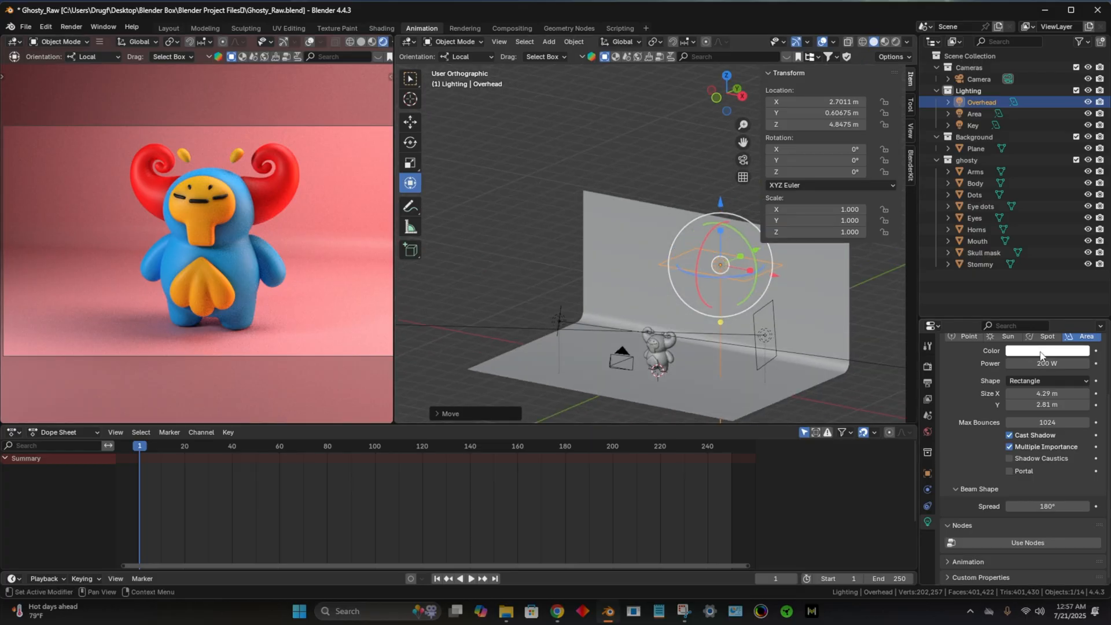
{"action": "left_click", "coordinate": [1046, 349]}
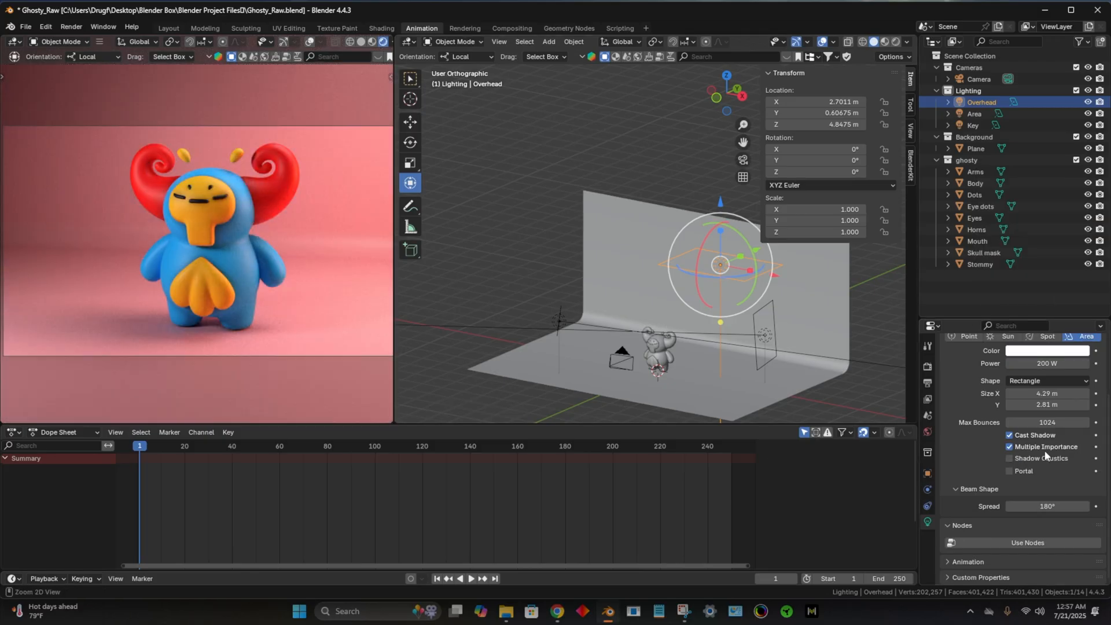
Step: Tint the Overhead light light blue and lower the Area light's power from 200 W
{"action": "left_click", "coordinate": [1046, 351]}
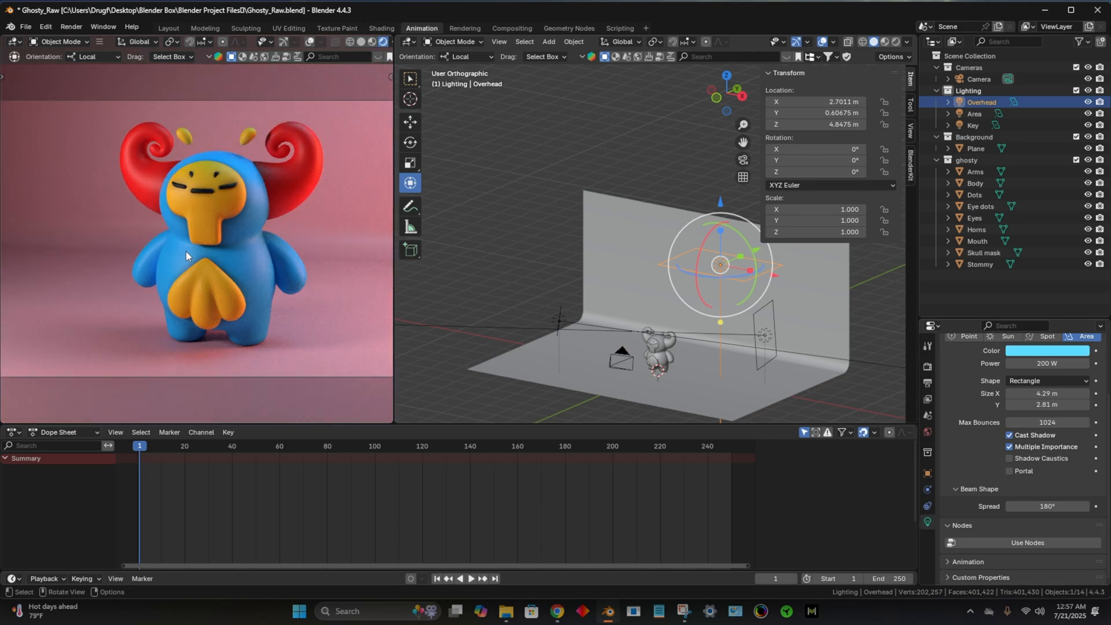
{"action": "left_click", "coordinate": [974, 113]}
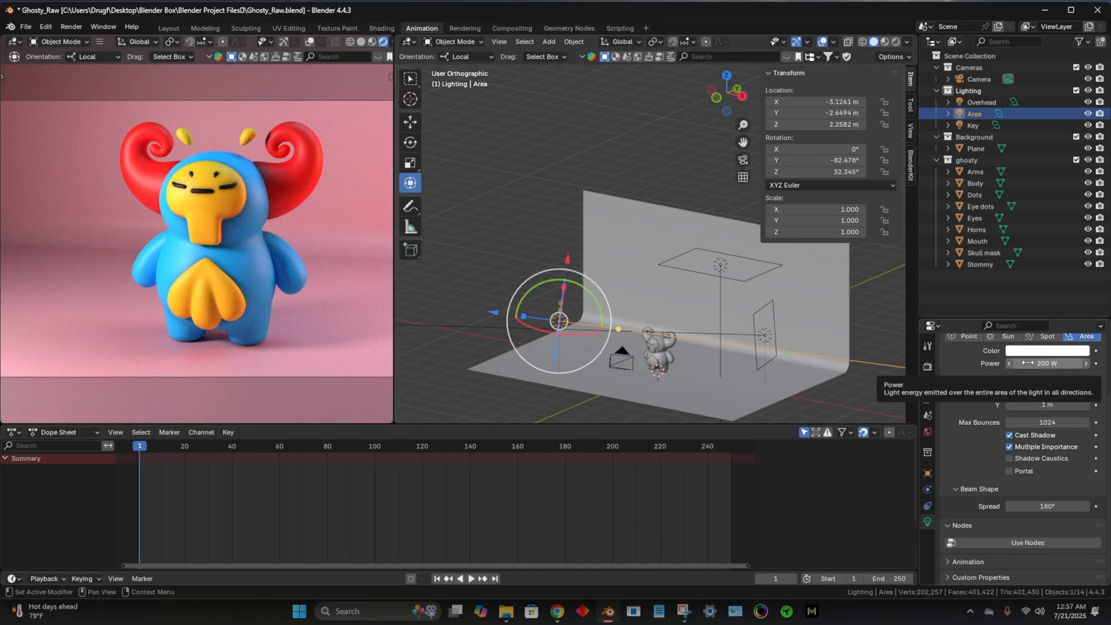
{"action": "left_click", "coordinate": [1046, 364]}
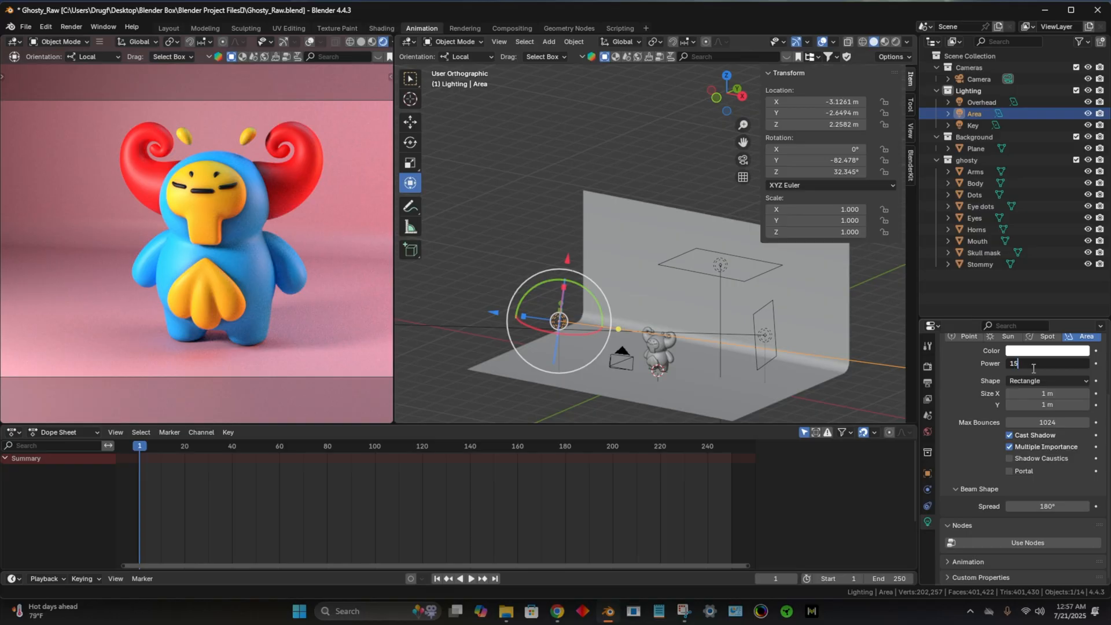
{"action": "key", "text": "Return"}
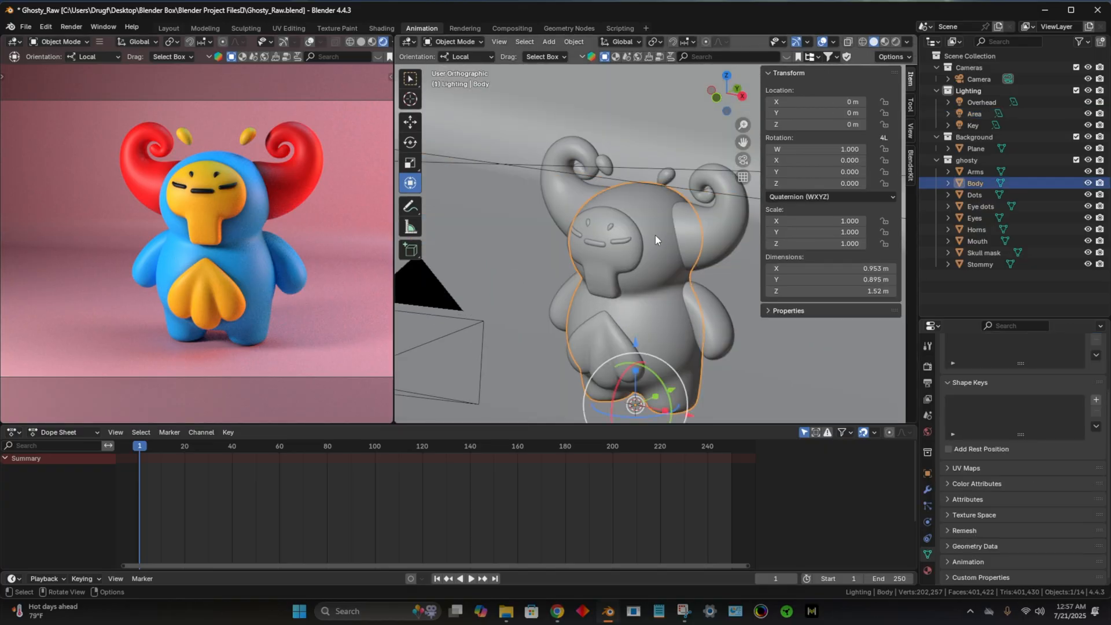
{"action": "left_click", "coordinate": [977, 229]}
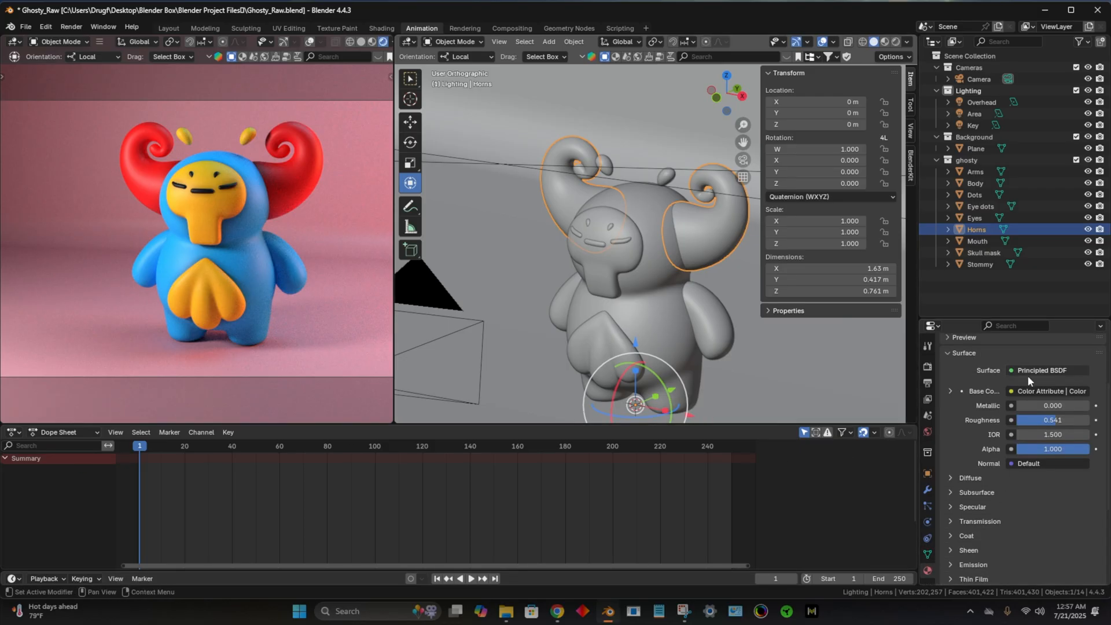
{"action": "left_click", "coordinate": [1051, 392]}
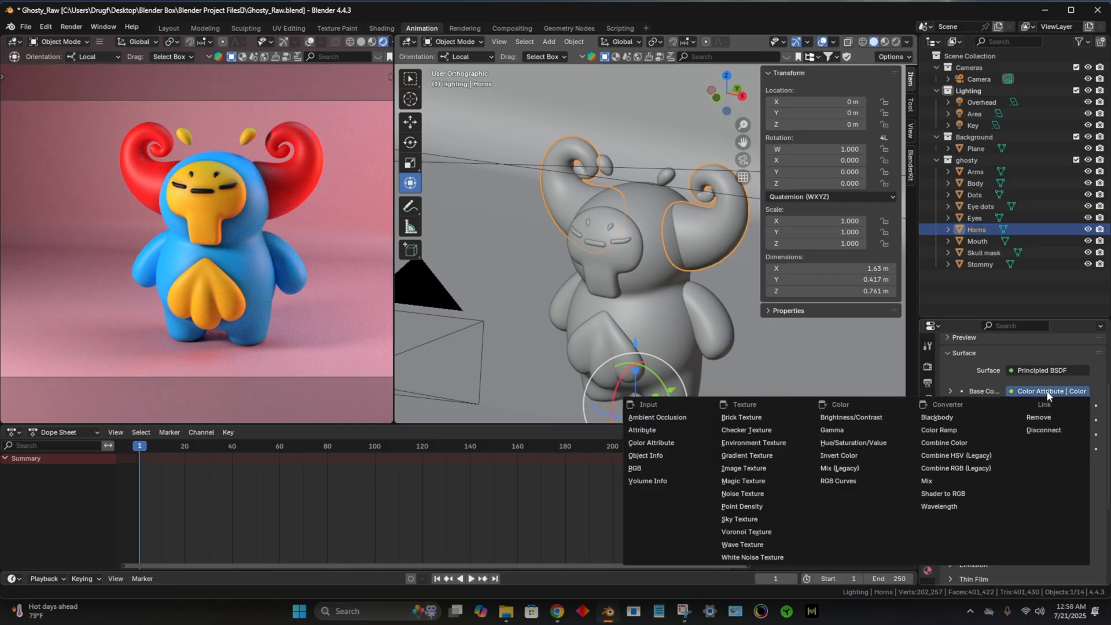
{"action": "mouse_move", "coordinate": [639, 467]}
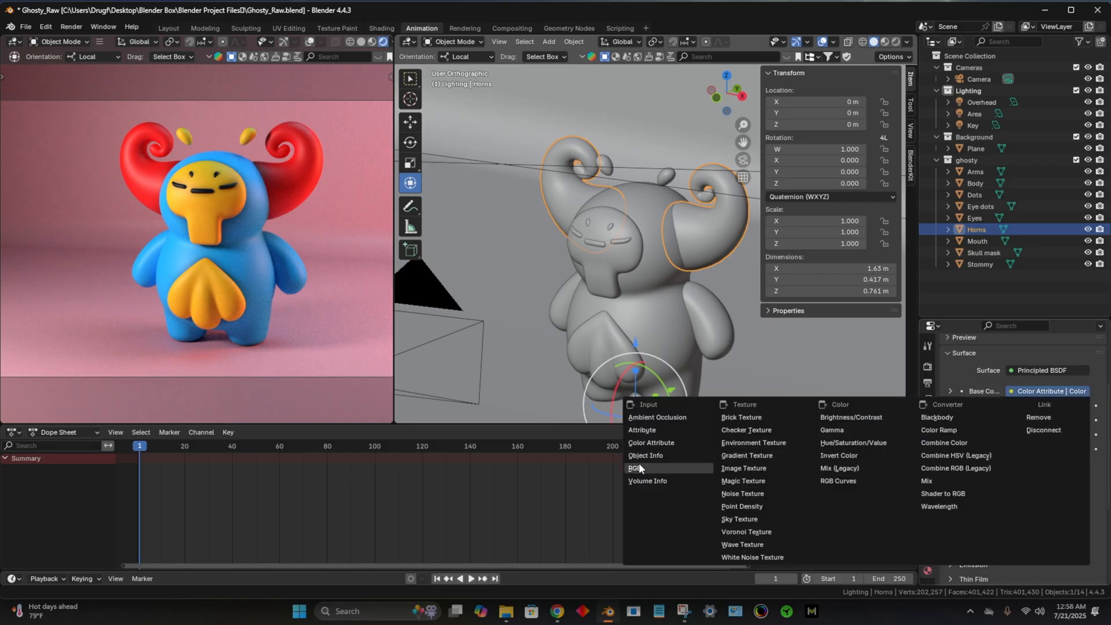
{"action": "mouse_move", "coordinate": [641, 470]}
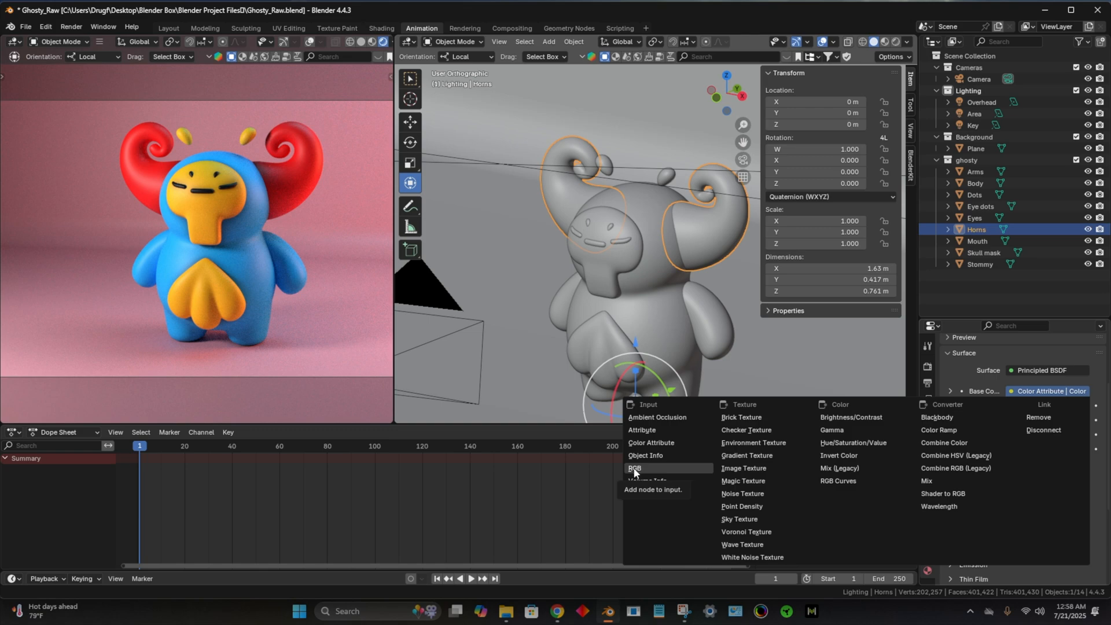
{"action": "left_click", "coordinate": [634, 467]}
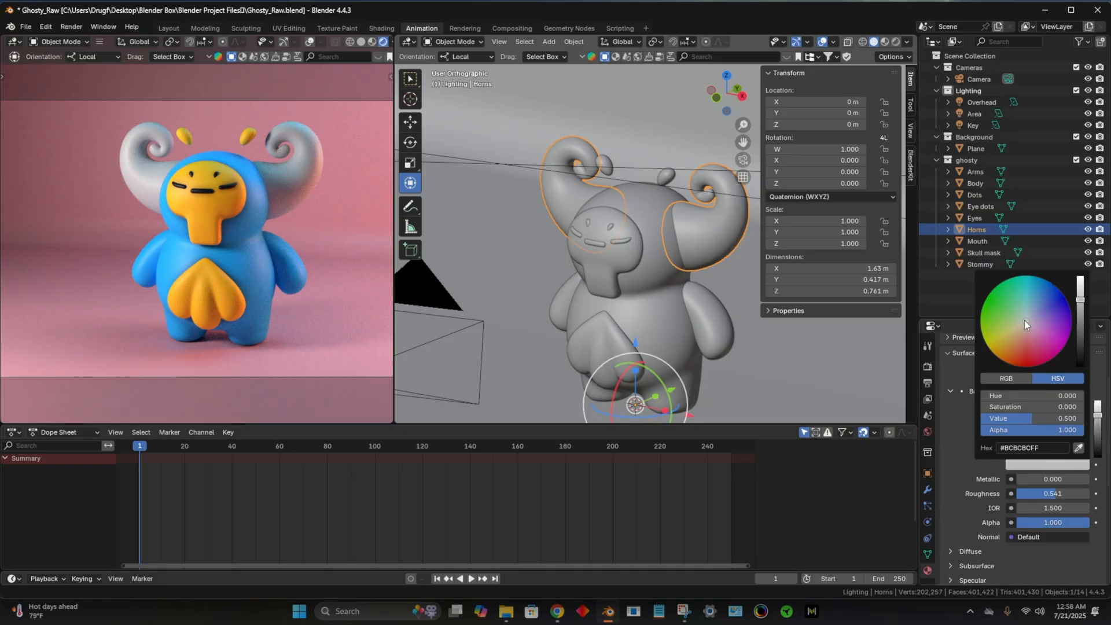
{"action": "left_click", "coordinate": [1006, 298]}
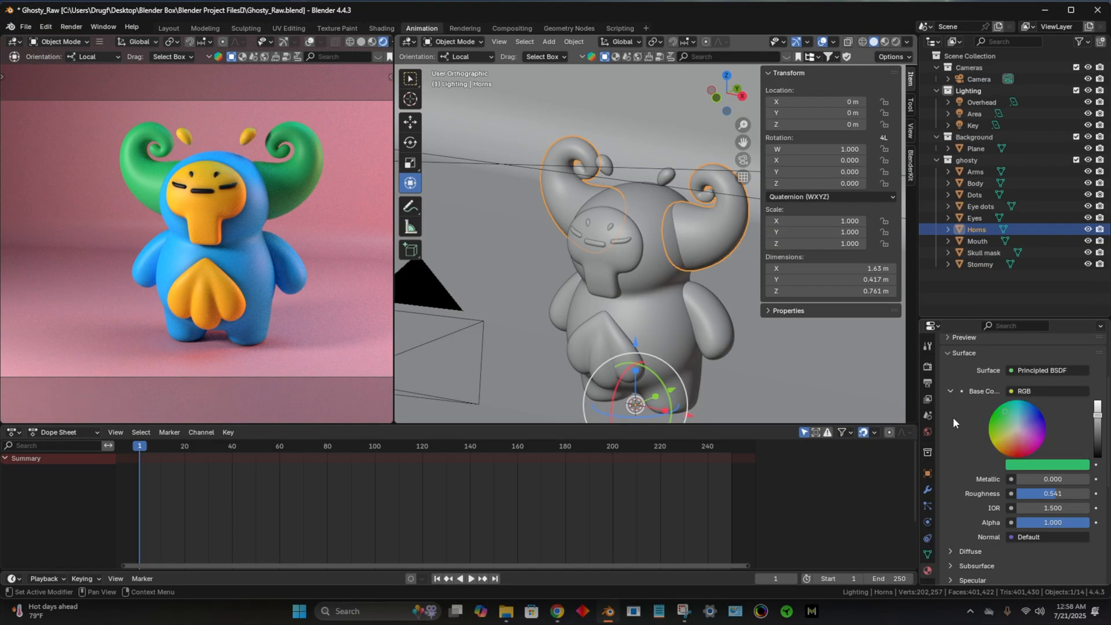
{"action": "left_click", "coordinate": [1046, 391]}
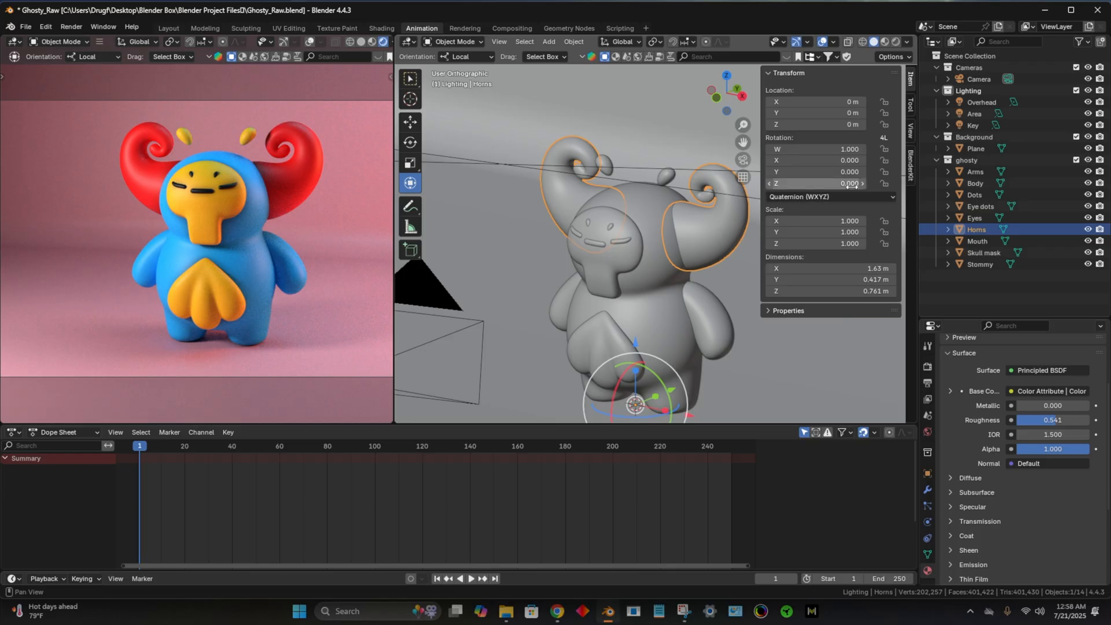
Step: Browse the BlenderKit asset library for materials and expand its category list
{"action": "left_click", "coordinate": [910, 155]}
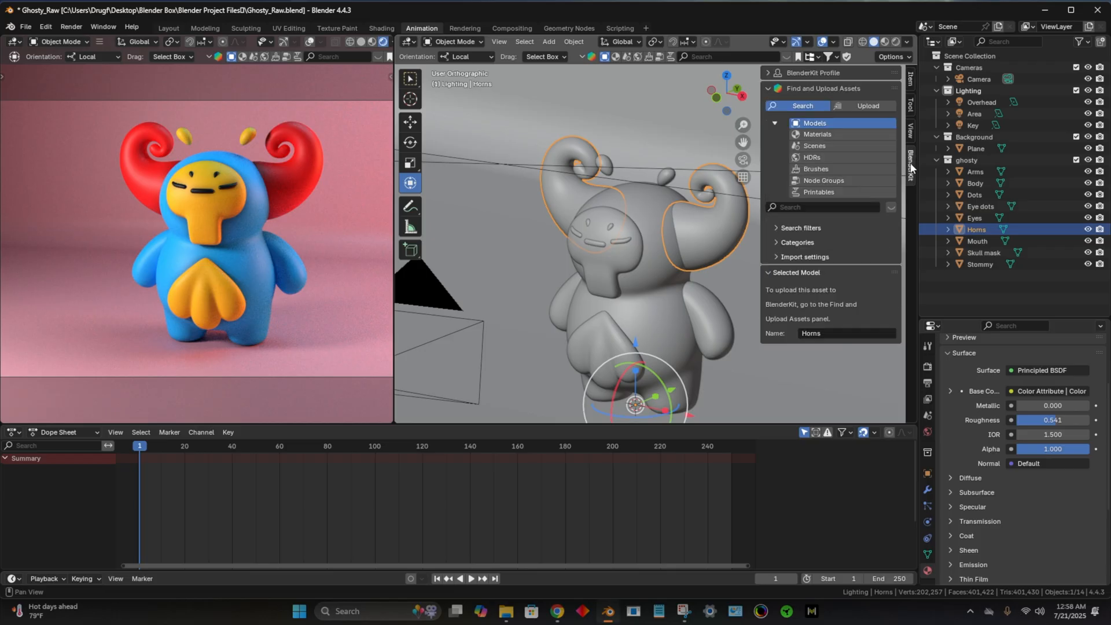
{"action": "left_click", "coordinate": [817, 135]}
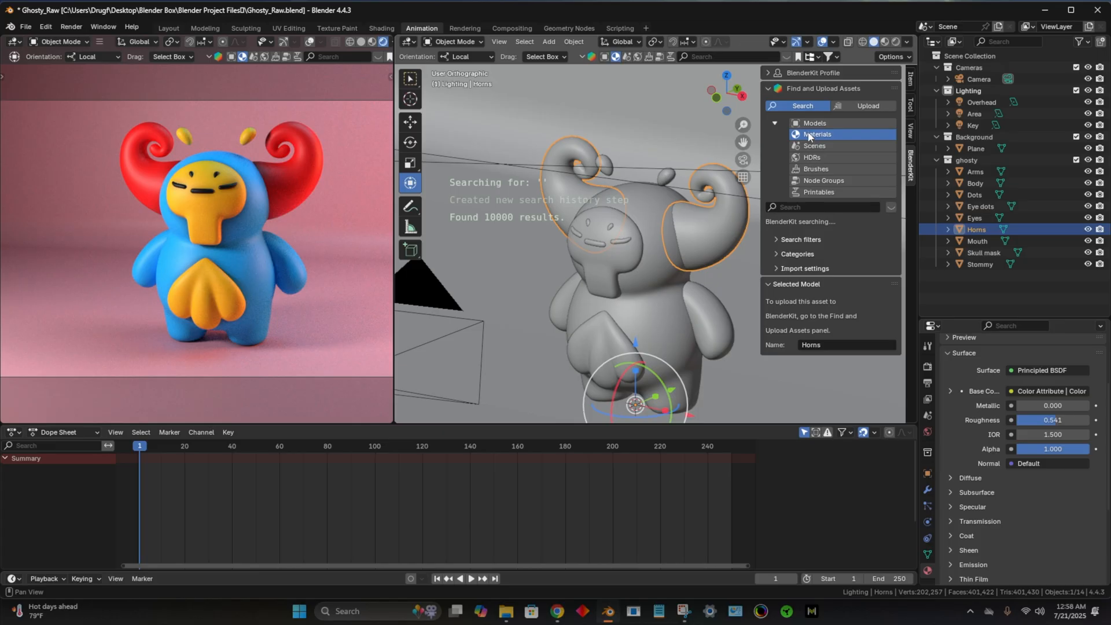
{"action": "left_click", "coordinate": [817, 134]}
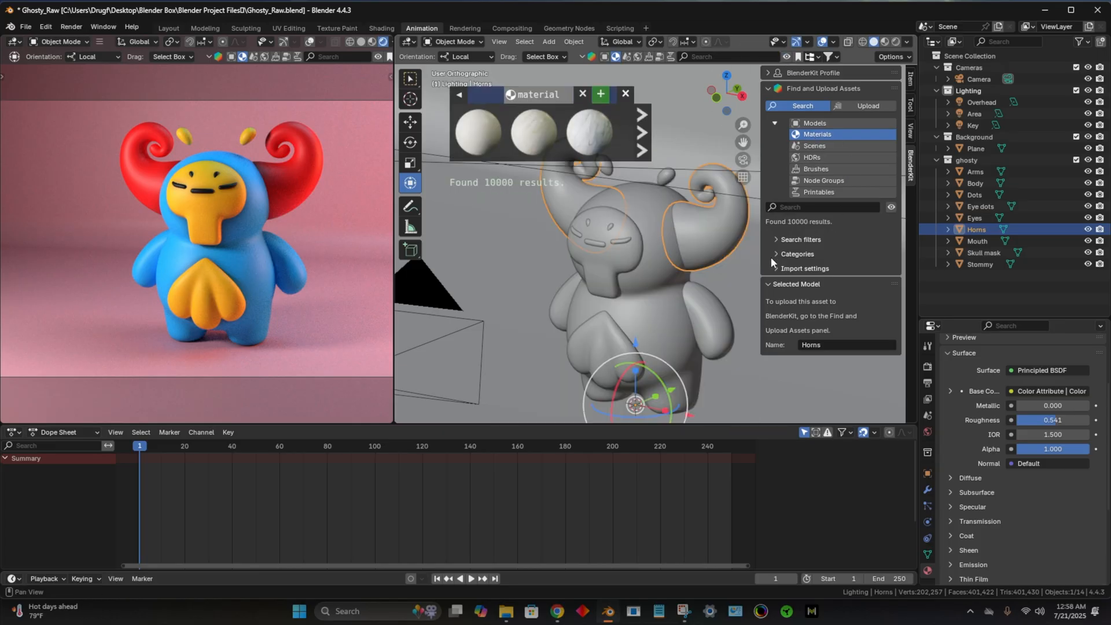
{"action": "left_click", "coordinate": [789, 253]}
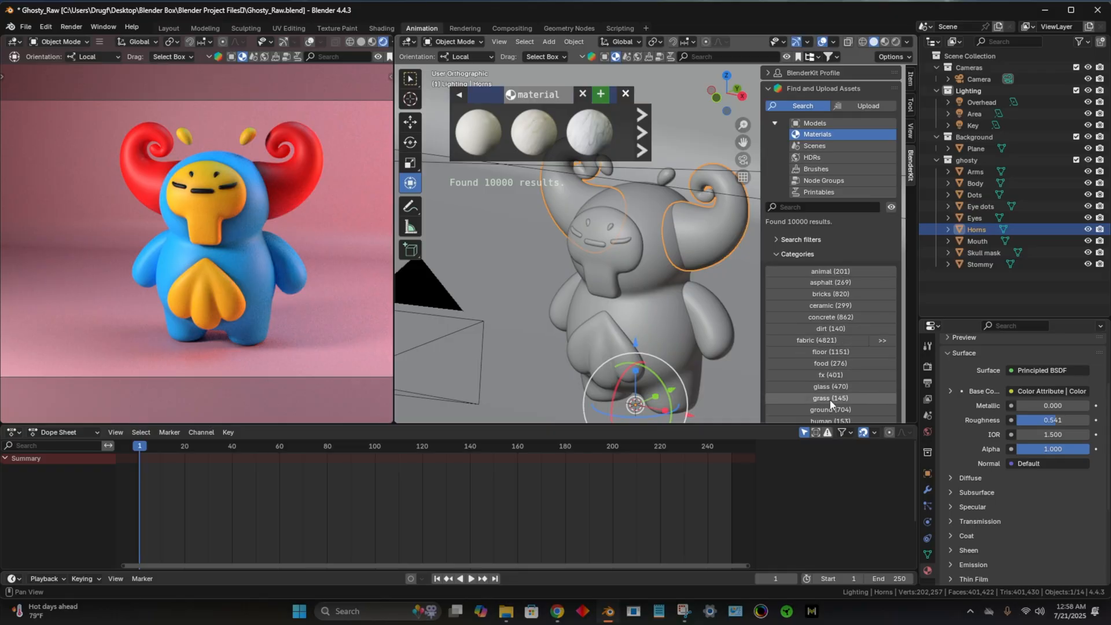
{"action": "scroll", "scroll_direction": "down", "scroll_amount": 3}
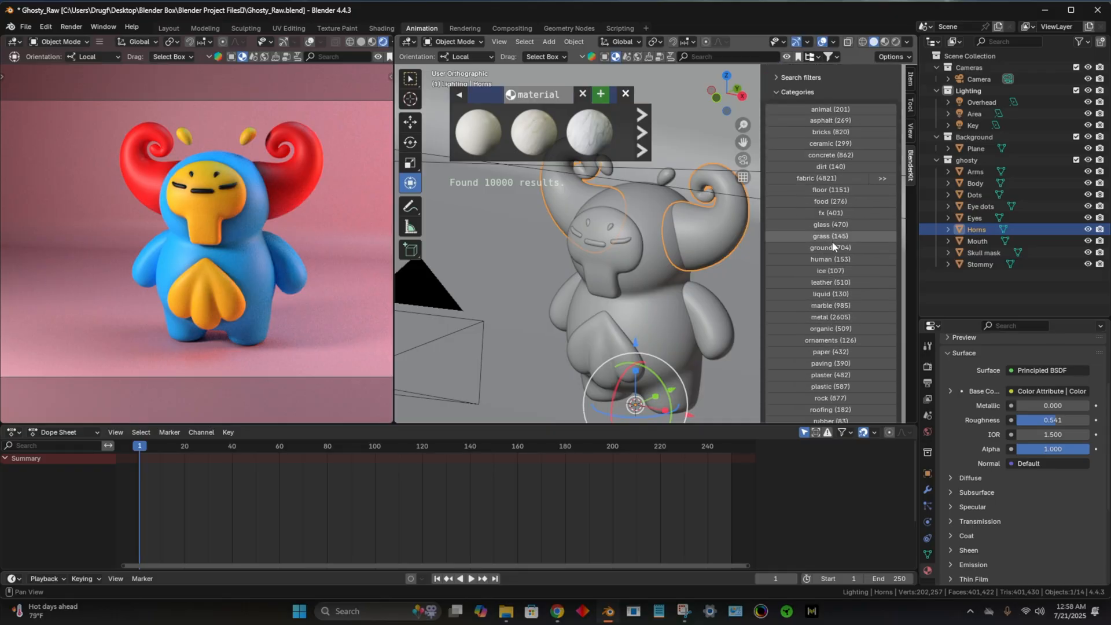
{"action": "mouse_move", "coordinate": [819, 259]}
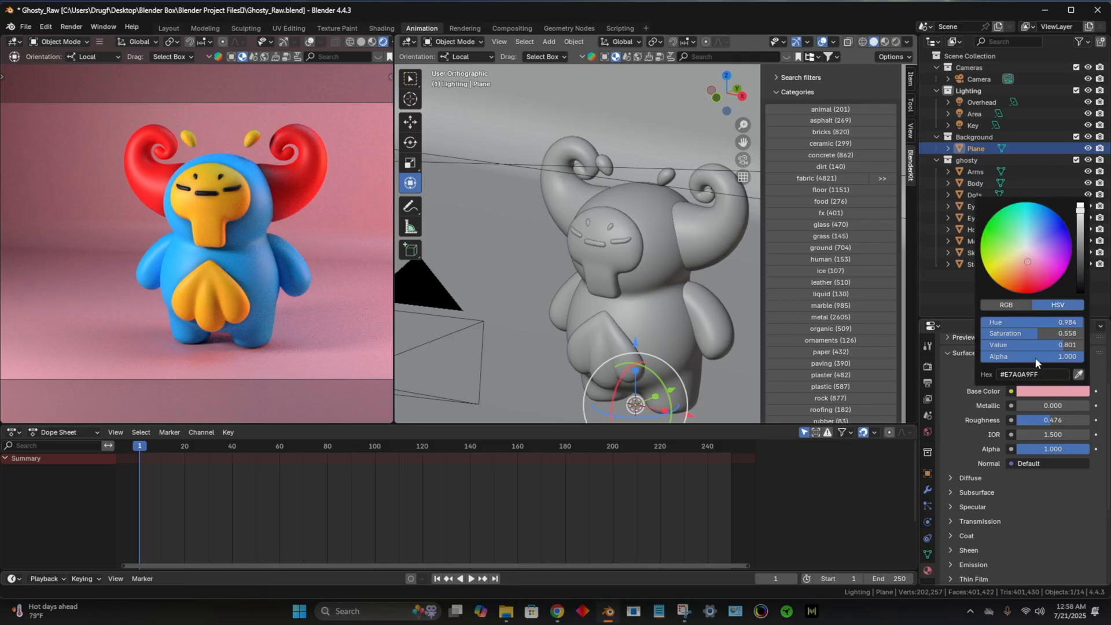
Step: Drag the Plane's Base Color from pink to a light grey
{"action": "left_click_drag", "start_coordinate": [1049, 333], "coordinate": [1014, 333]}
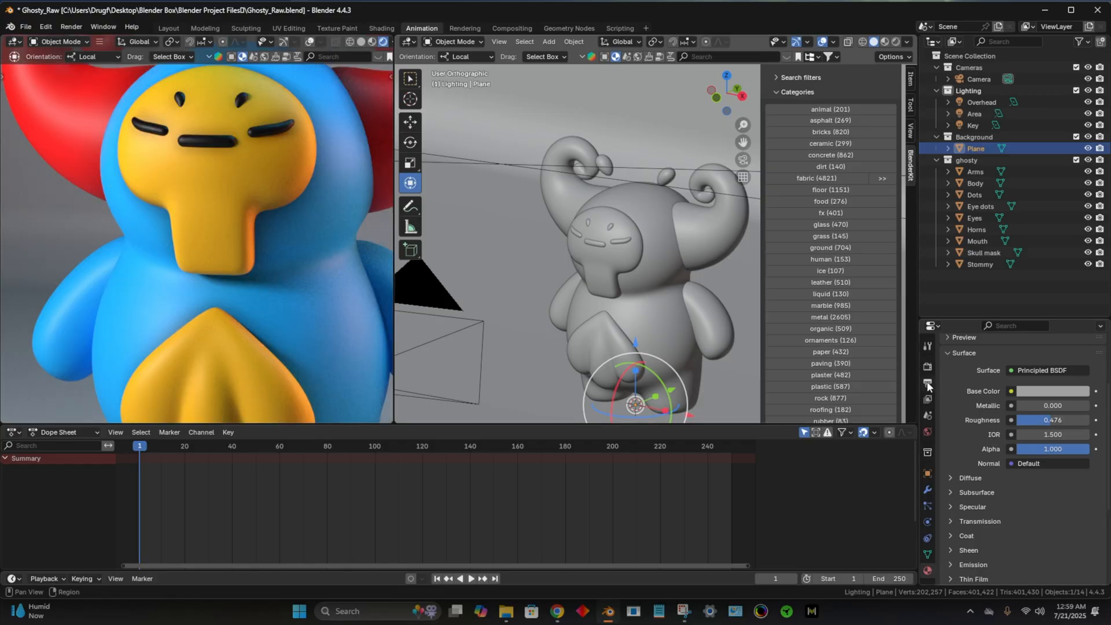
Step: Set Cycles Viewport Max Samples to 300 and begin editing Render Max Samples
{"action": "left_click", "coordinate": [928, 383]}
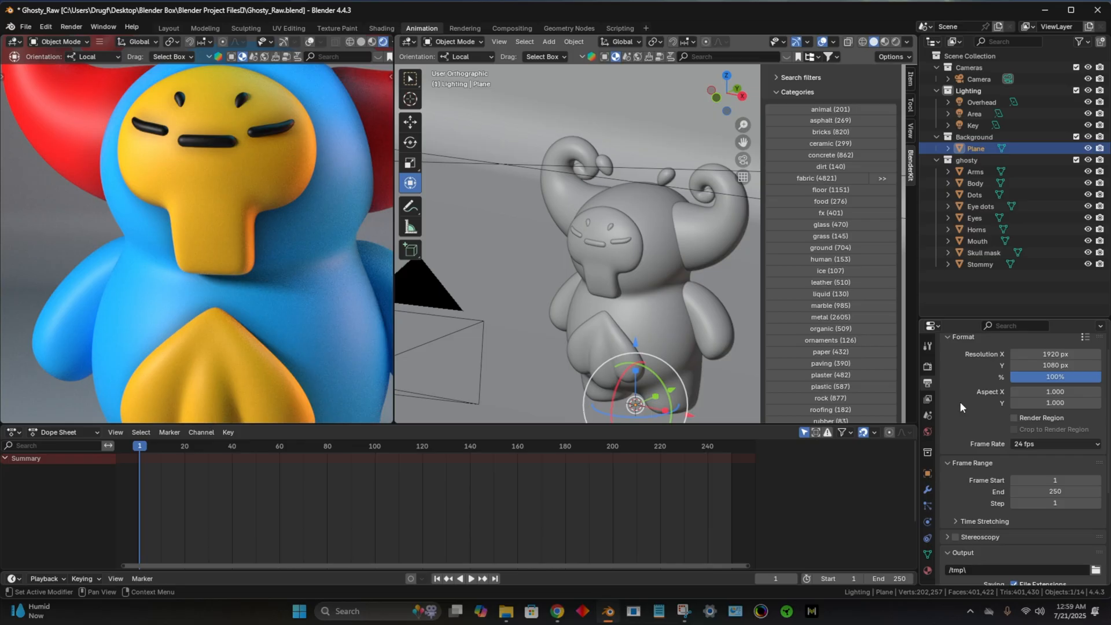
{"action": "left_click", "coordinate": [928, 367]}
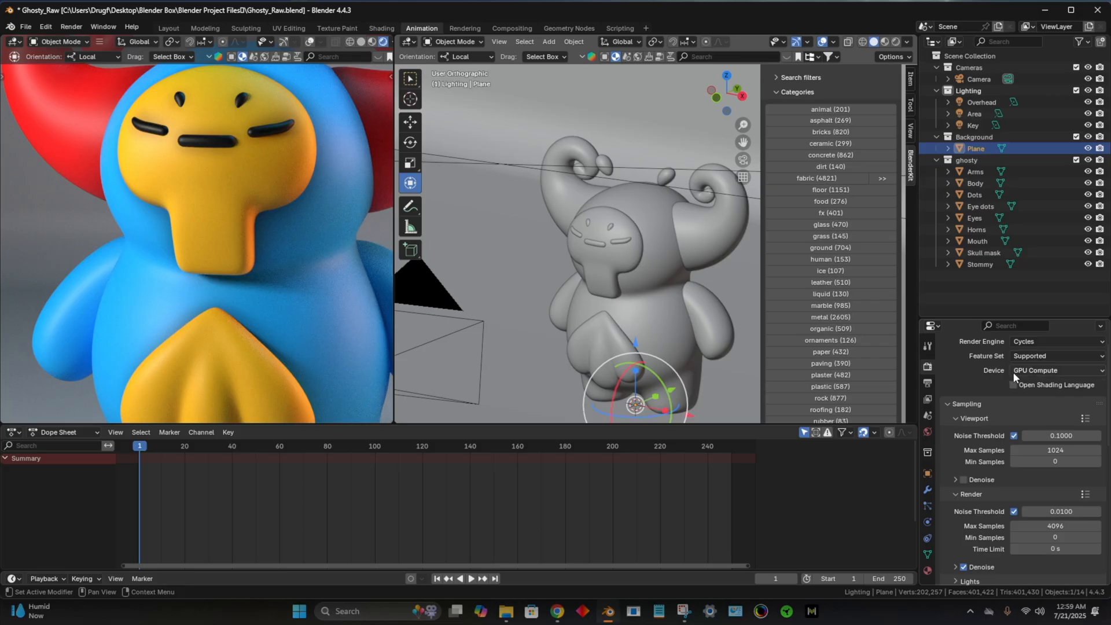
{"action": "mouse_move", "coordinate": [928, 382]}
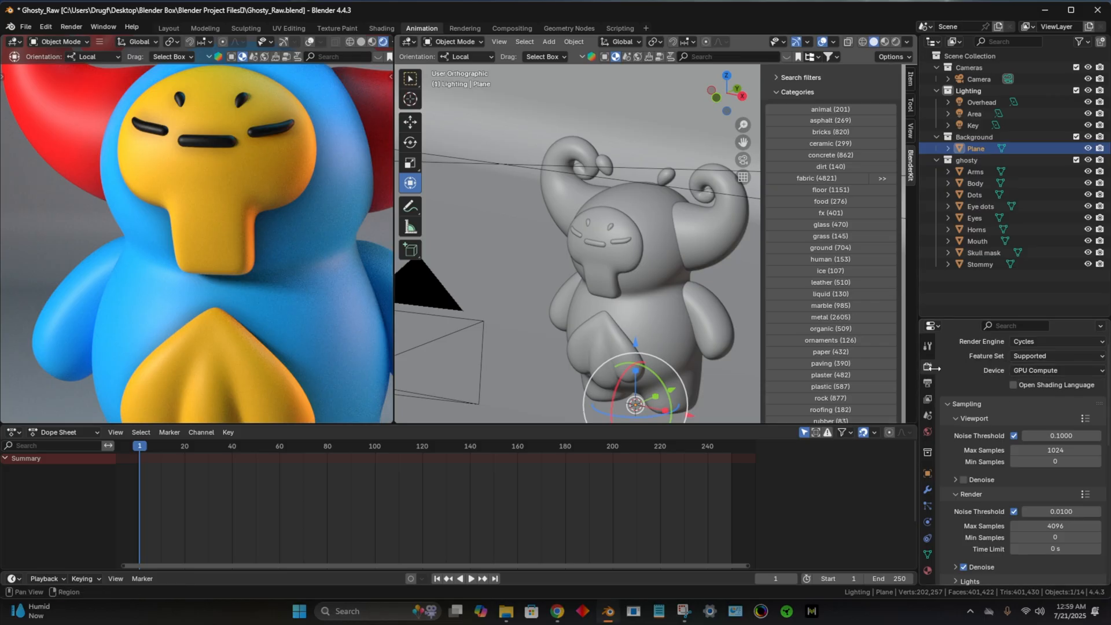
{"action": "mouse_move", "coordinate": [1056, 450]}
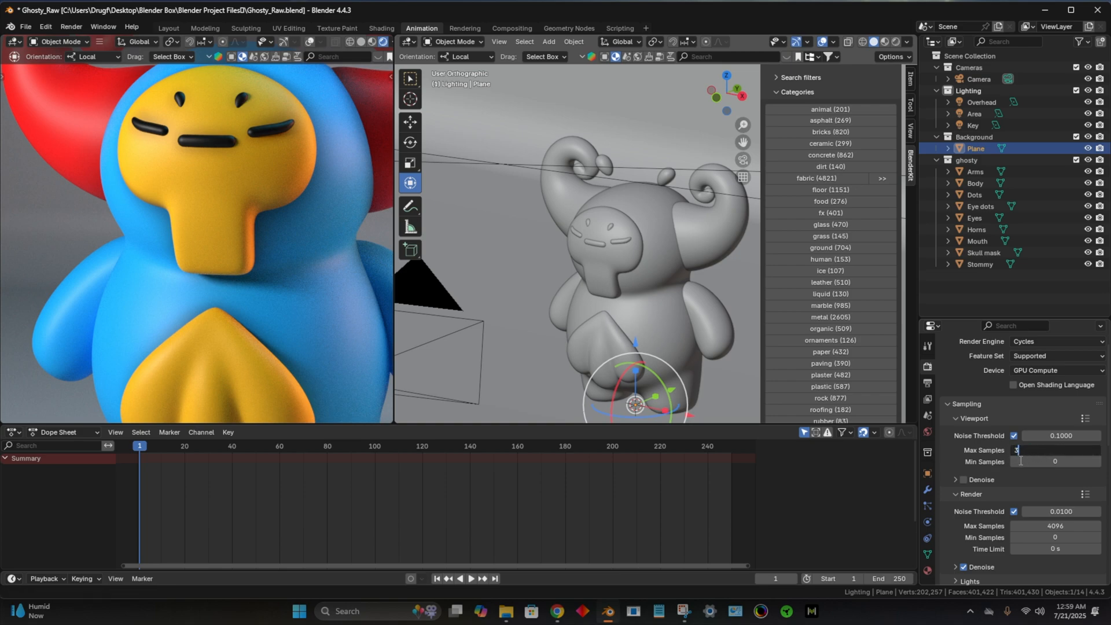
{"action": "type", "text": "300"}
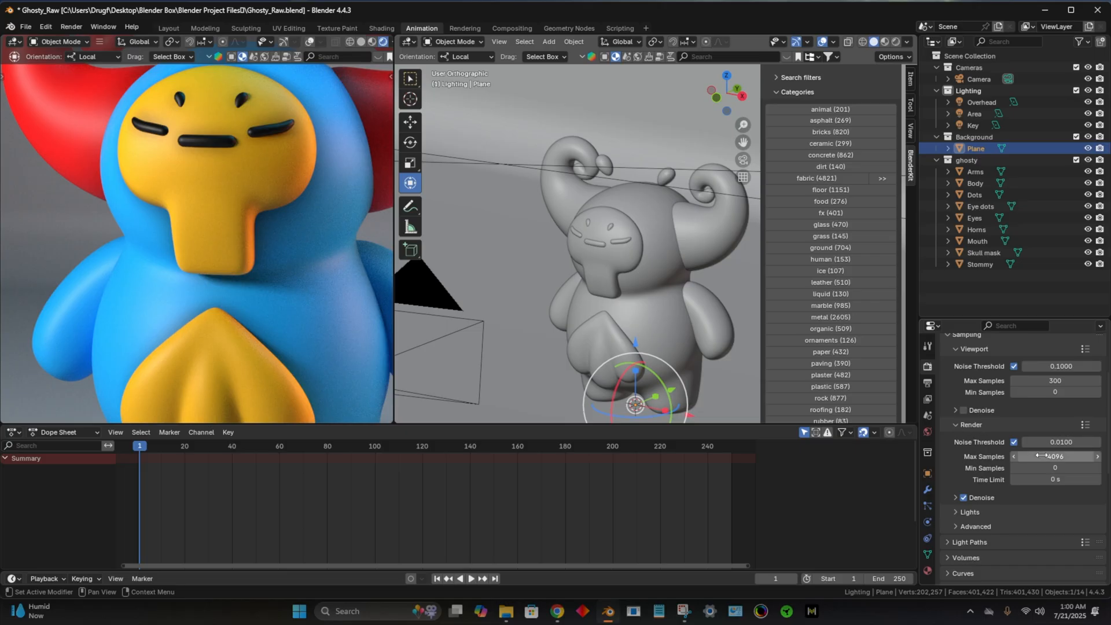
{"action": "double_click", "coordinate": [1056, 457]}
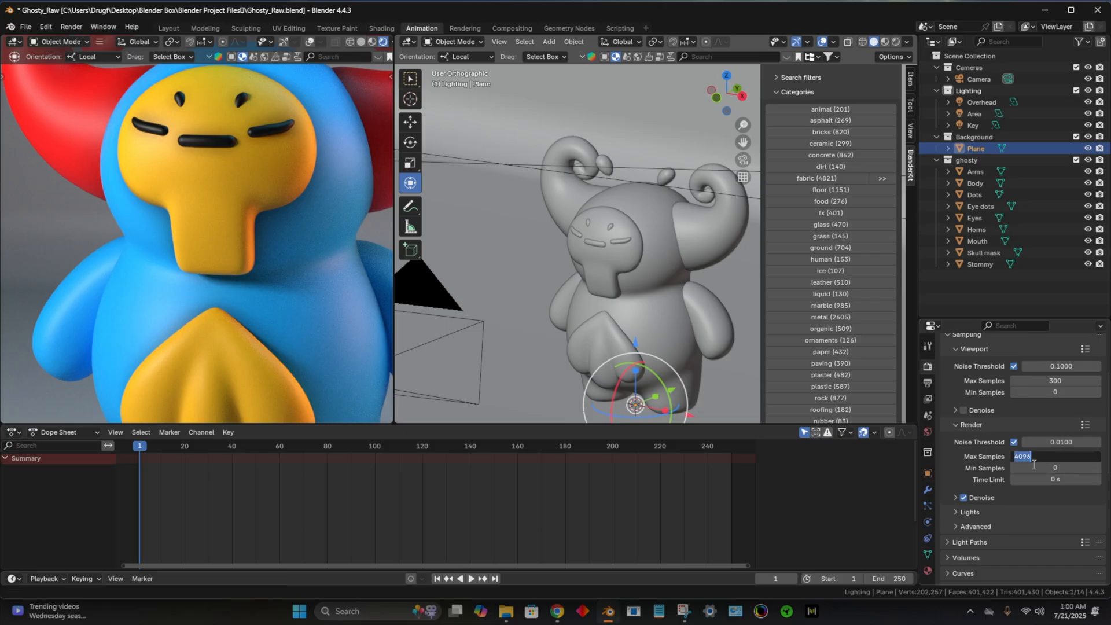
{"action": "type", "text": "350"}
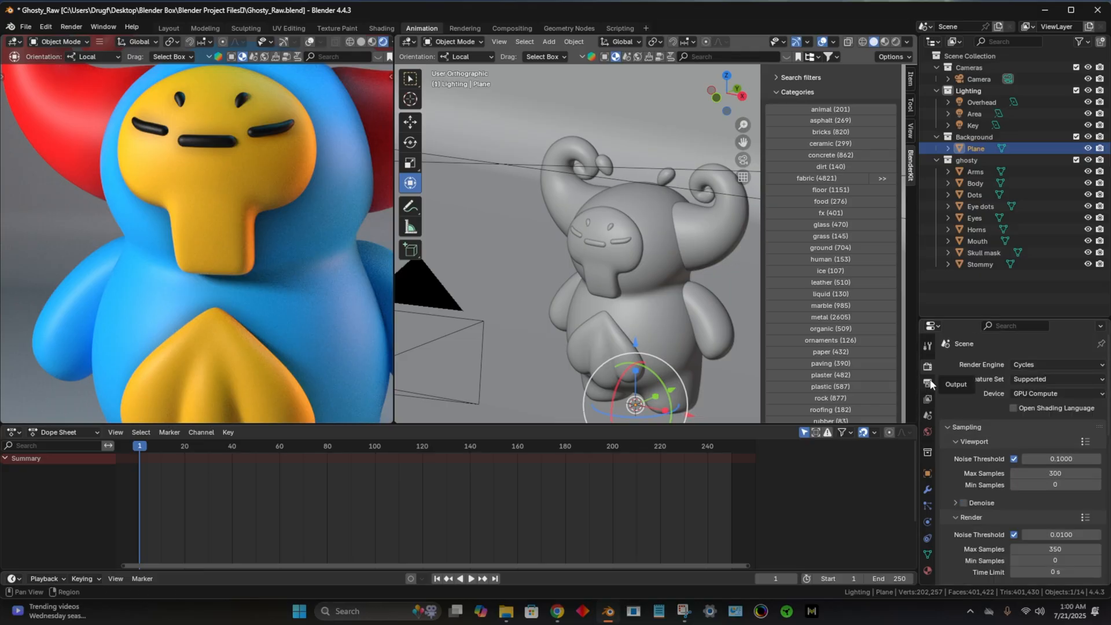
Step: Apply the 4K UHDTV 2160p preset so output resolution becomes 3840 × 2160
{"action": "left_click", "coordinate": [927, 383]}
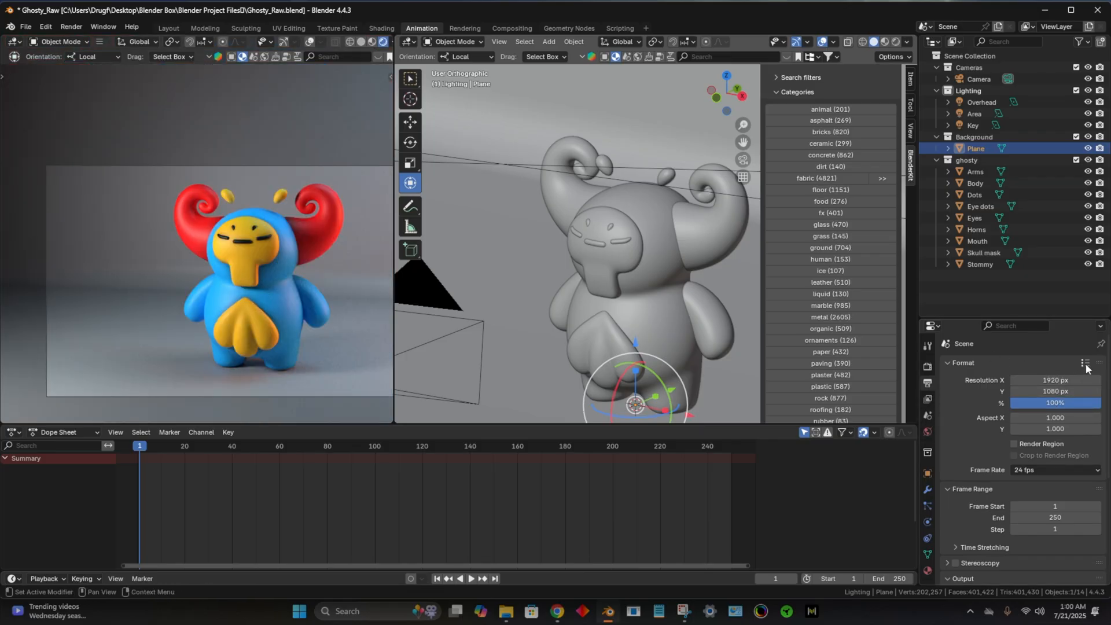
{"action": "left_click", "coordinate": [1067, 362]}
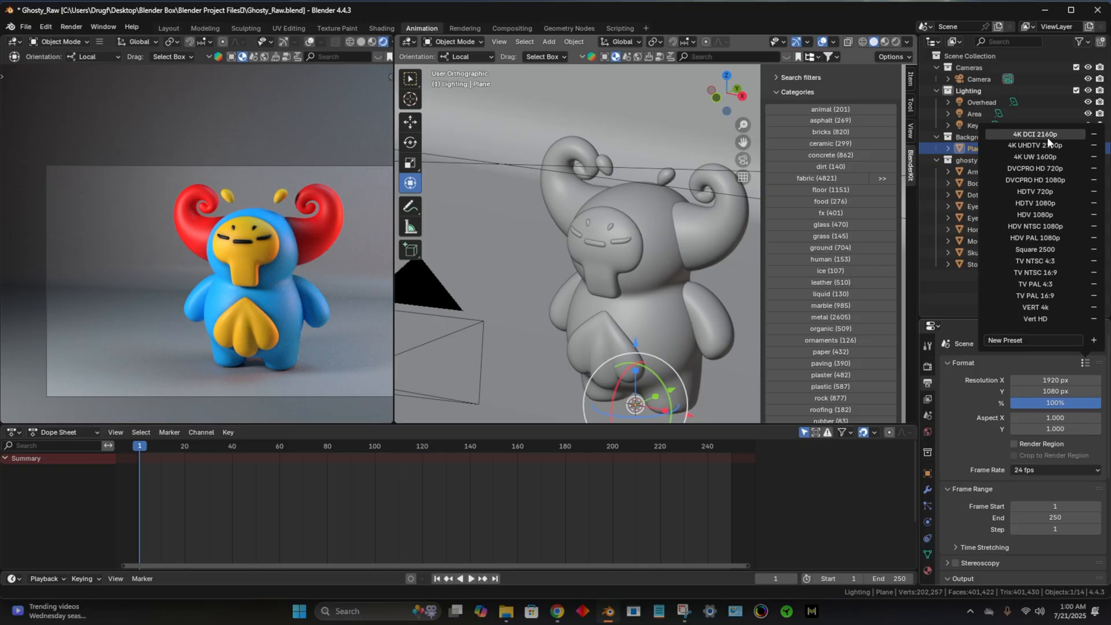
{"action": "mouse_move", "coordinate": [1049, 146]}
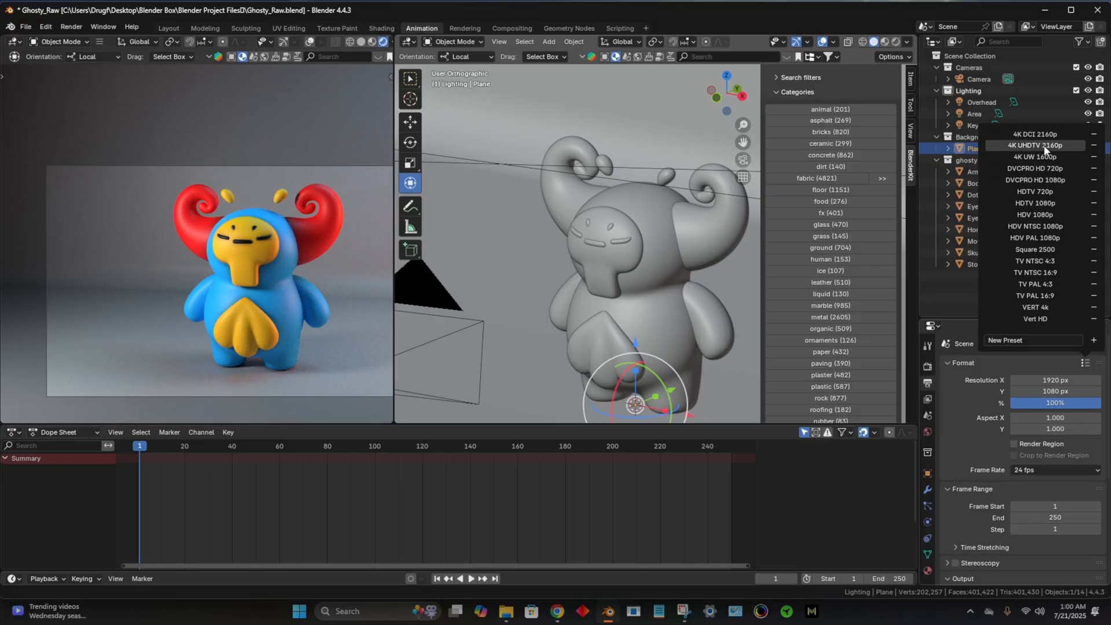
{"action": "left_click", "coordinate": [1035, 146]}
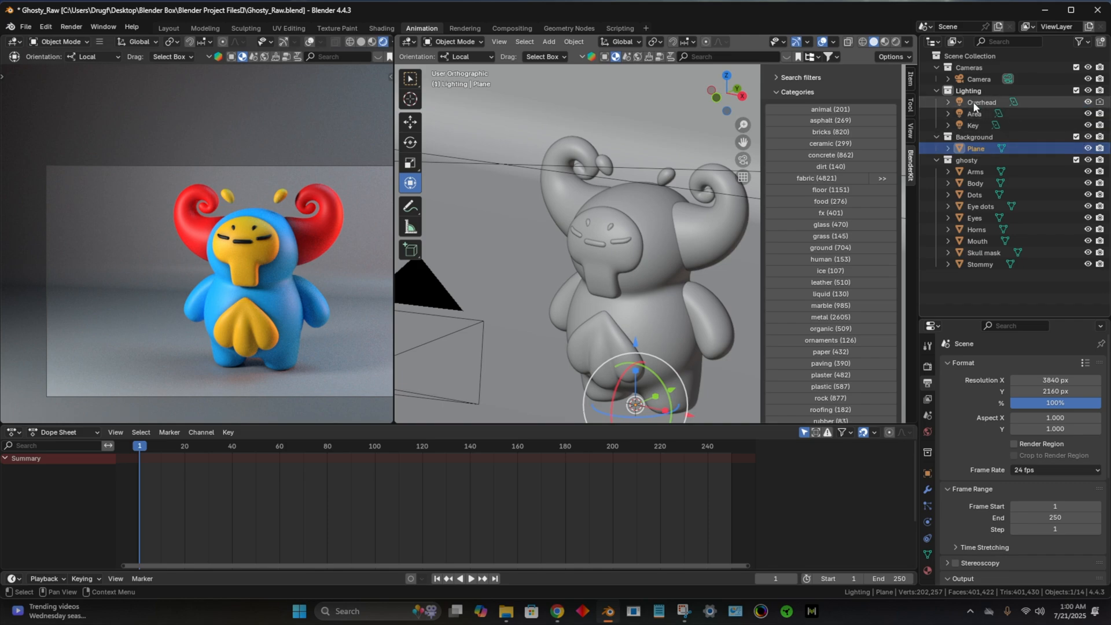
{"action": "mouse_move", "coordinate": [1087, 102]}
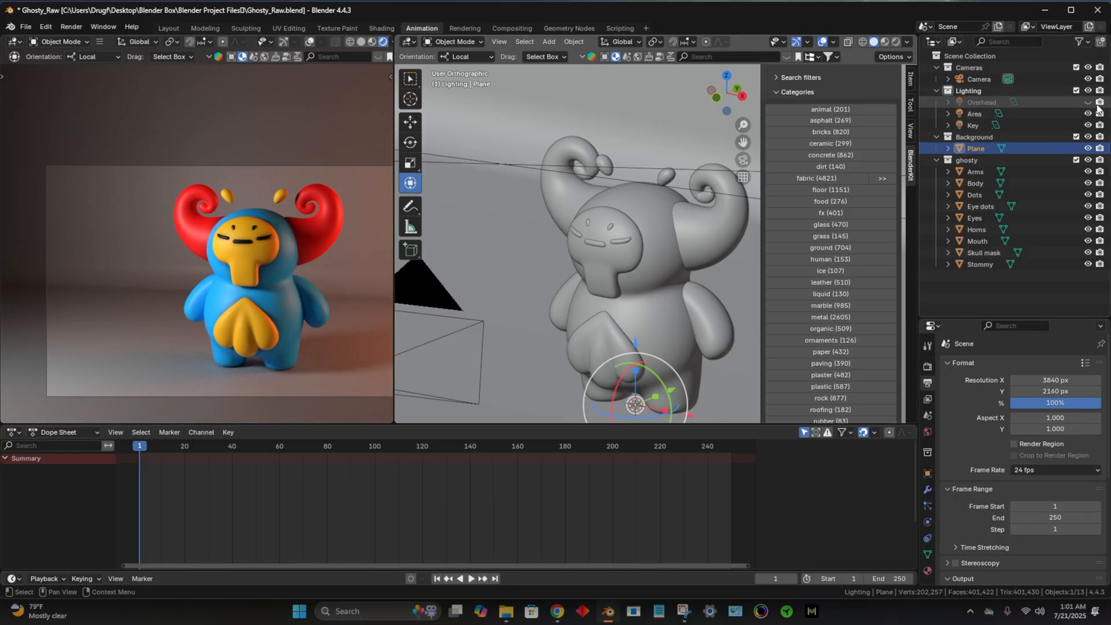
{"action": "mouse_move", "coordinate": [1088, 103]}
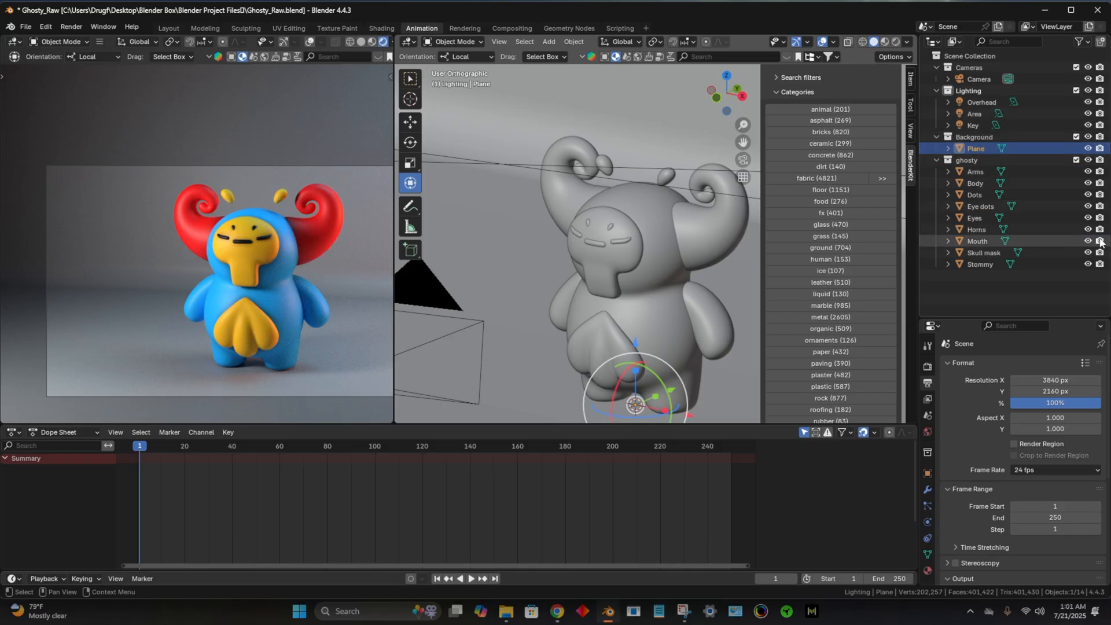
{"action": "mouse_move", "coordinate": [1087, 264]}
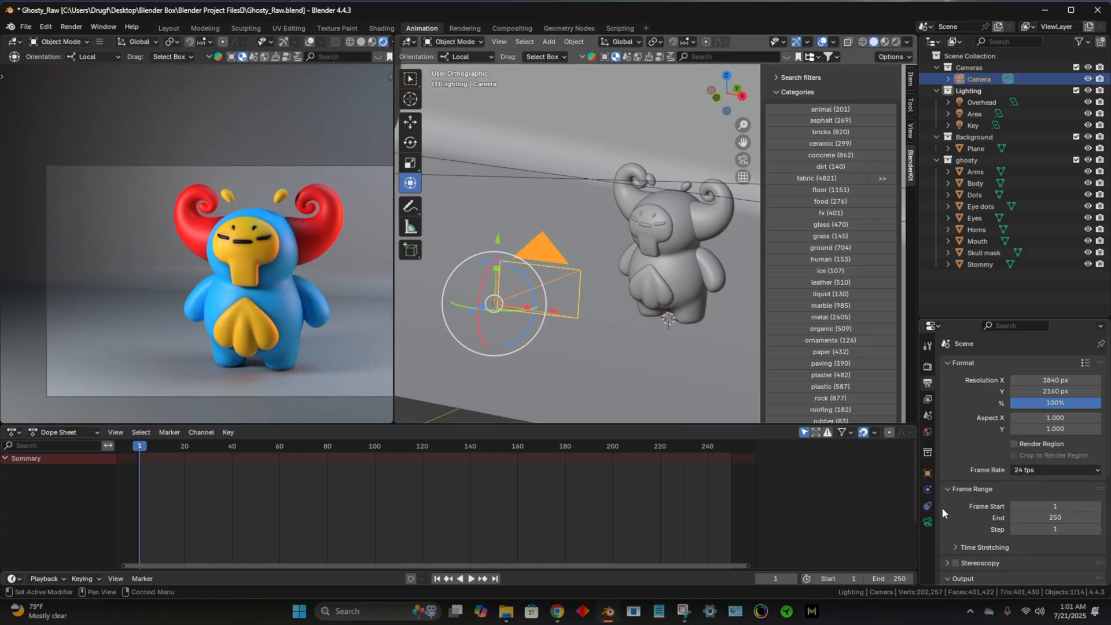
Step: Show the selected camera's Object Data properties with its 50 mm lens settings
{"action": "left_click", "coordinate": [927, 522]}
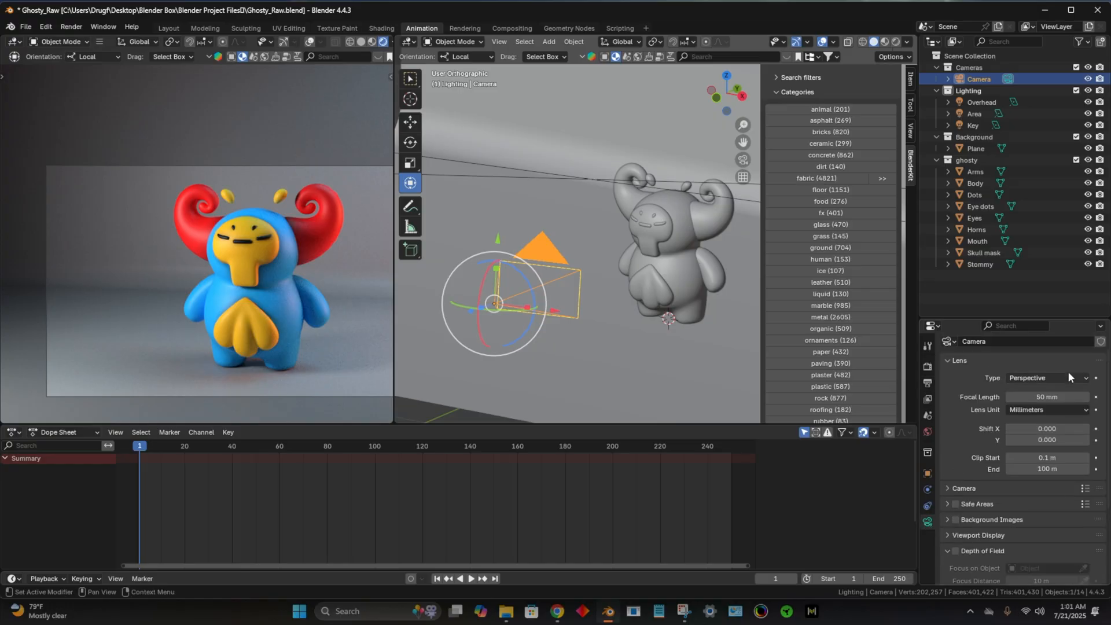
{"action": "mouse_move", "coordinate": [1074, 383]}
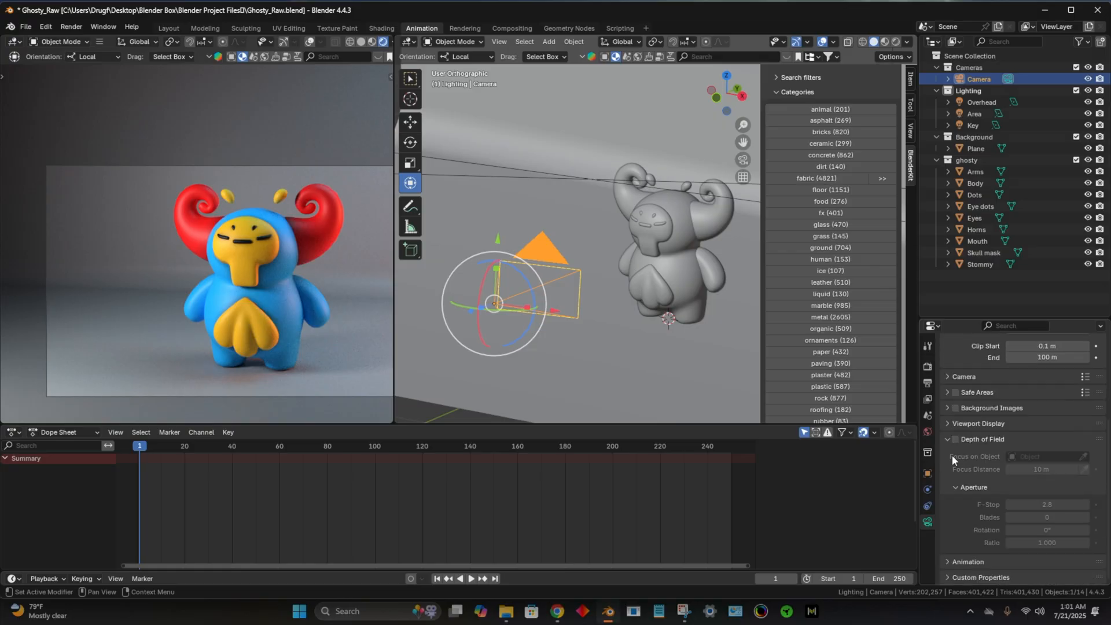
{"action": "mouse_move", "coordinate": [949, 440]}
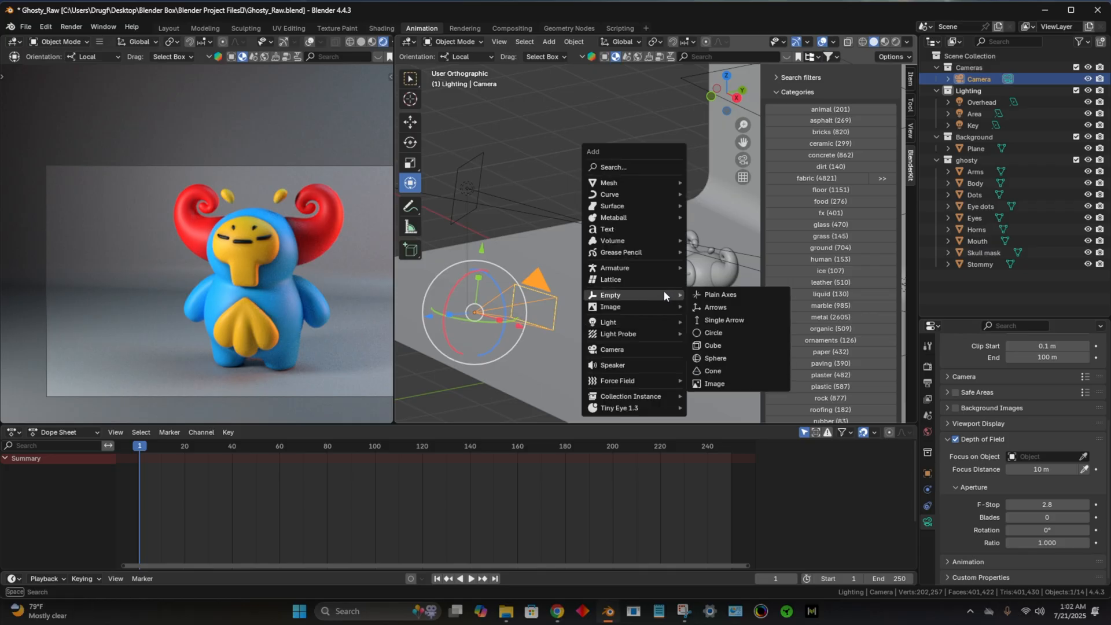
Step: Add a circle Empty and scale it to ring Ghosty's head
{"action": "left_click", "coordinate": [713, 333]}
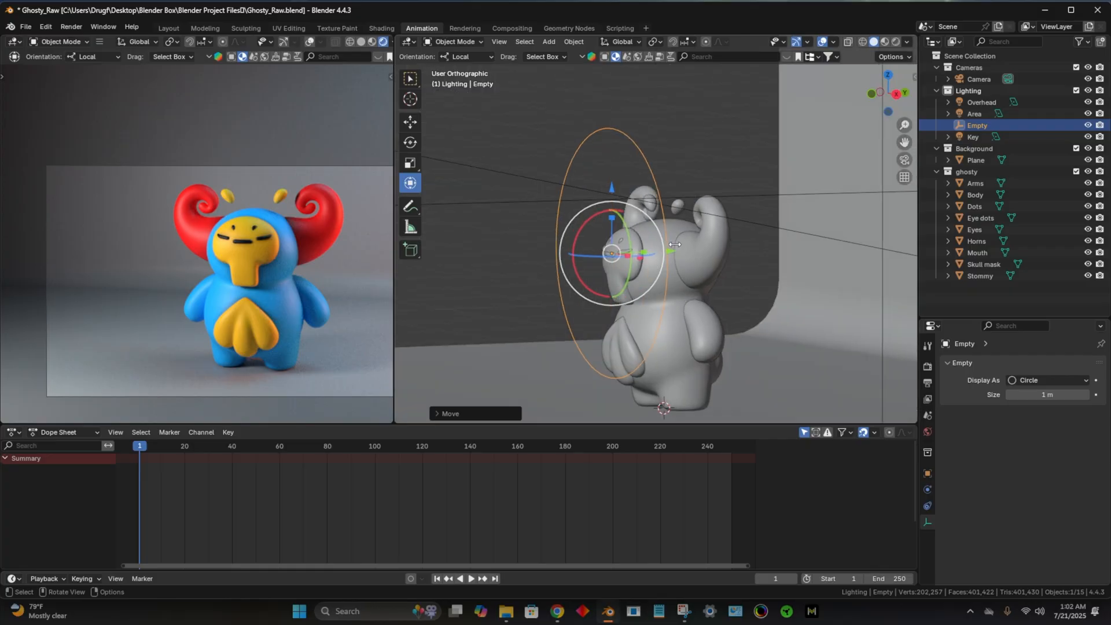
{"action": "key", "text": "s"}
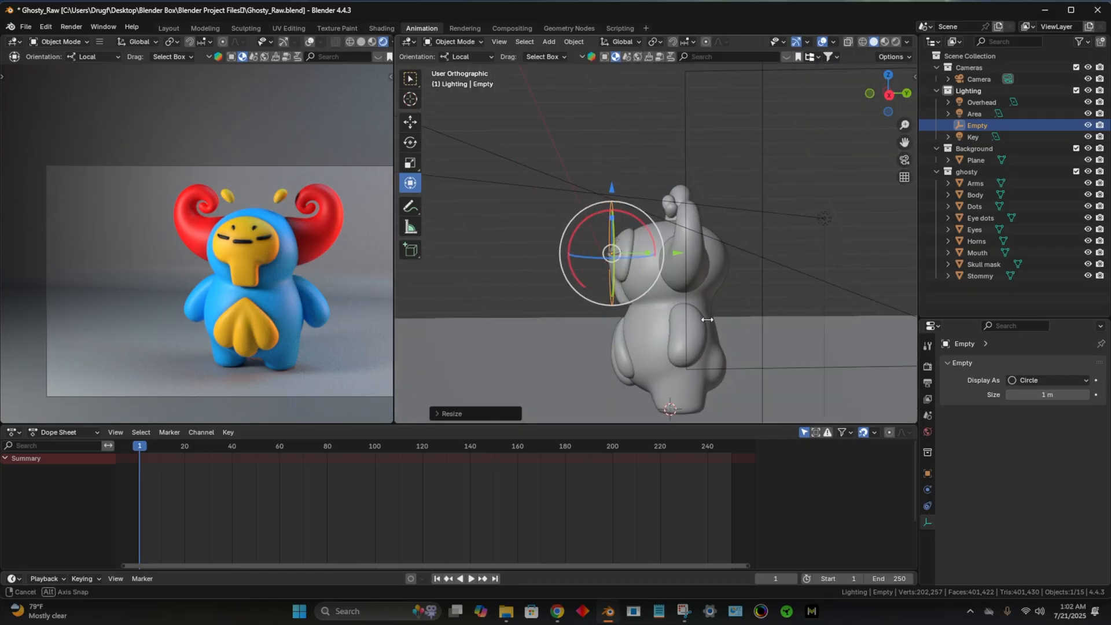
{"action": "left_click_drag", "start_coordinate": [673, 320], "coordinate": [815, 326]}
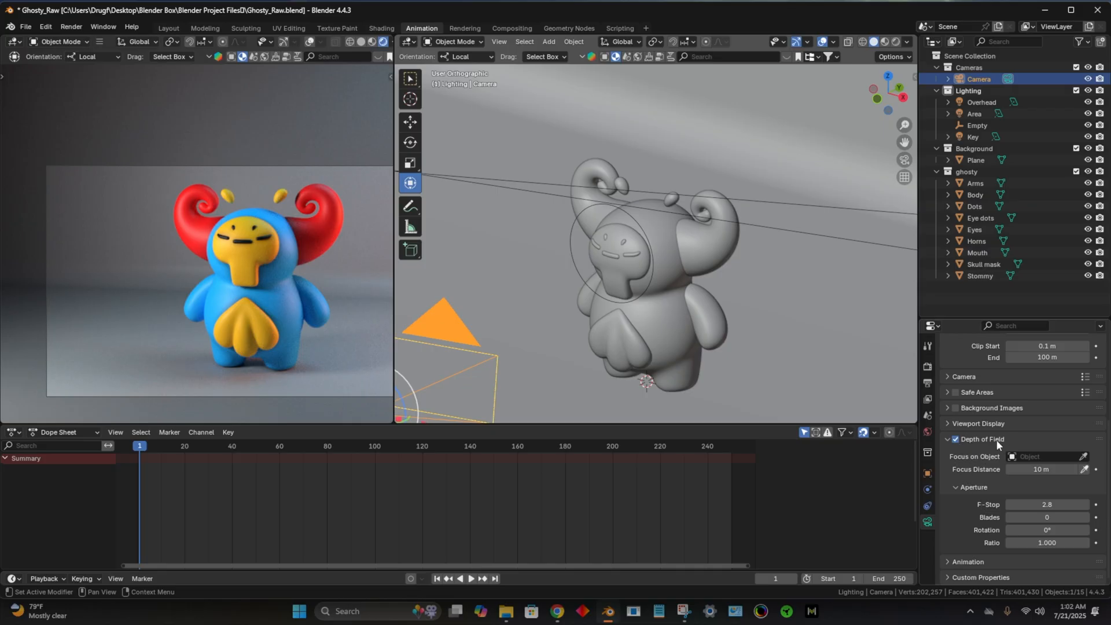
{"action": "mouse_move", "coordinate": [983, 442]}
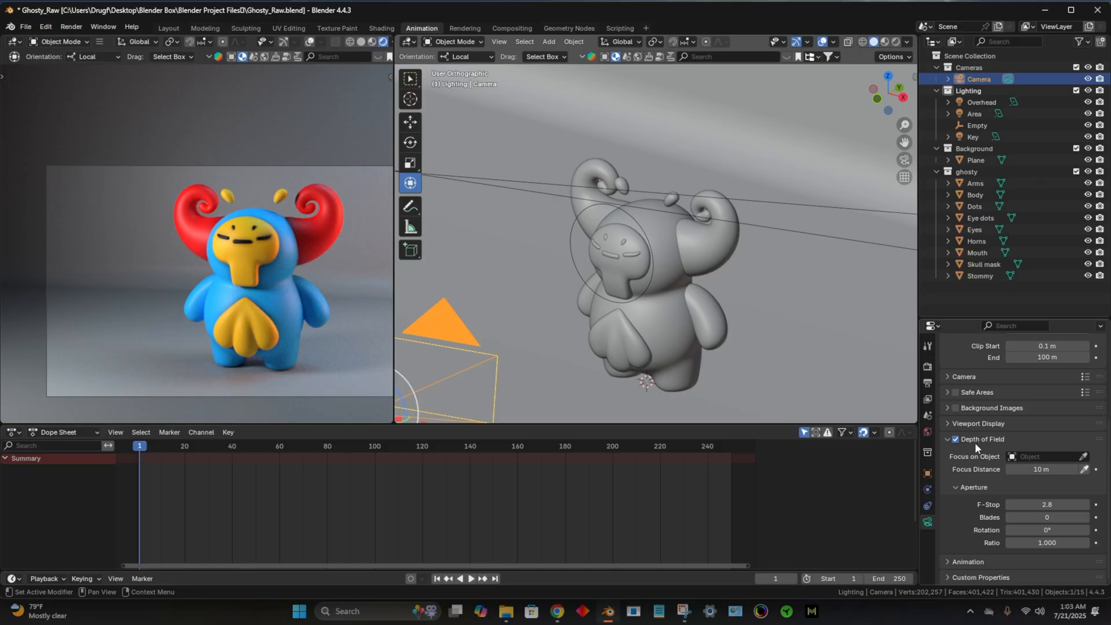
{"action": "mouse_move", "coordinate": [981, 477]}
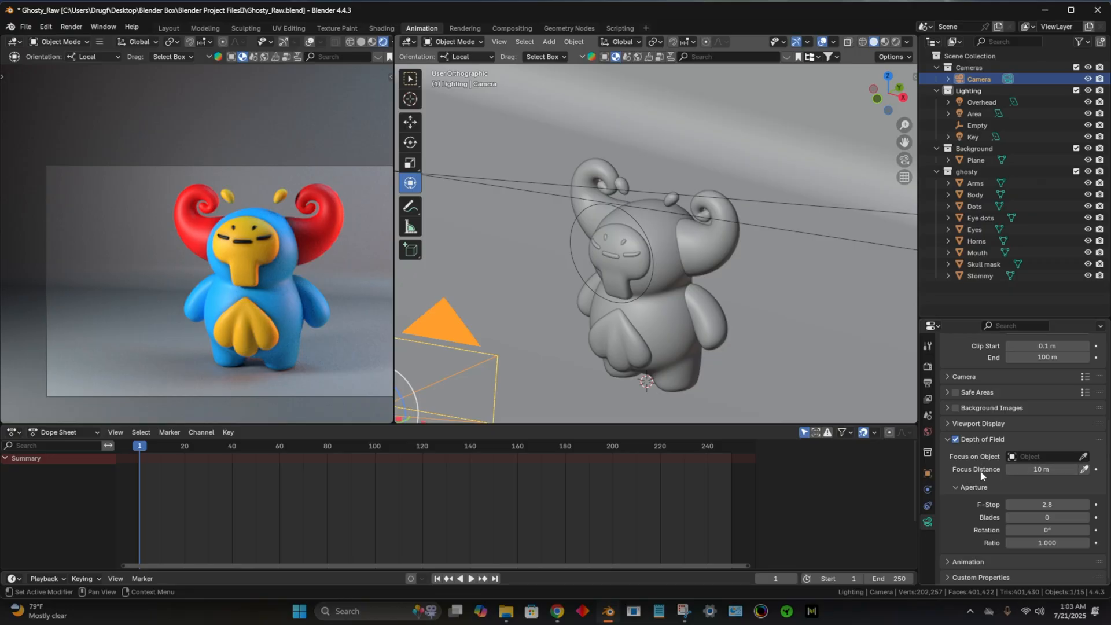
{"action": "mouse_move", "coordinate": [1085, 469]}
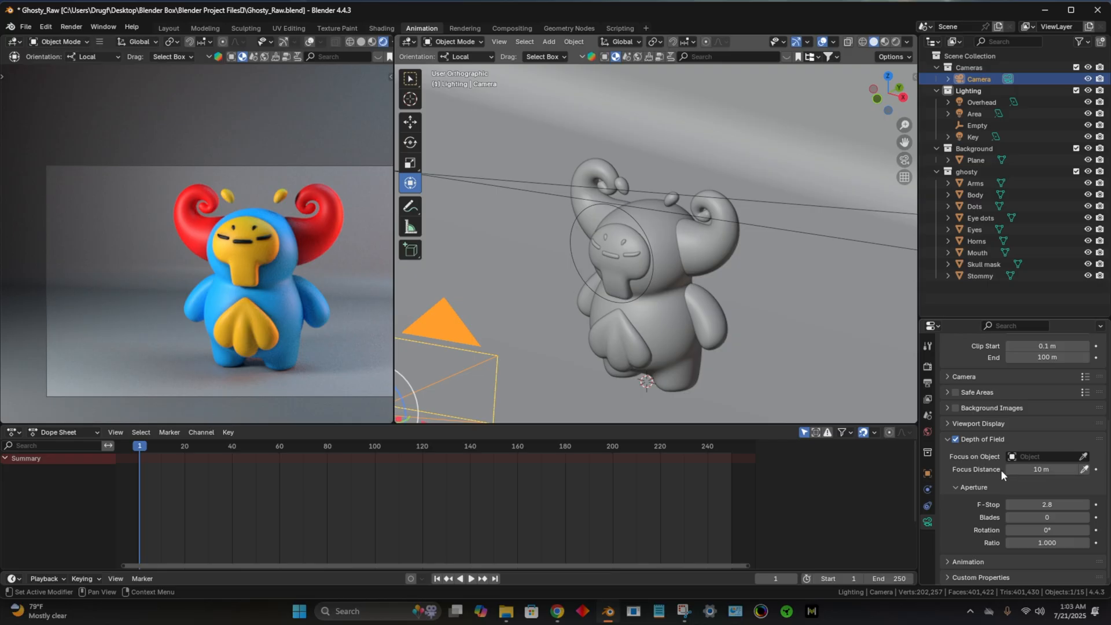
{"action": "mouse_move", "coordinate": [966, 457]}
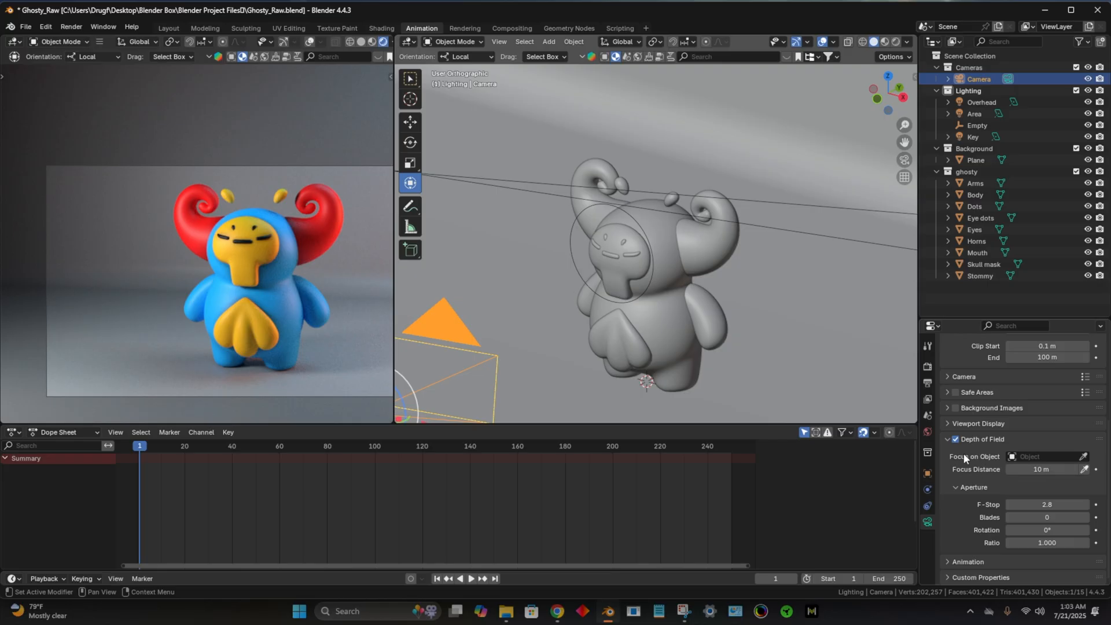
{"action": "mouse_move", "coordinate": [986, 463]}
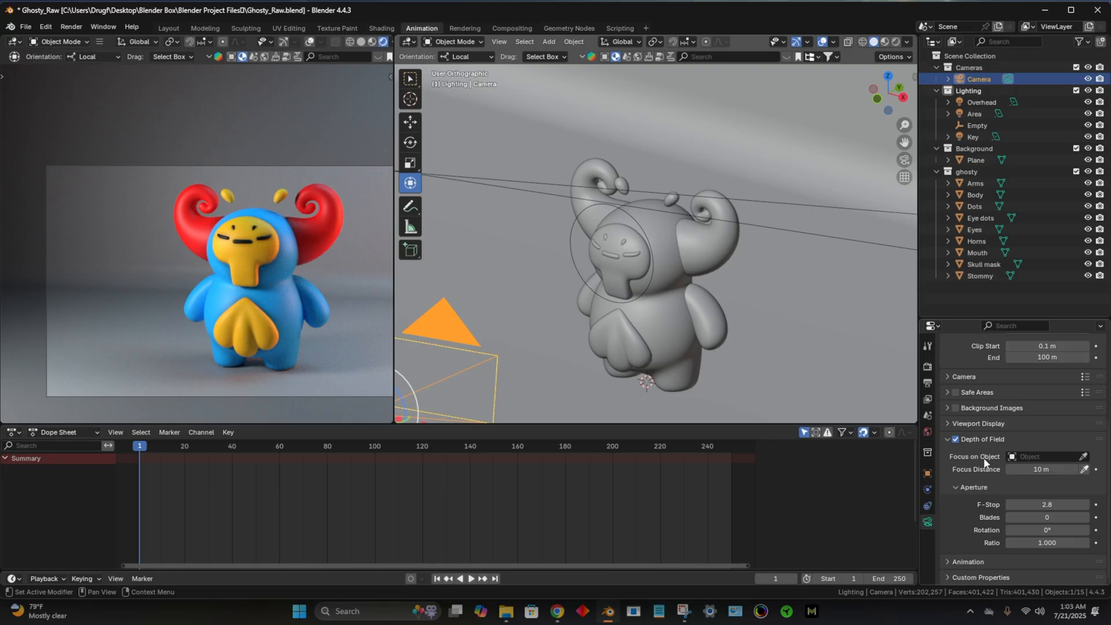
Step: Pick the circle Empty as the camera's depth-of-field Focus on Object
{"action": "left_click", "coordinate": [1082, 457]}
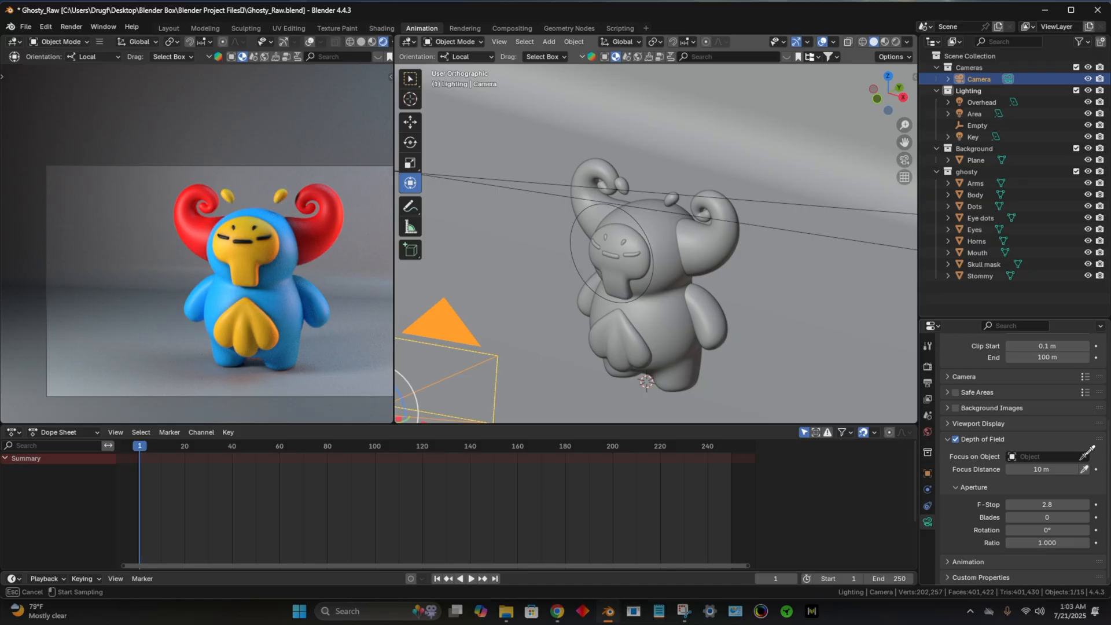
{"action": "mouse_move", "coordinate": [622, 212]}
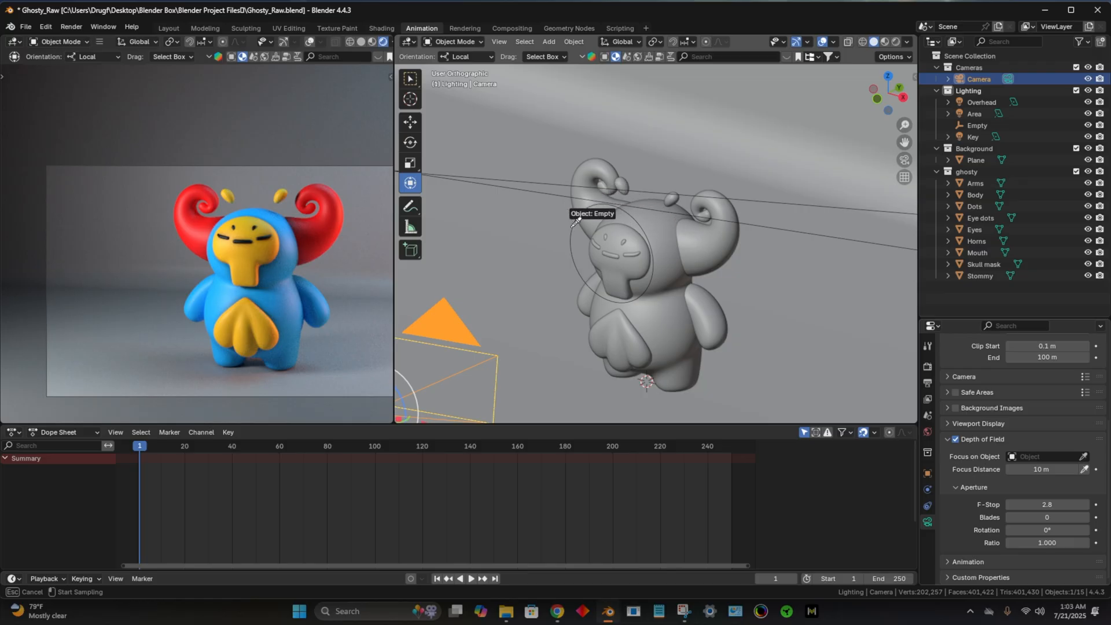
{"action": "mouse_move", "coordinate": [573, 232]}
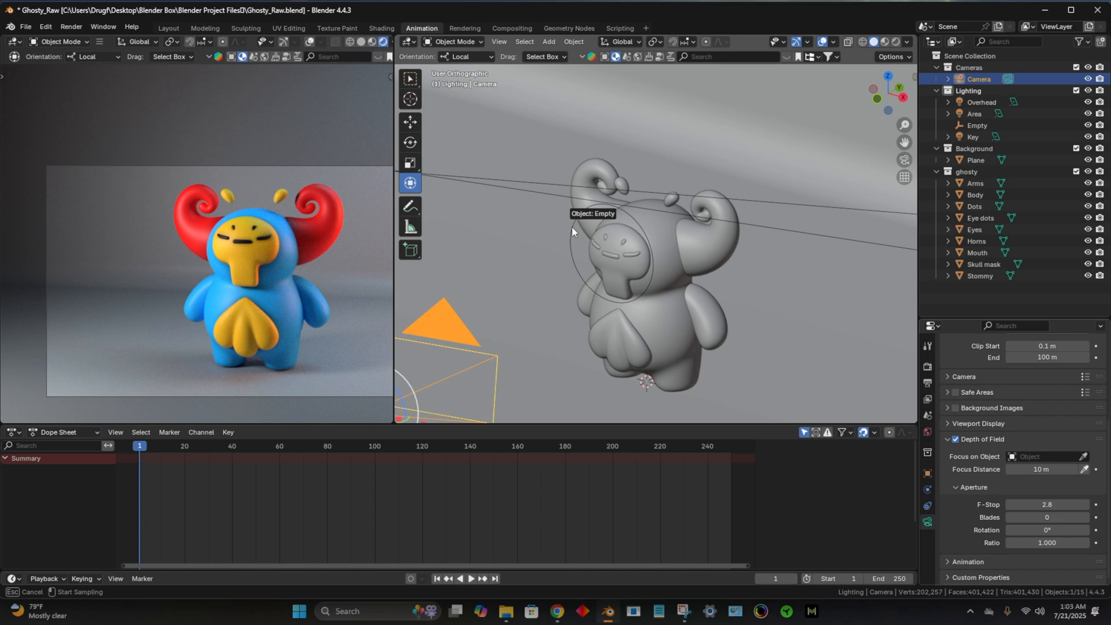
{"action": "left_click", "coordinate": [1042, 457]}
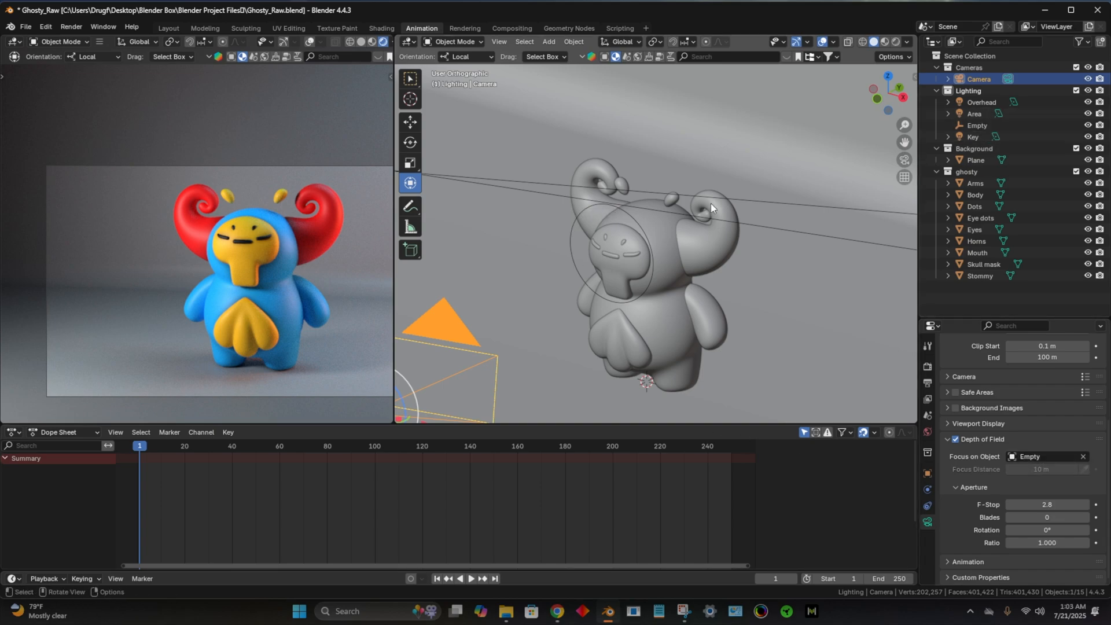
Step: Rename the Empty to 'focus ring' in the Outliner
{"action": "left_click", "coordinate": [976, 125]}
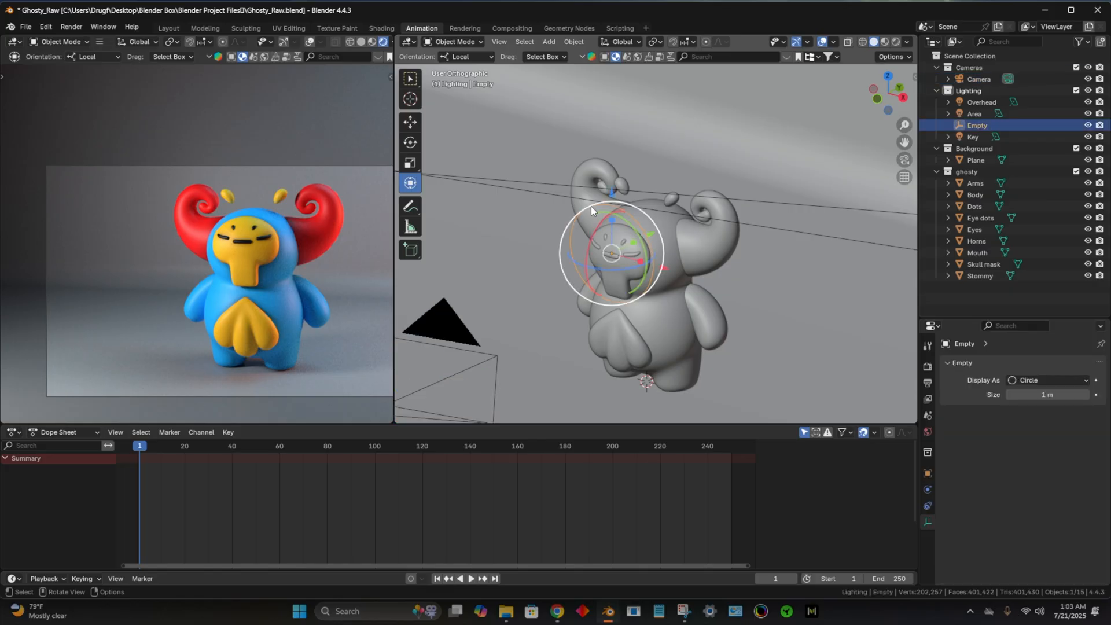
{"action": "double_click", "coordinate": [977, 125]}
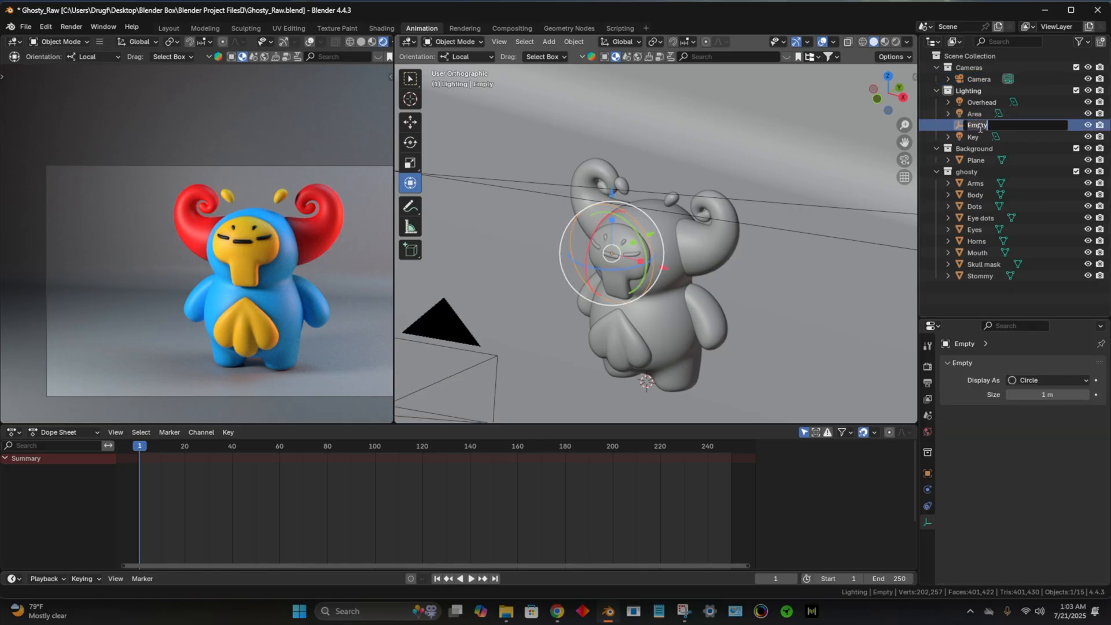
{"action": "type", "text": "focus ring"}
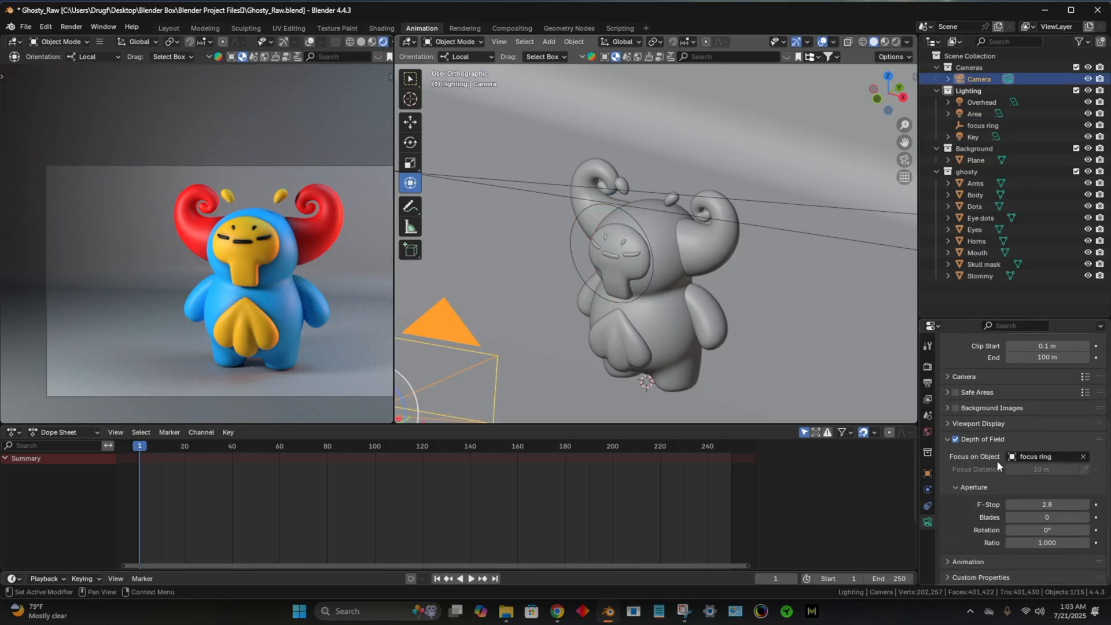
{"action": "mouse_move", "coordinate": [1047, 458]}
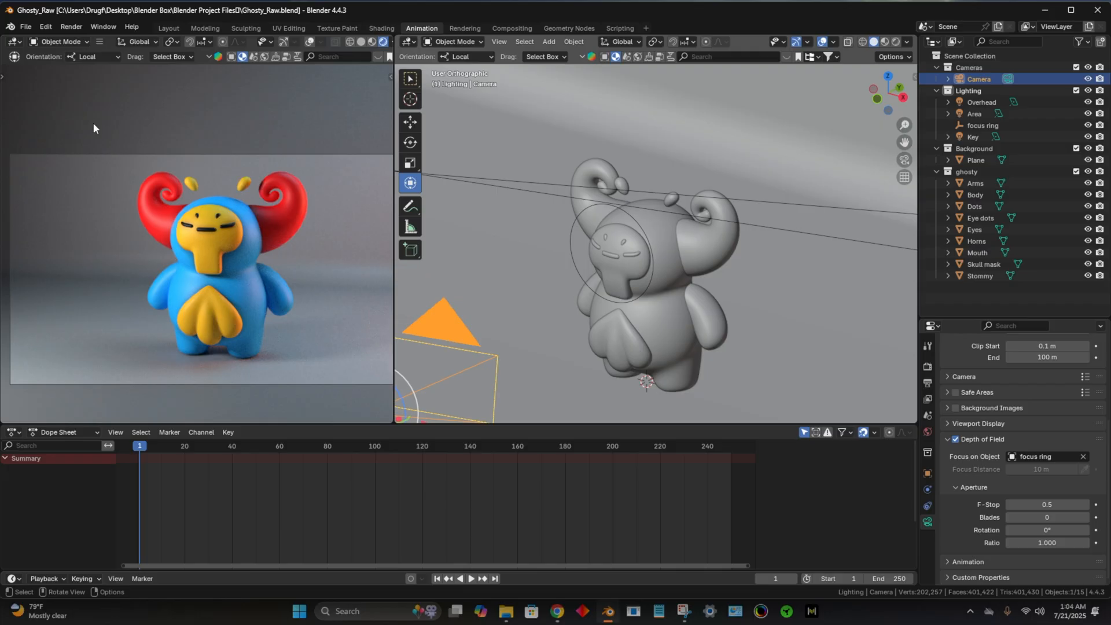
{"action": "mouse_move", "coordinate": [998, 106]}
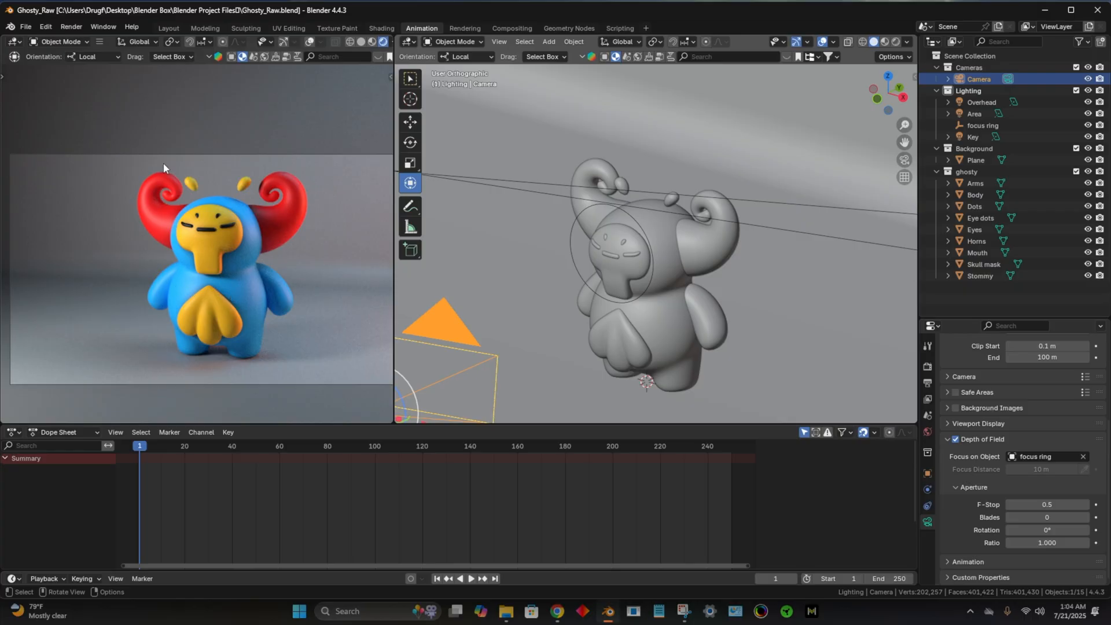
{"action": "mouse_move", "coordinate": [7, 102]}
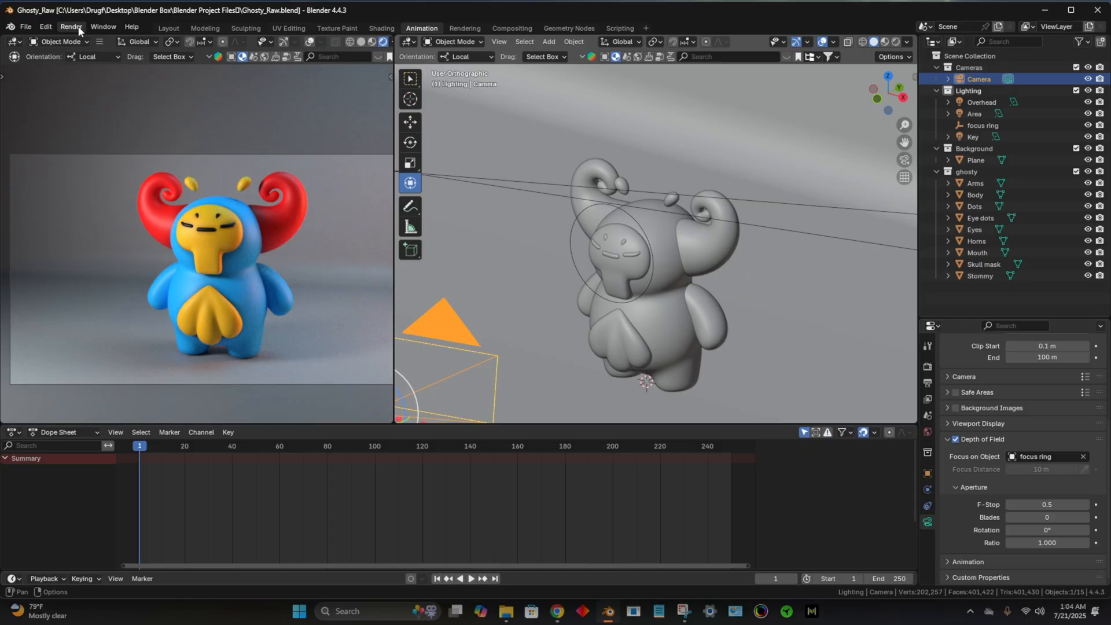
Step: Render the current frame via Render > Render Image and reach the Image menu
{"action": "left_click", "coordinate": [71, 27]}
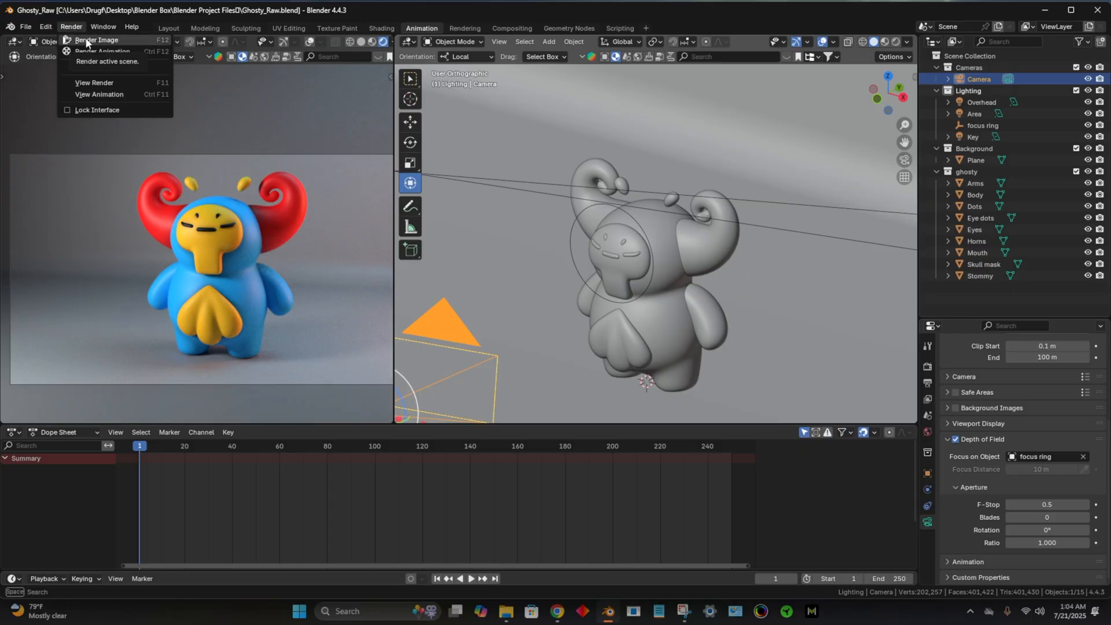
{"action": "left_click", "coordinate": [99, 39]}
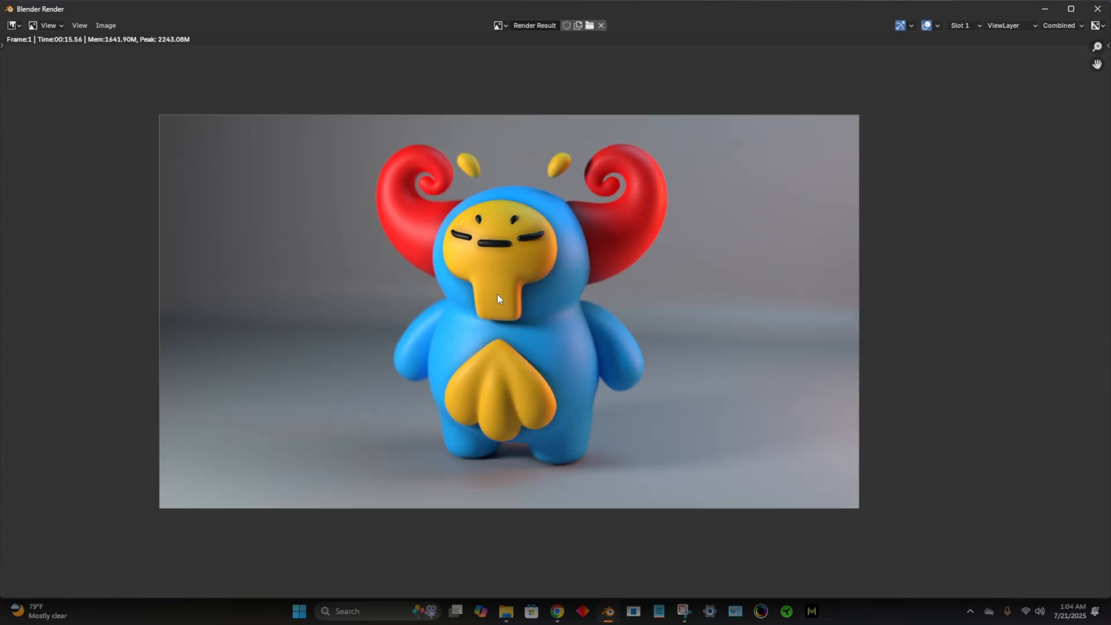
{"action": "left_click", "coordinate": [106, 26]}
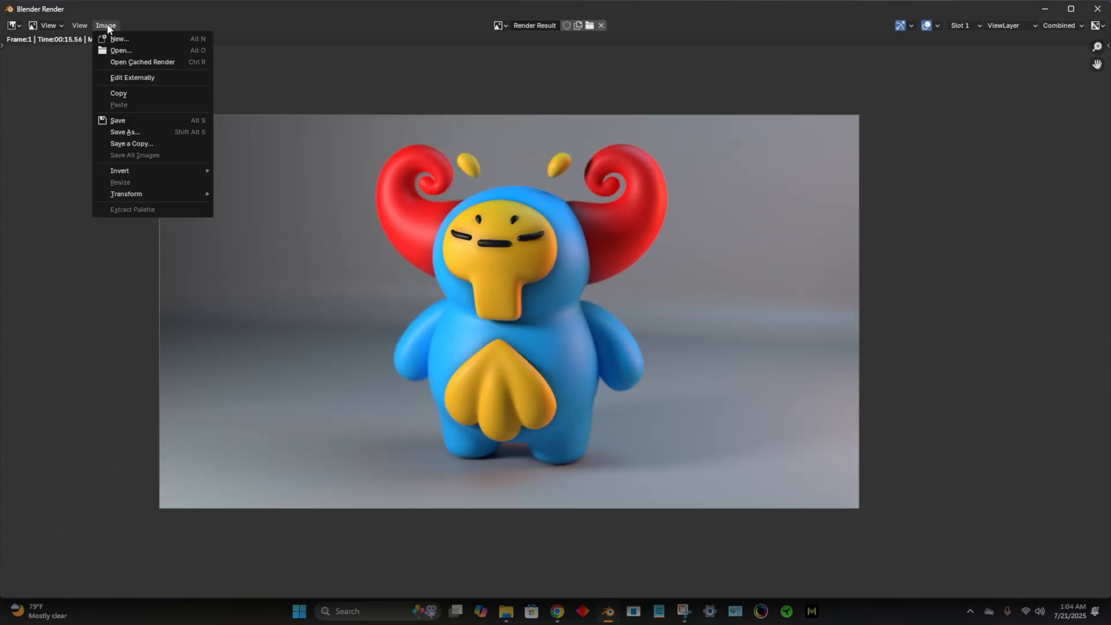
Step: Save the render via Image > Save As as PNG file Ghosty1.png
{"action": "left_click", "coordinate": [125, 132]}
{"action": "type", "text": "Ghosty1.png"}
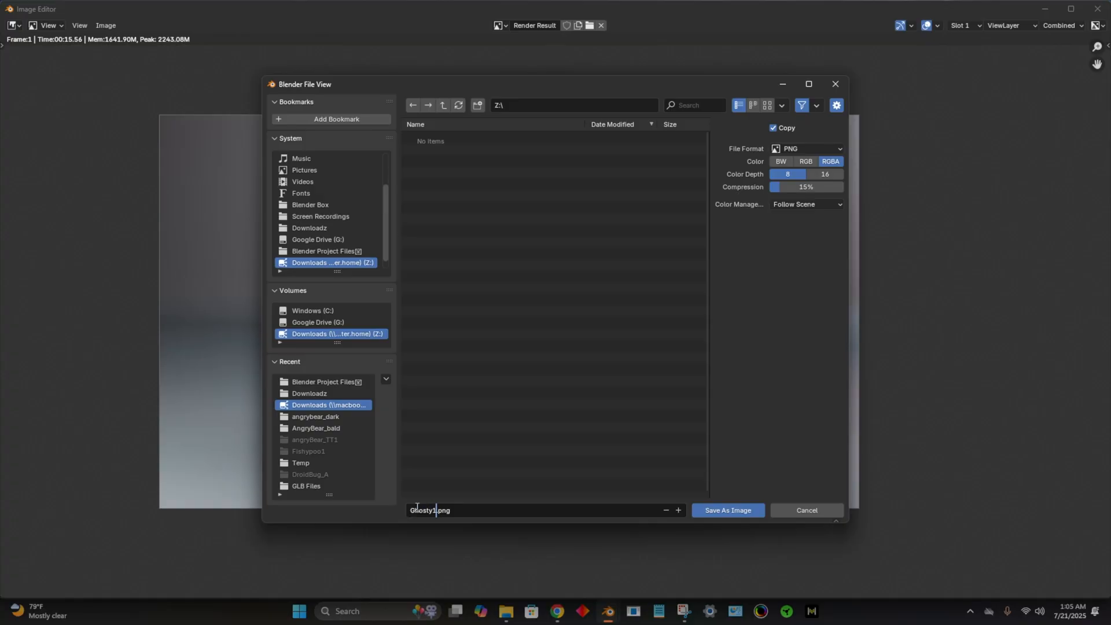
{"action": "left_click", "coordinate": [727, 509]}
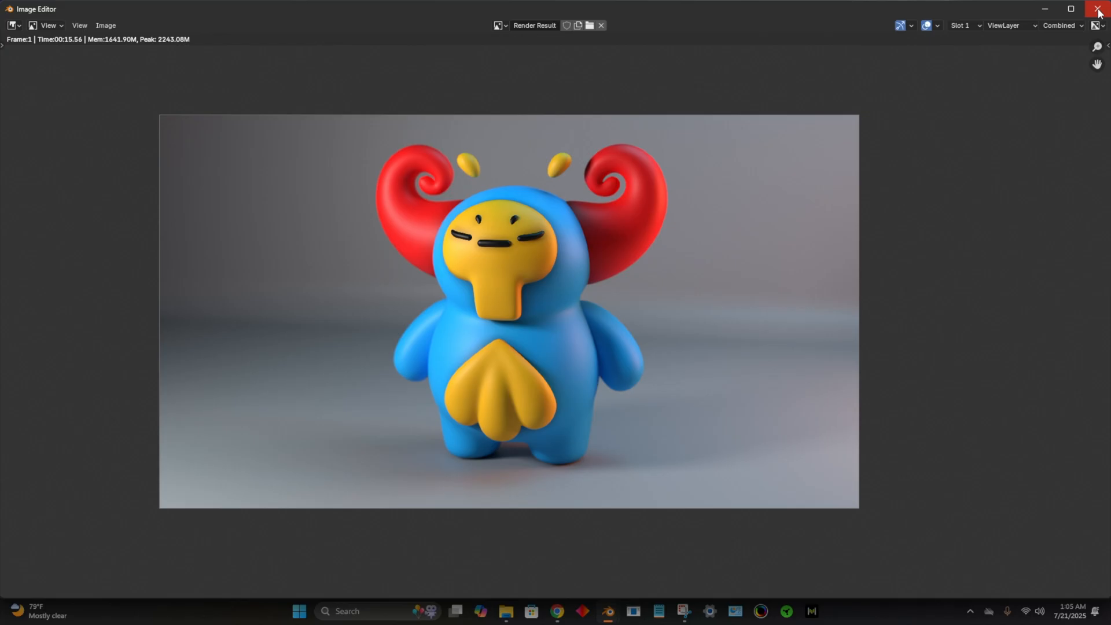
Step: Close the Blender Render window to return to the main workspace
{"action": "left_click", "coordinate": [1098, 9]}
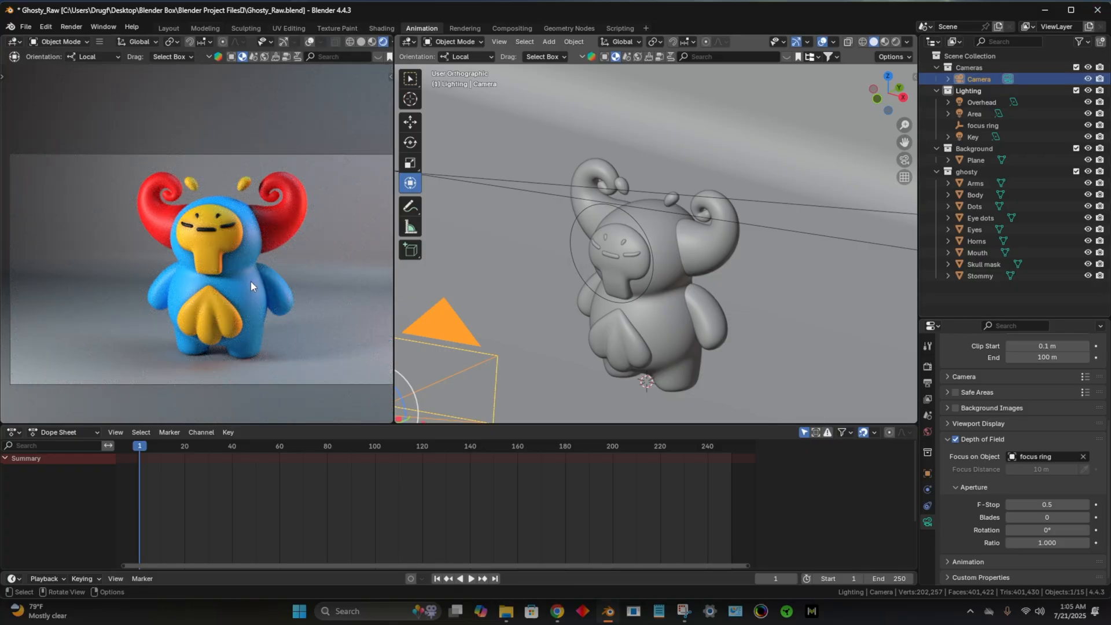
{"action": "mouse_move", "coordinate": [232, 285]}
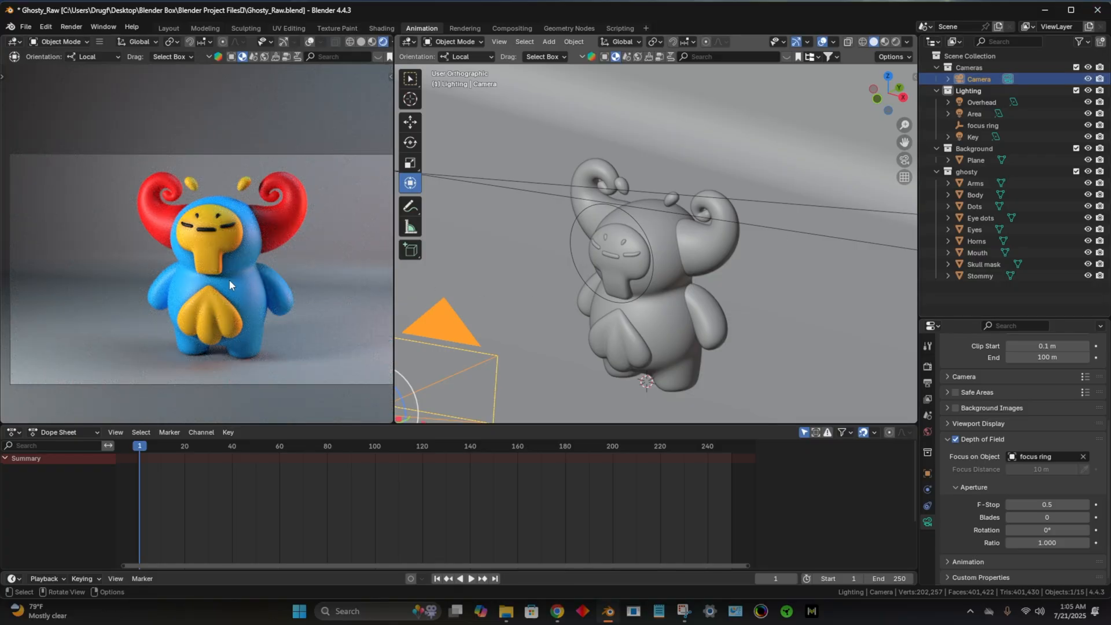
{"action": "mouse_move", "coordinate": [227, 287]}
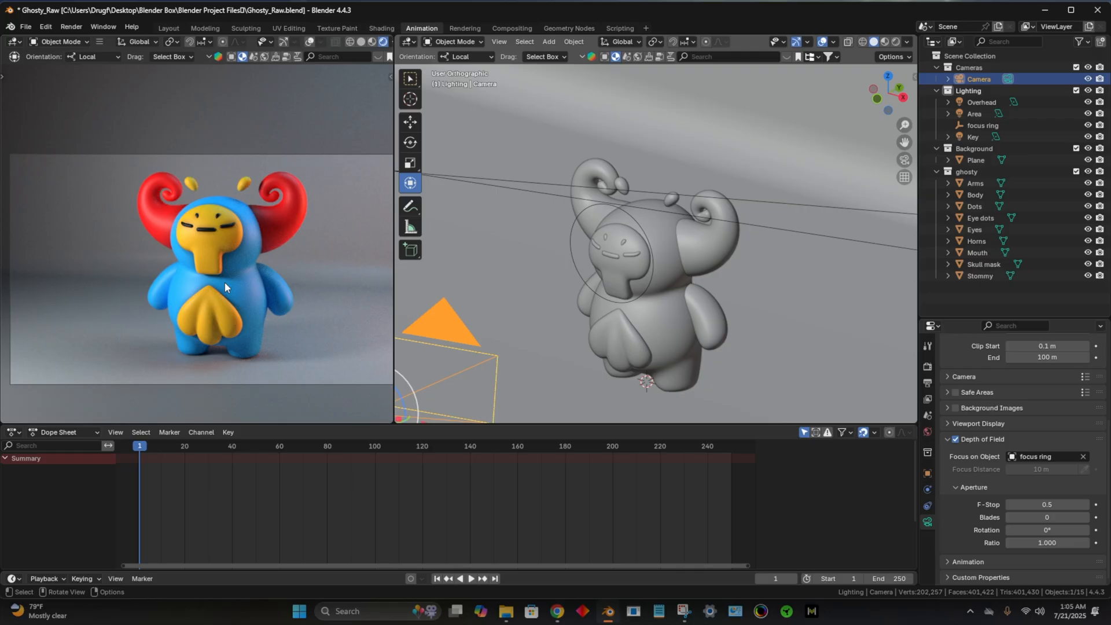
{"action": "mouse_move", "coordinate": [223, 284]}
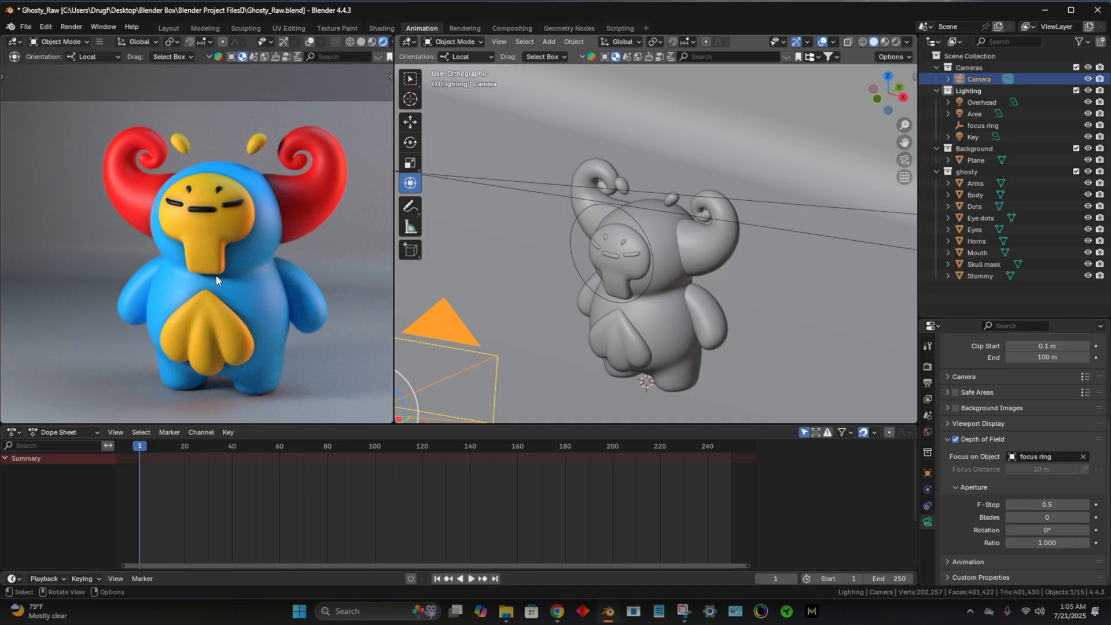
{"action": "mouse_move", "coordinate": [214, 279]}
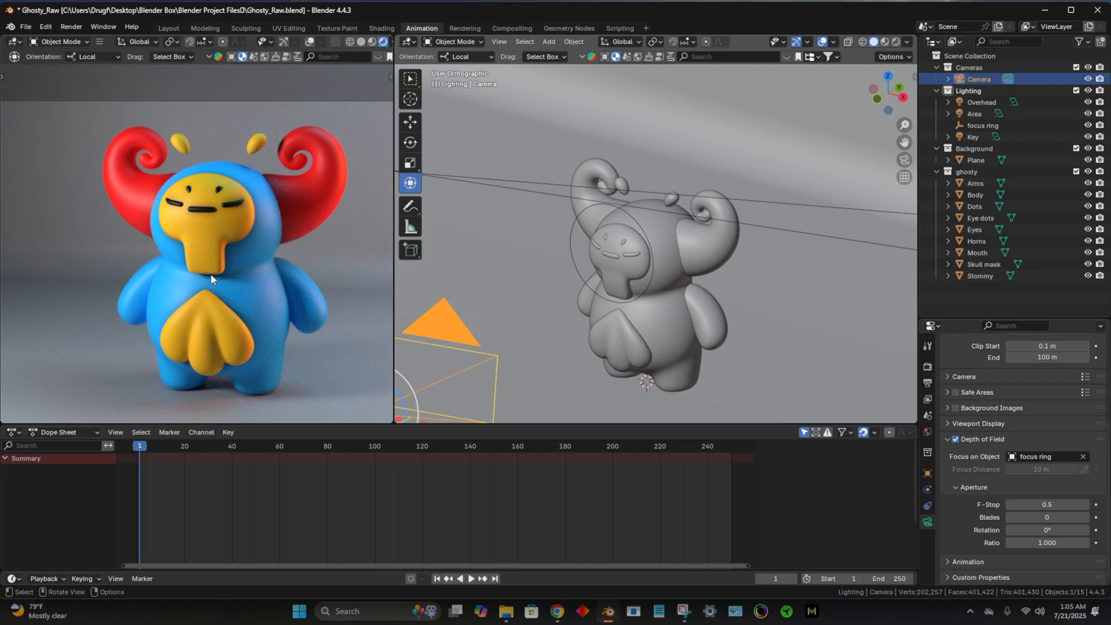
{"action": "mouse_move", "coordinate": [479, 298]}
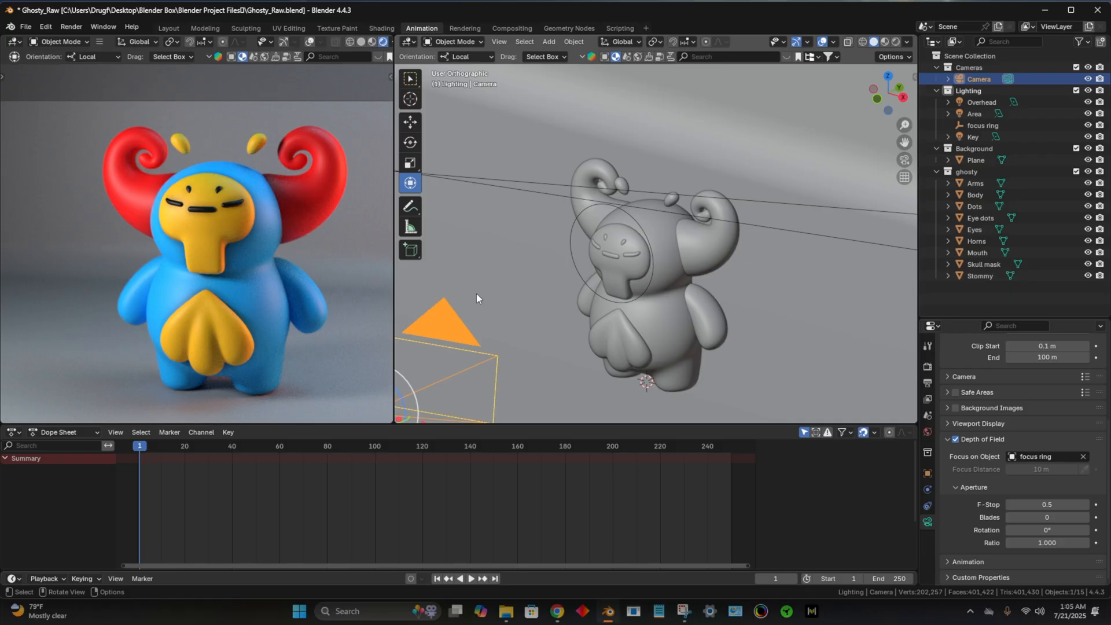
{"action": "mouse_move", "coordinate": [470, 301]}
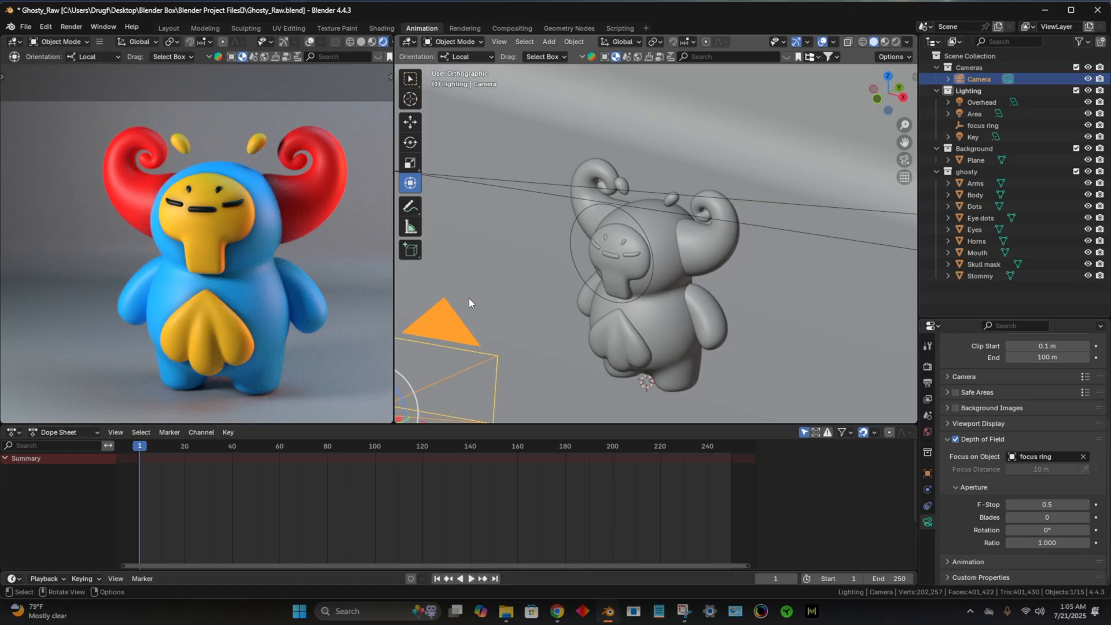
{"action": "mouse_move", "coordinate": [311, 289]}
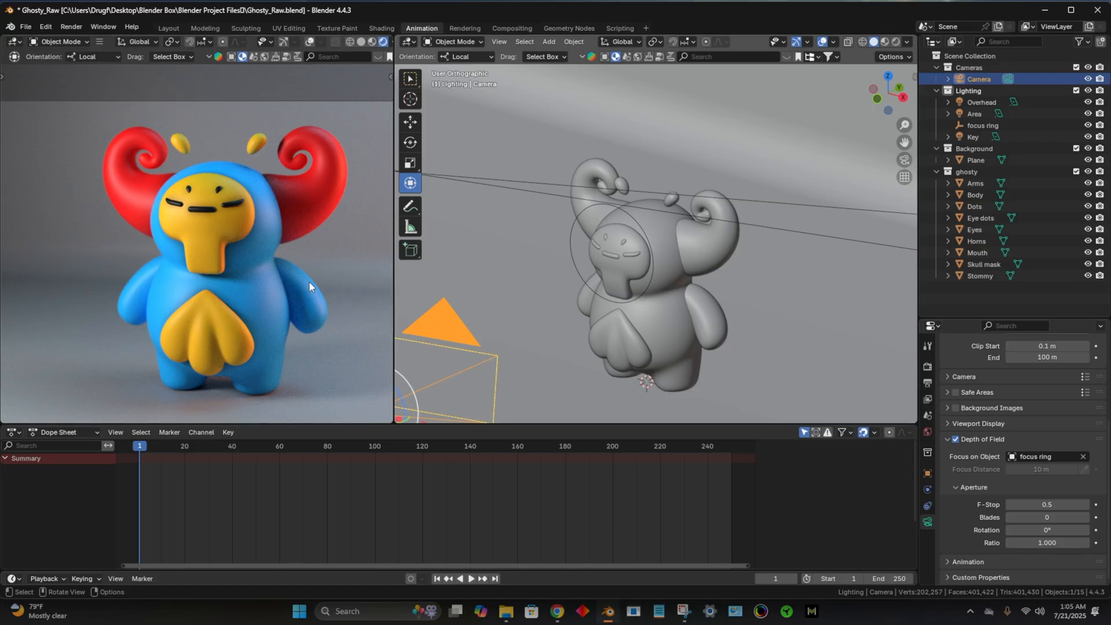
{"action": "mouse_move", "coordinate": [310, 287]}
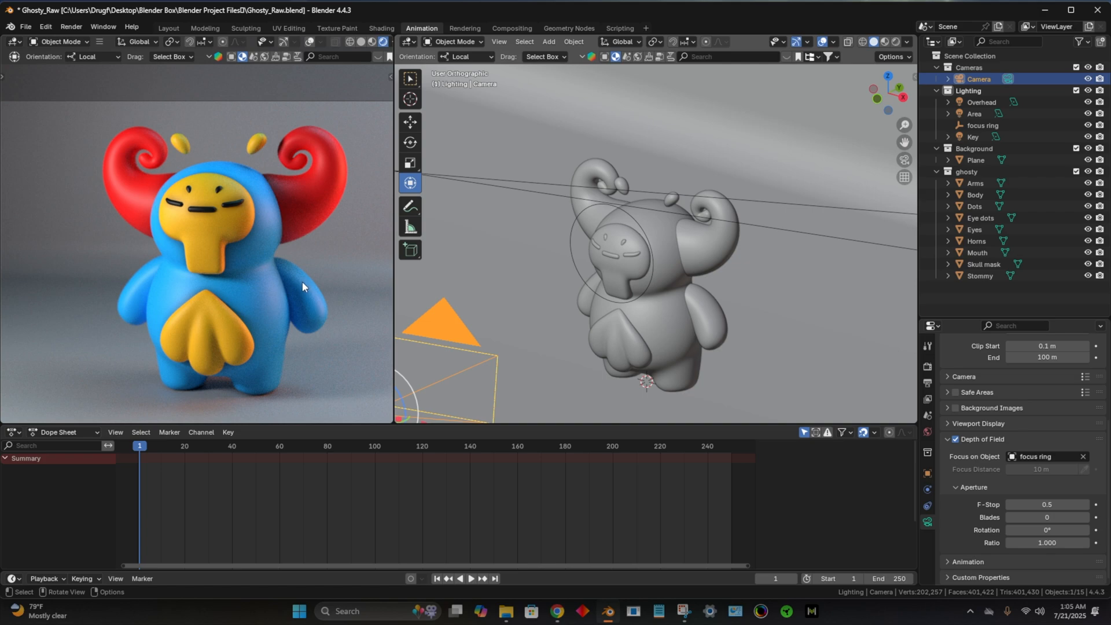
{"action": "mouse_move", "coordinate": [302, 283]}
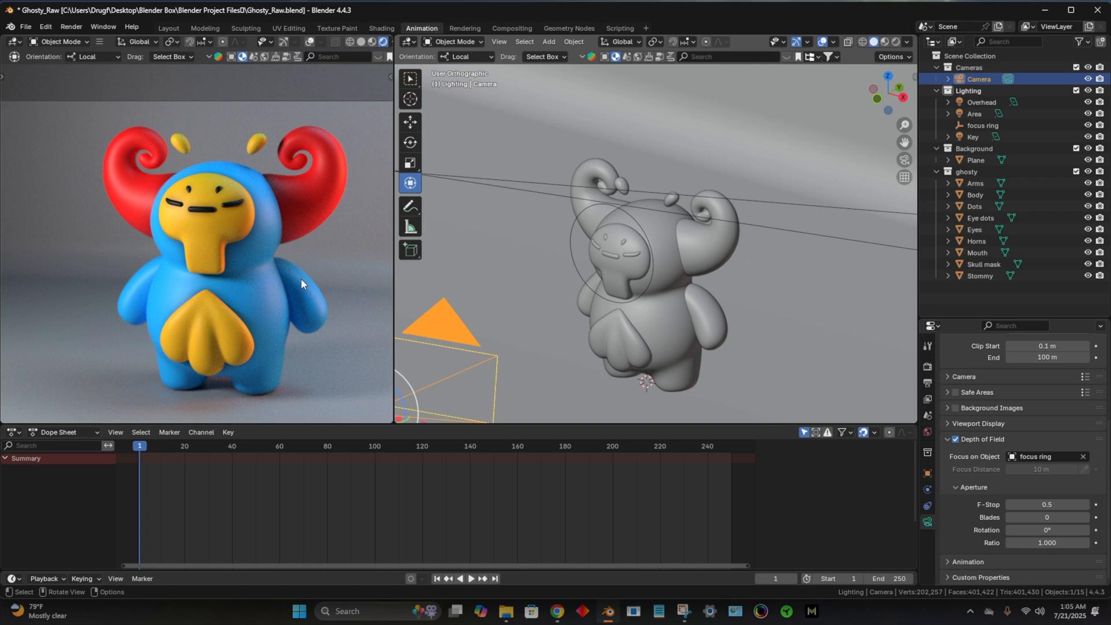
{"action": "mouse_move", "coordinate": [303, 279]}
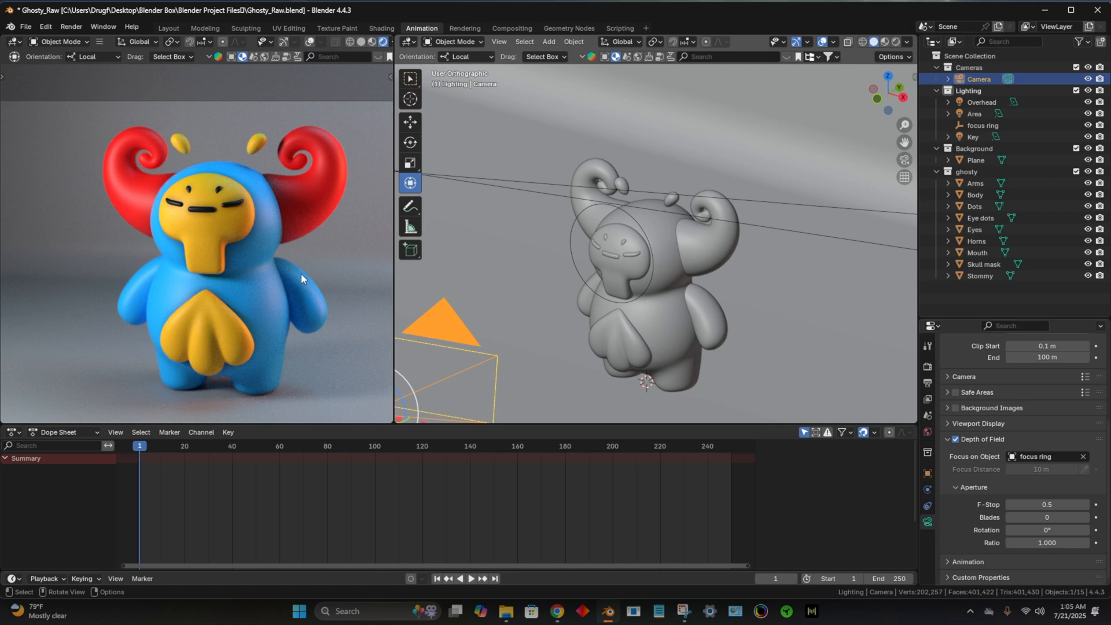